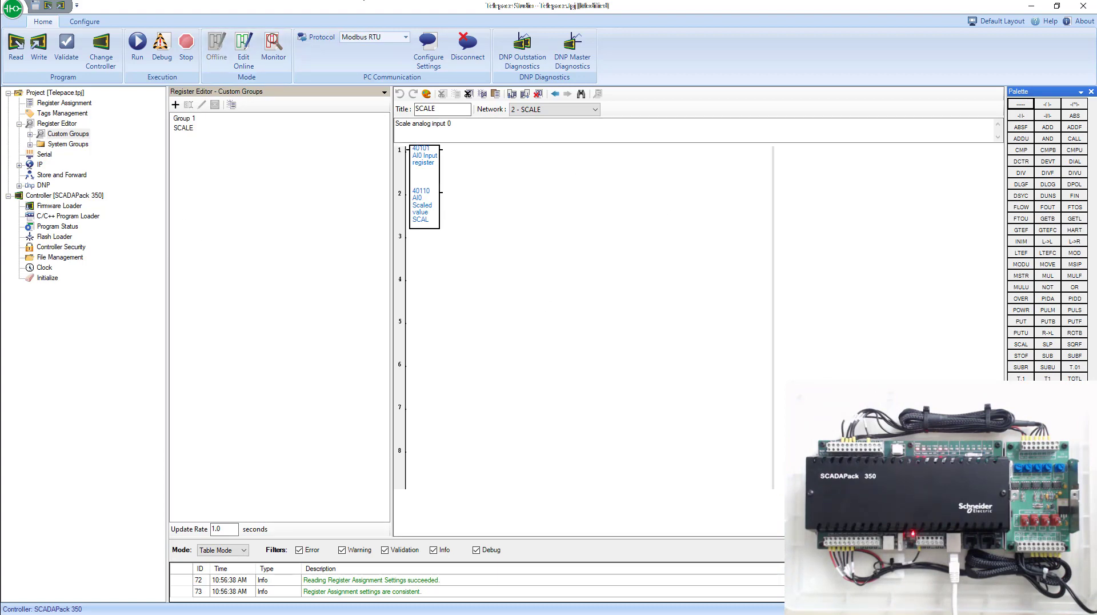
Step: Connect to the SCADAPack 350 over Modbus/TCP, then switch the project to Offline mode
{"action": "left_click", "coordinate": [404, 36]}
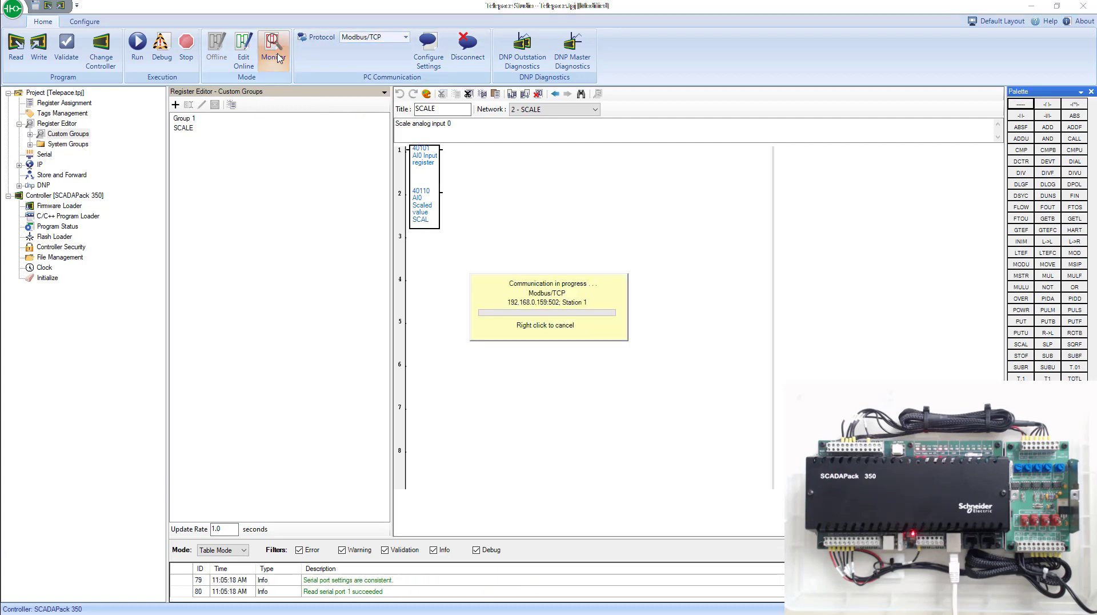
{"action": "left_click", "coordinate": [216, 49]}
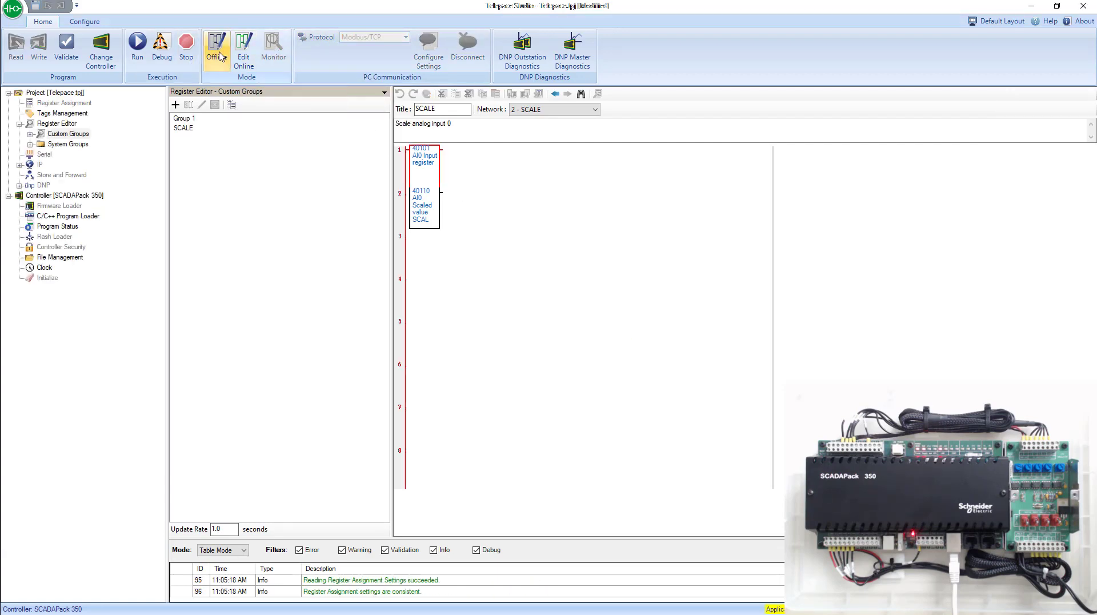
{"action": "left_click", "coordinate": [215, 47]}
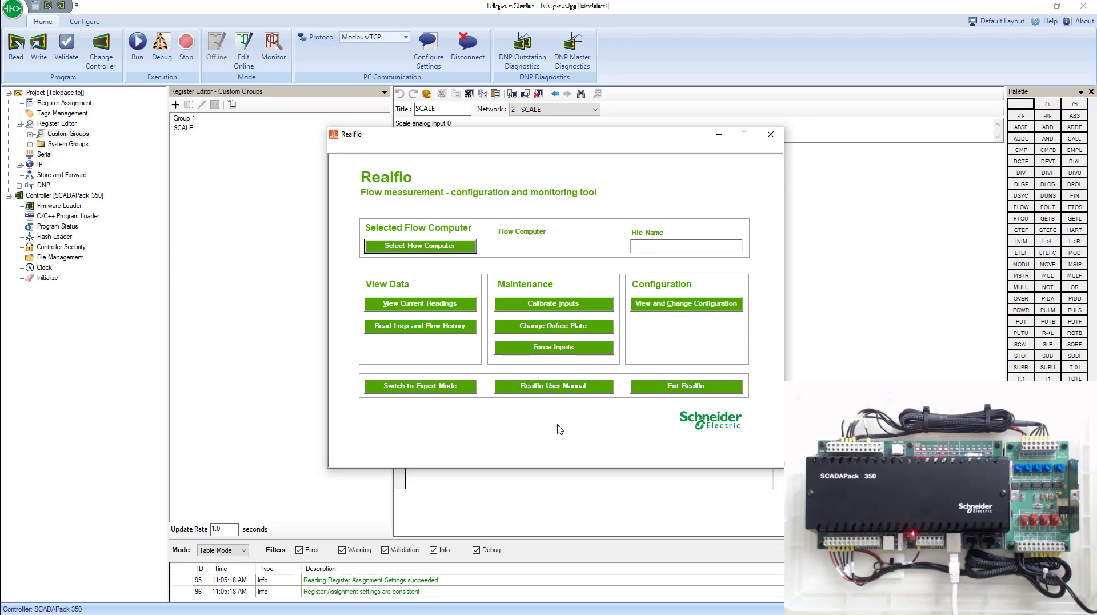
{"action": "mouse_move", "coordinate": [392, 401]}
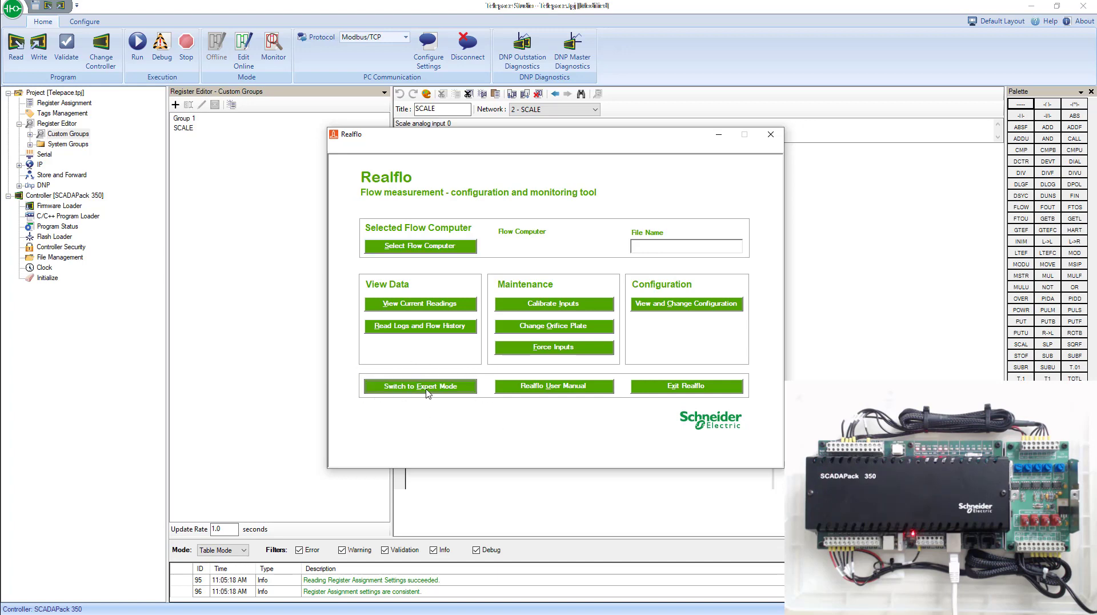
Step: Choose Switch to Expert Mode on Realflo's start screen
{"action": "left_click", "coordinate": [419, 385]}
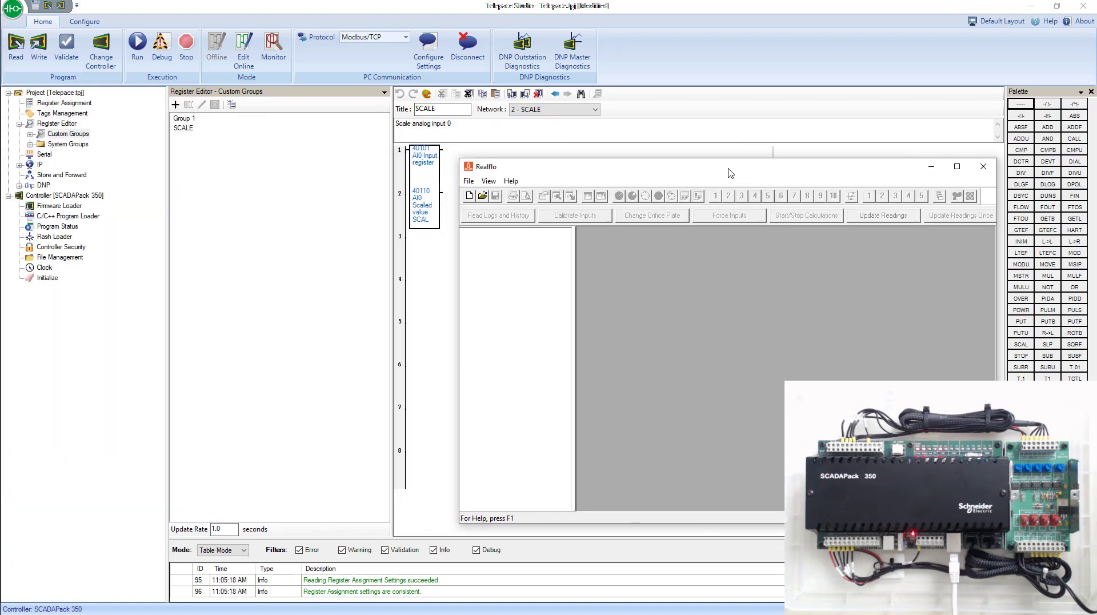
Step: Maximize Realflo and start a new configuration using Create configuration Step-by-Step
{"action": "left_click", "coordinate": [956, 167]}
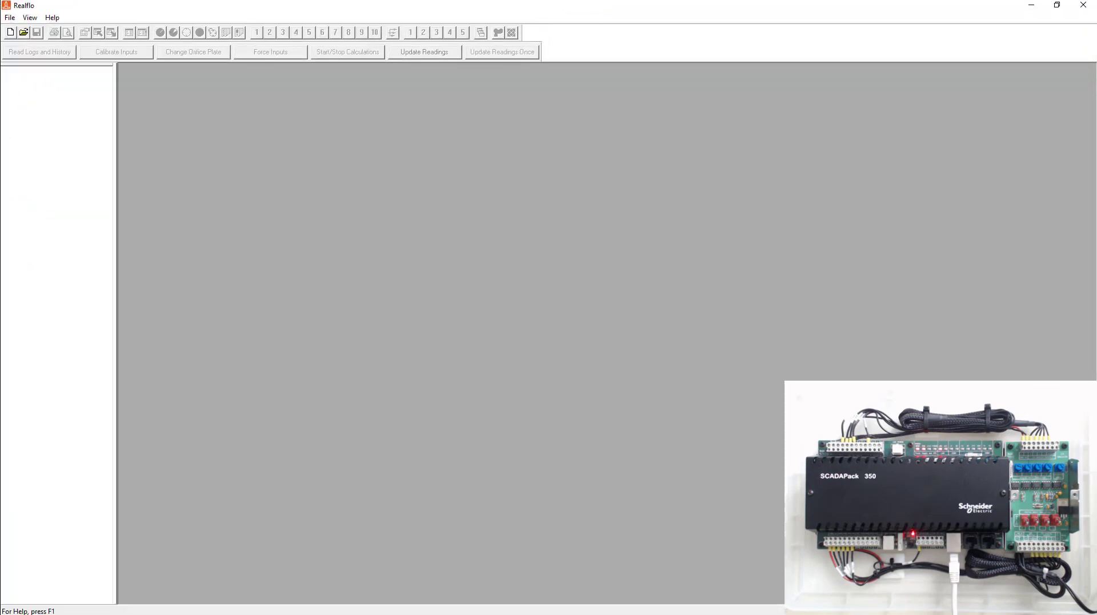
{"action": "left_click", "coordinate": [9, 18]}
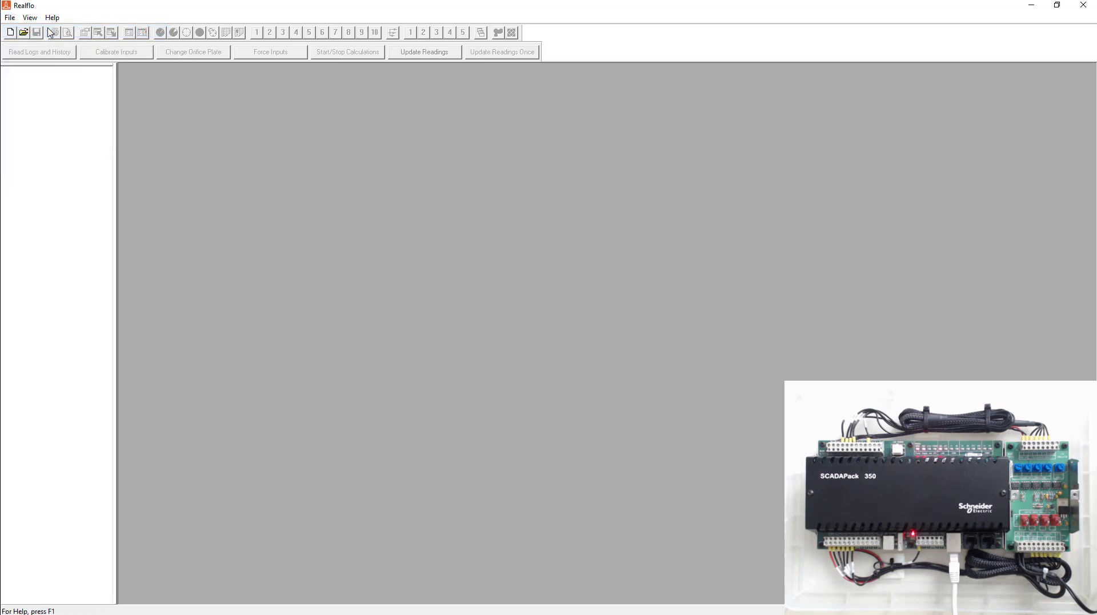
{"action": "left_click", "coordinate": [9, 32]}
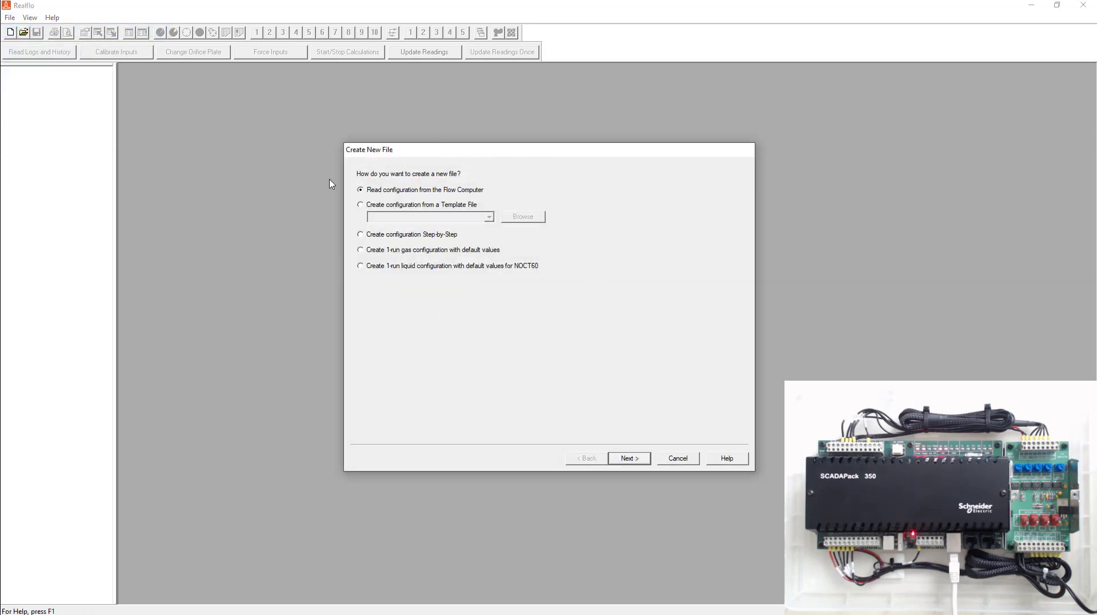
{"action": "left_click", "coordinate": [361, 235]}
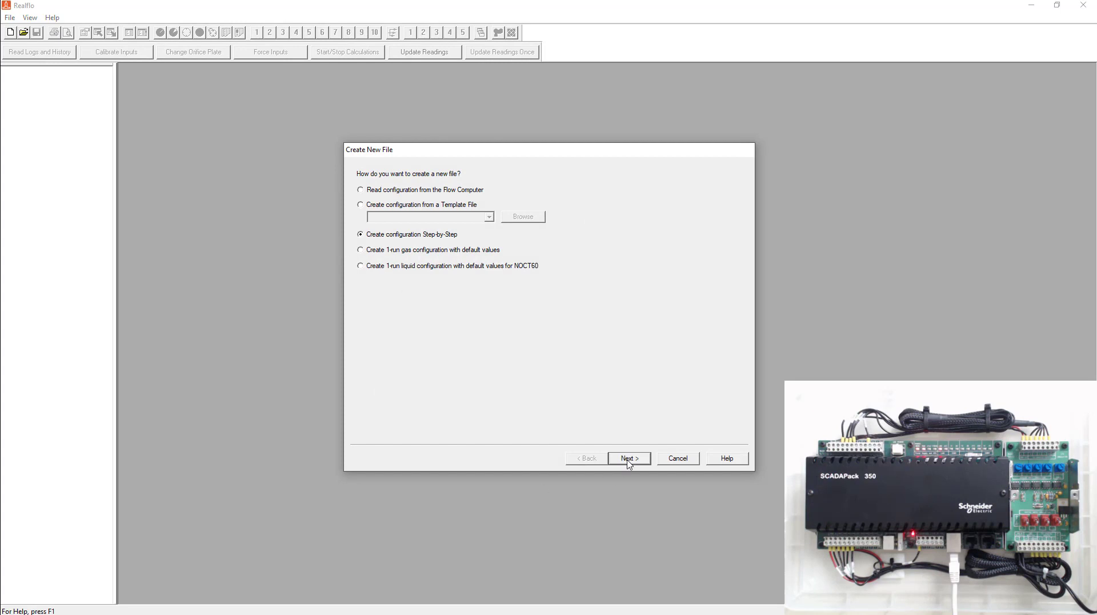
{"action": "left_click", "coordinate": [628, 459]}
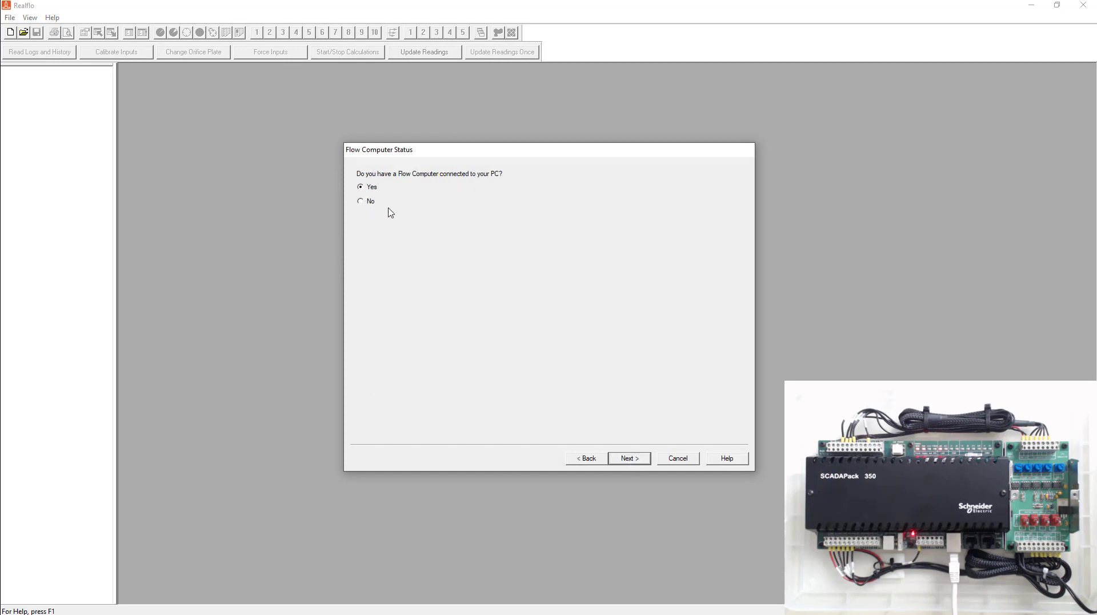
{"action": "mouse_move", "coordinate": [407, 216]}
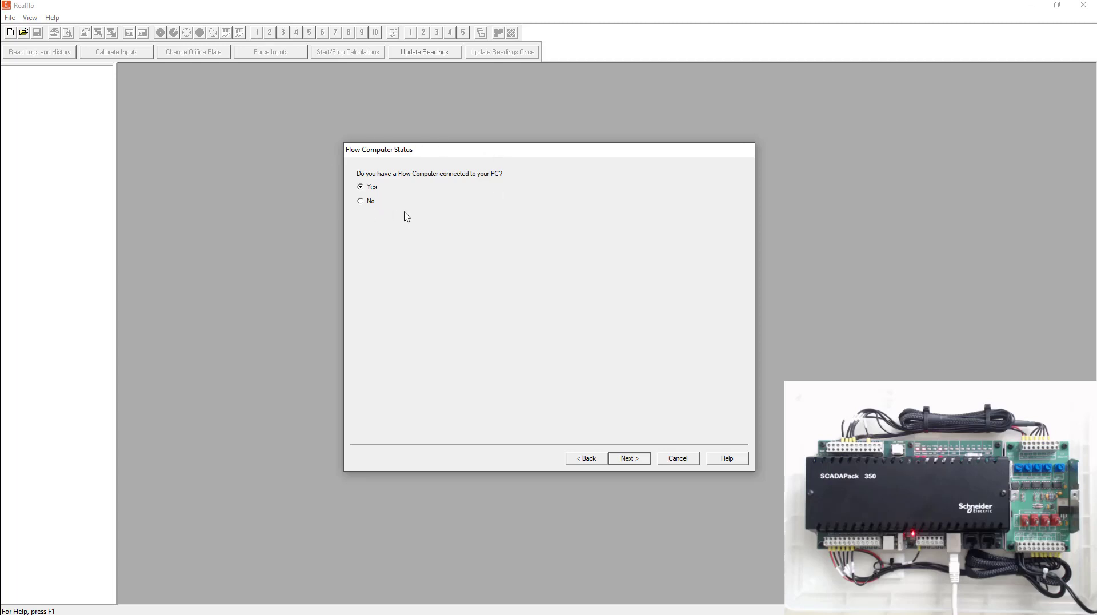
{"action": "mouse_move", "coordinate": [398, 212]}
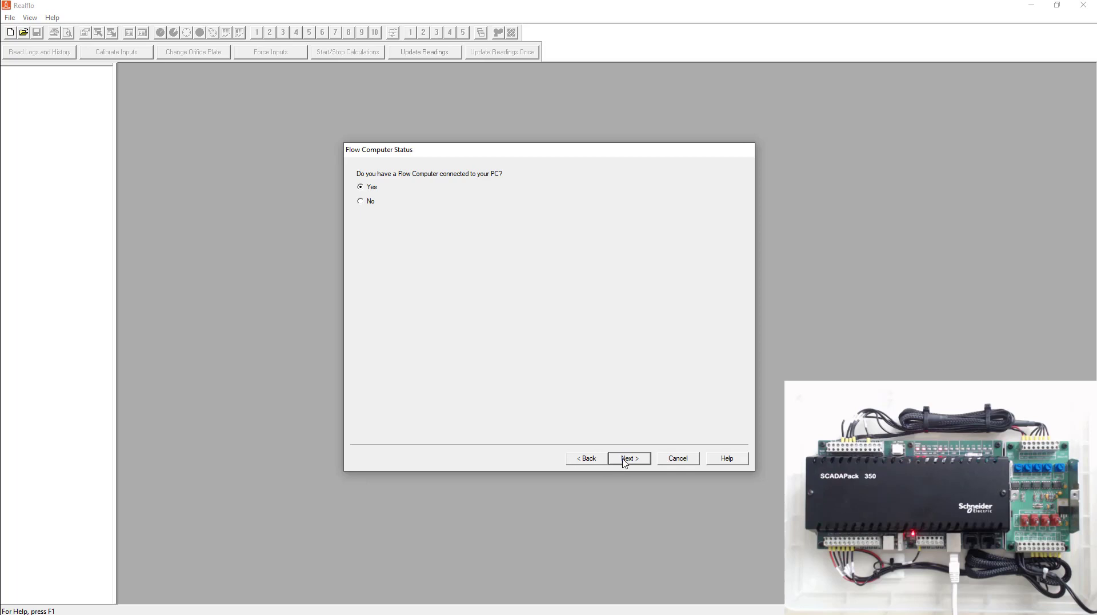
Step: Confirm a flow computer is connected and choose to view the communication settings
{"action": "left_click", "coordinate": [628, 459]}
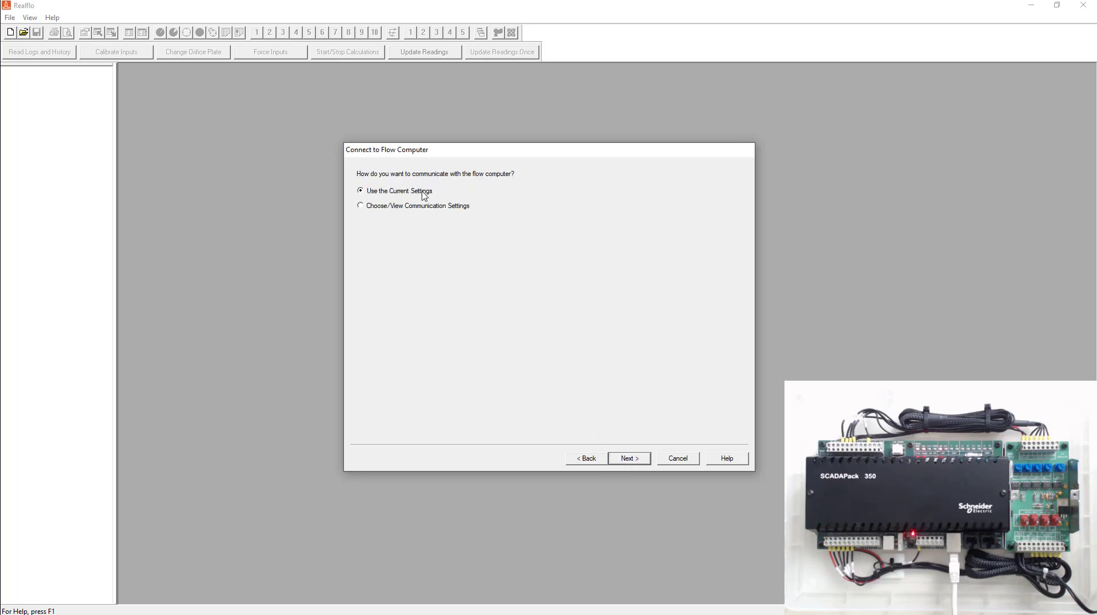
{"action": "left_click", "coordinate": [360, 205]}
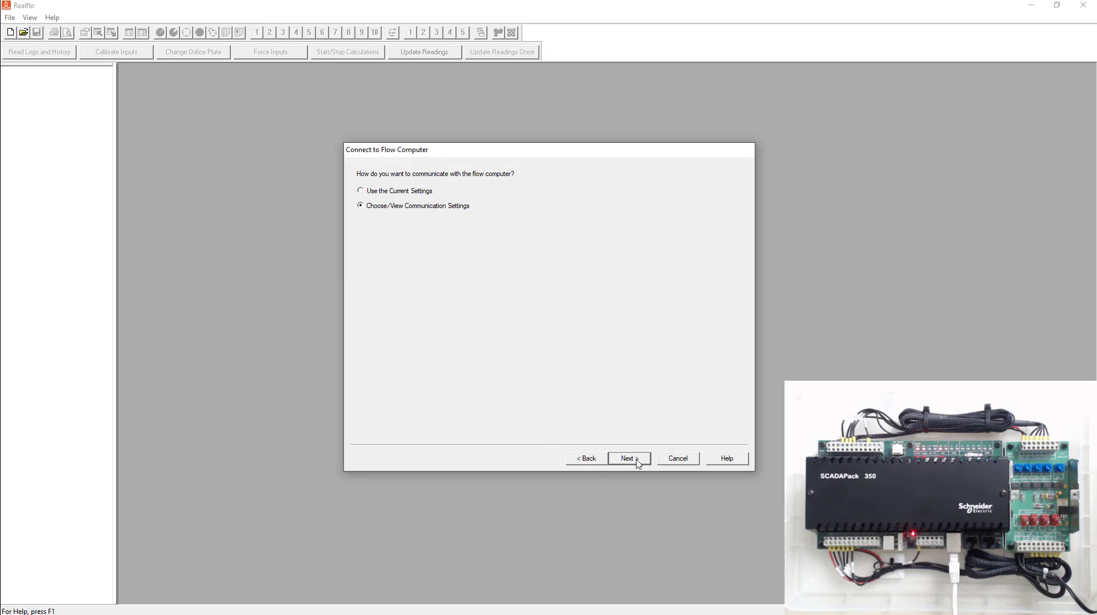
{"action": "left_click", "coordinate": [628, 458]}
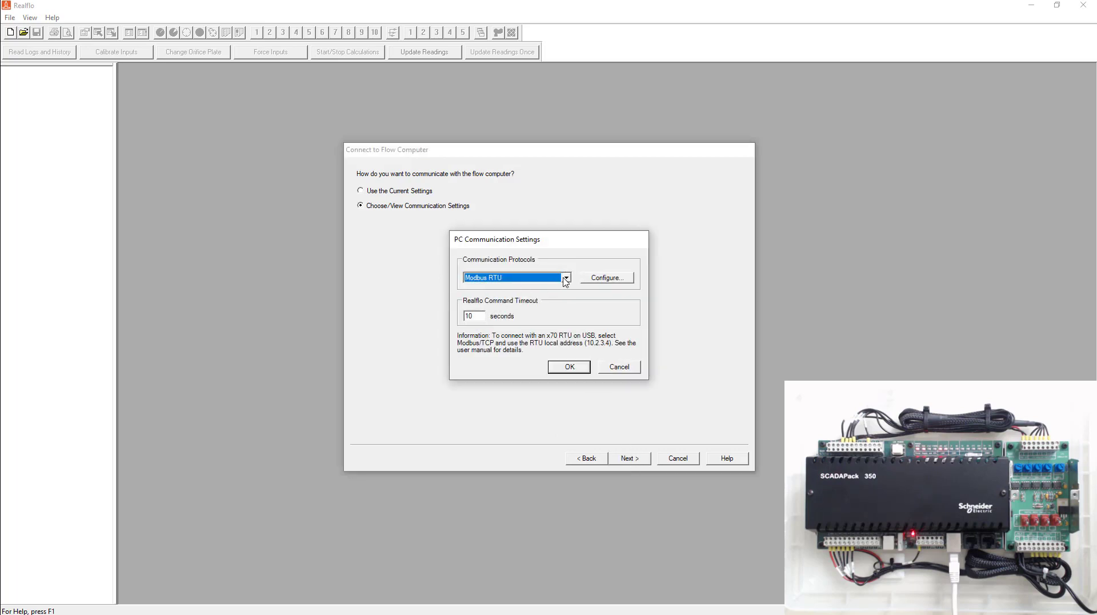
Step: Select the Modbus/TCP protocol and enter the controller's IP address in its settings
{"action": "left_click", "coordinate": [565, 277]}
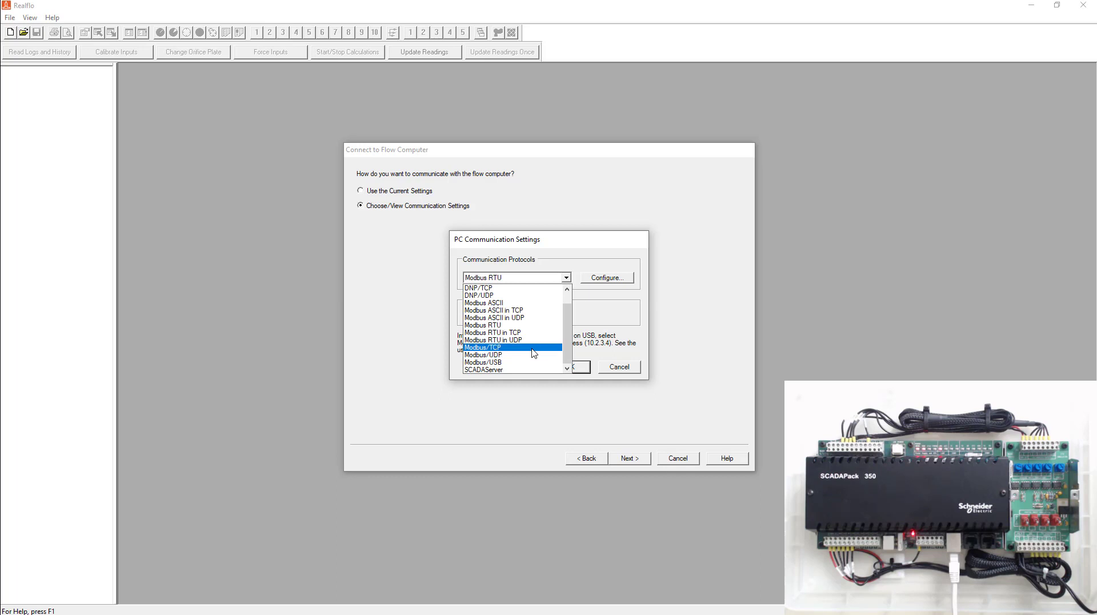
{"action": "left_click", "coordinate": [483, 347]}
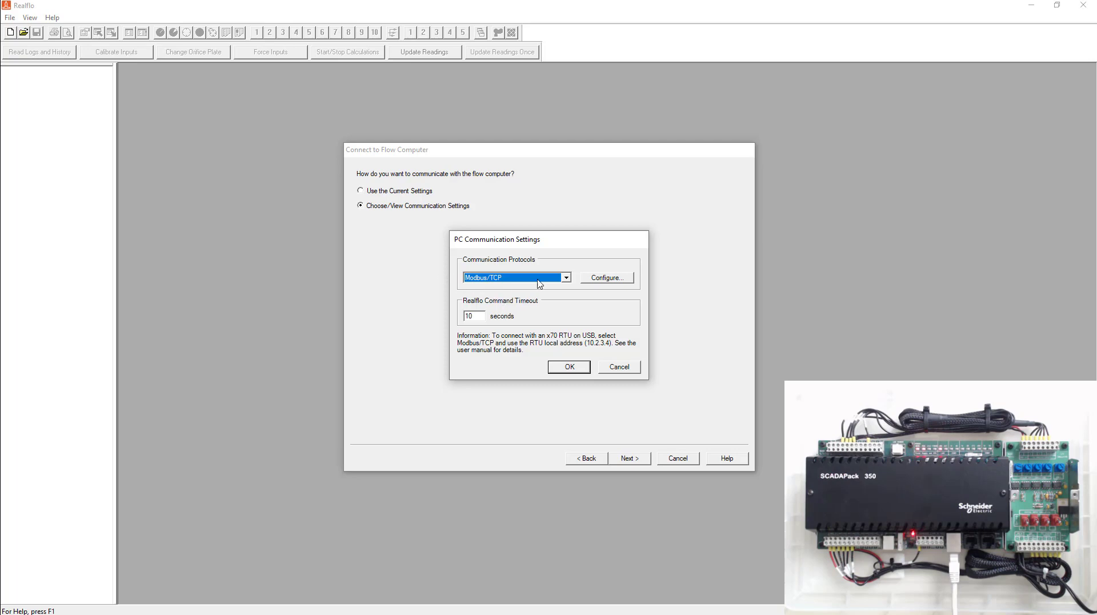
{"action": "left_click", "coordinate": [606, 278]}
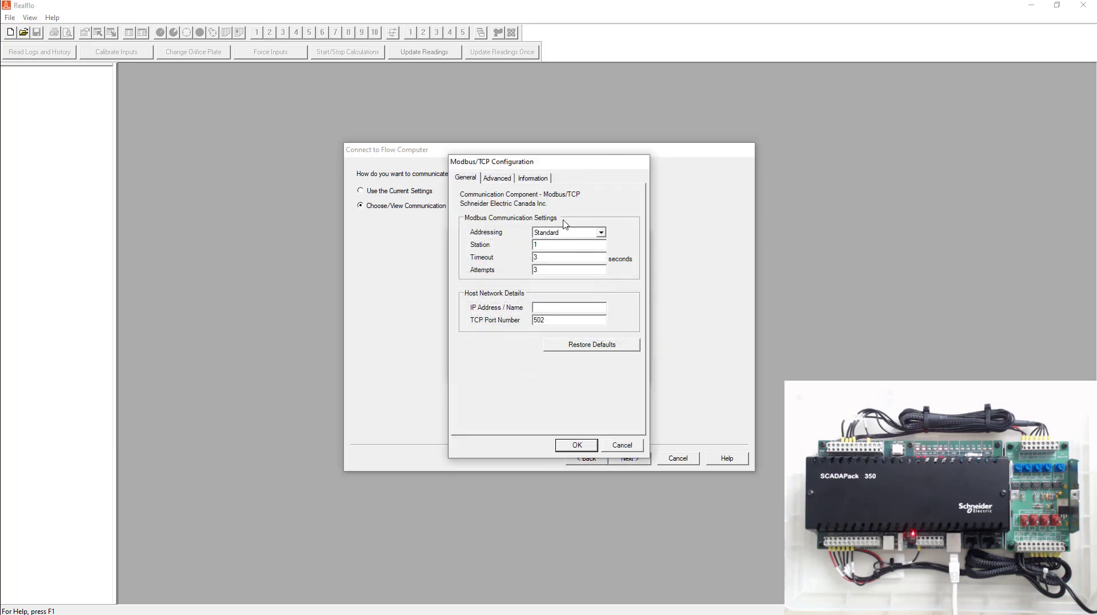
{"action": "type", "text": "192.168.0."}
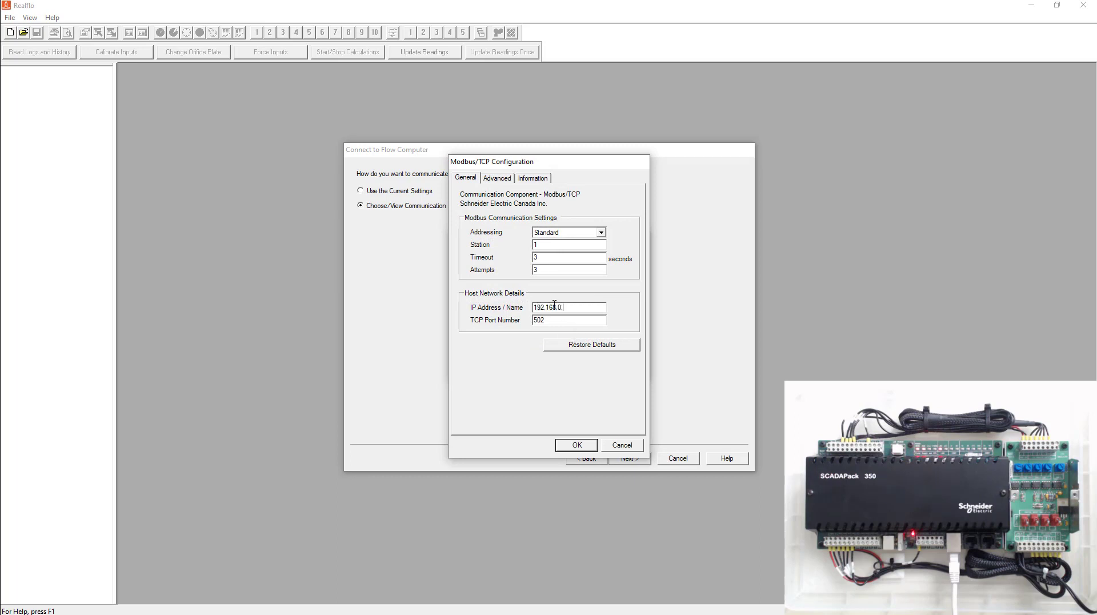
{"action": "type", "text": "1"}
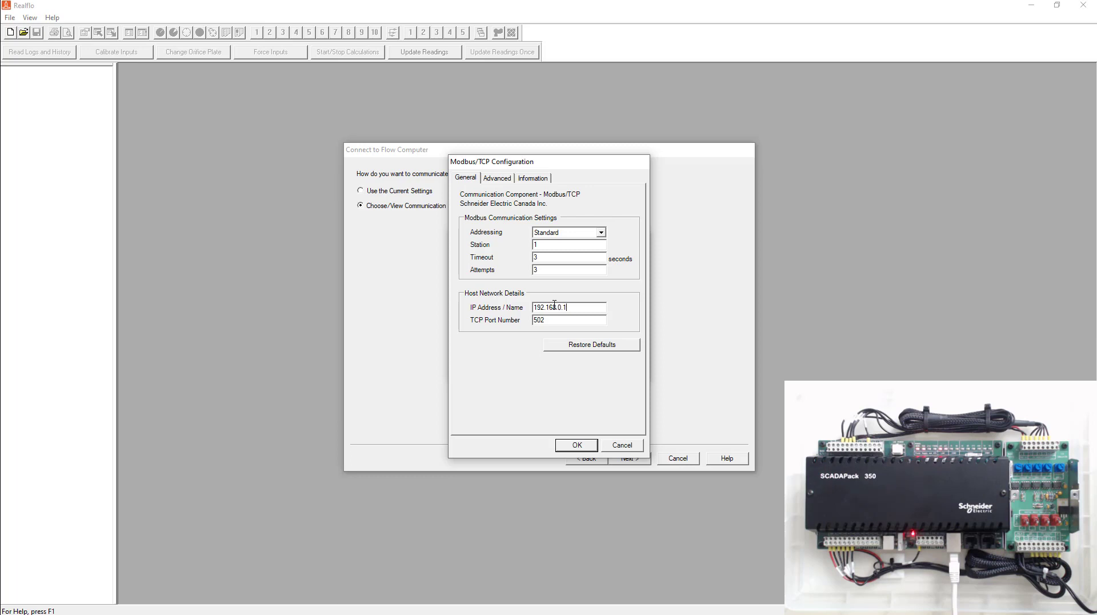
{"action": "left_click", "coordinate": [576, 445]}
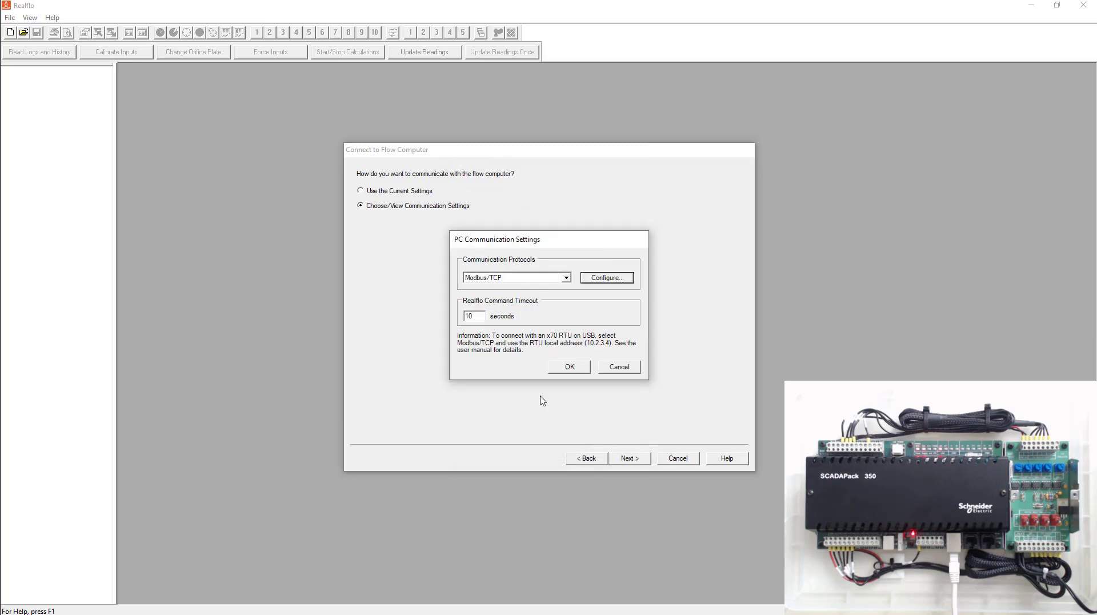
Step: Accept the communication settings, select Flow Computer with Enron Modbus, and confirm writing it
{"action": "left_click", "coordinate": [568, 366]}
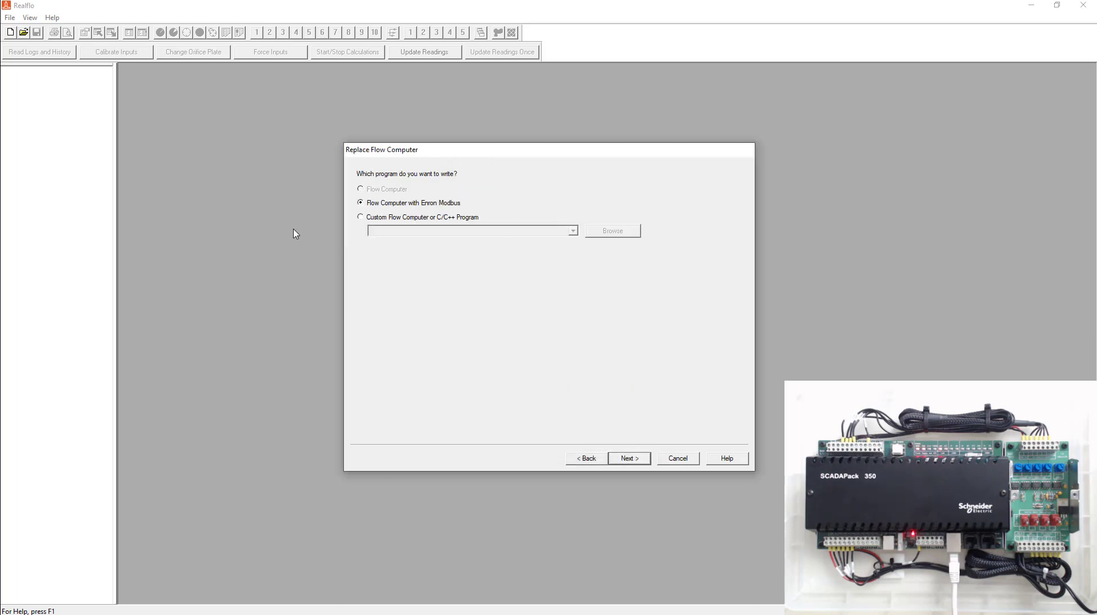
{"action": "mouse_move", "coordinate": [436, 184]}
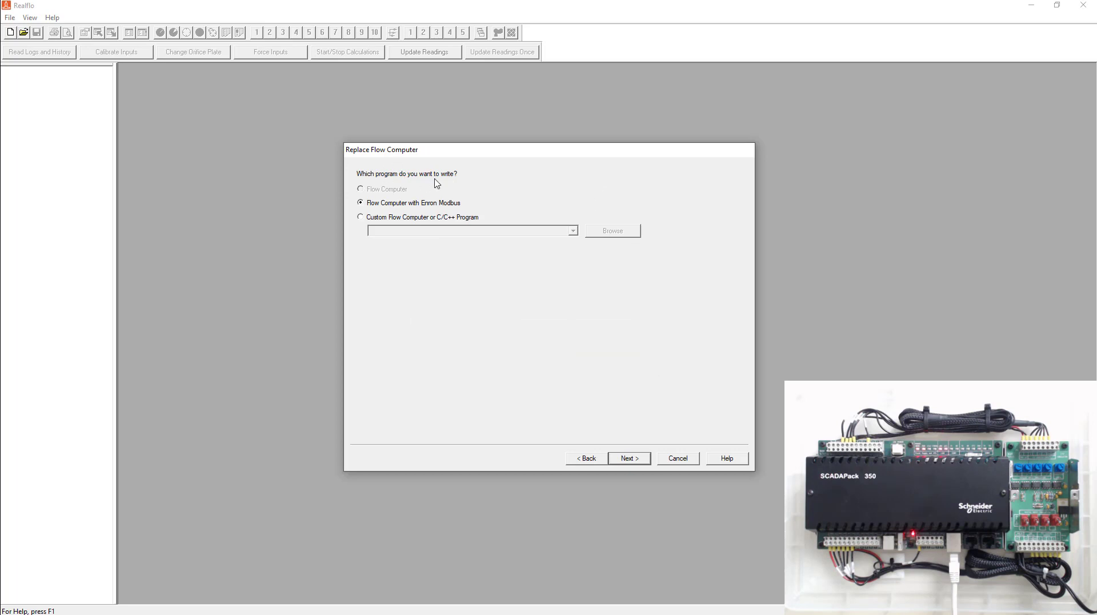
{"action": "mouse_move", "coordinate": [499, 196]}
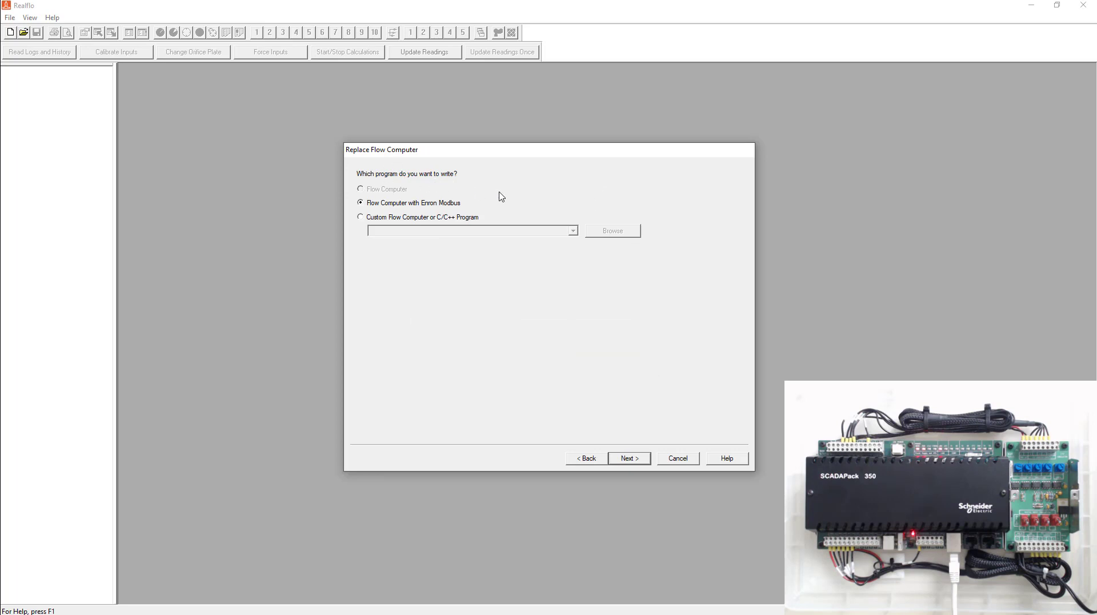
{"action": "mouse_move", "coordinate": [441, 193]}
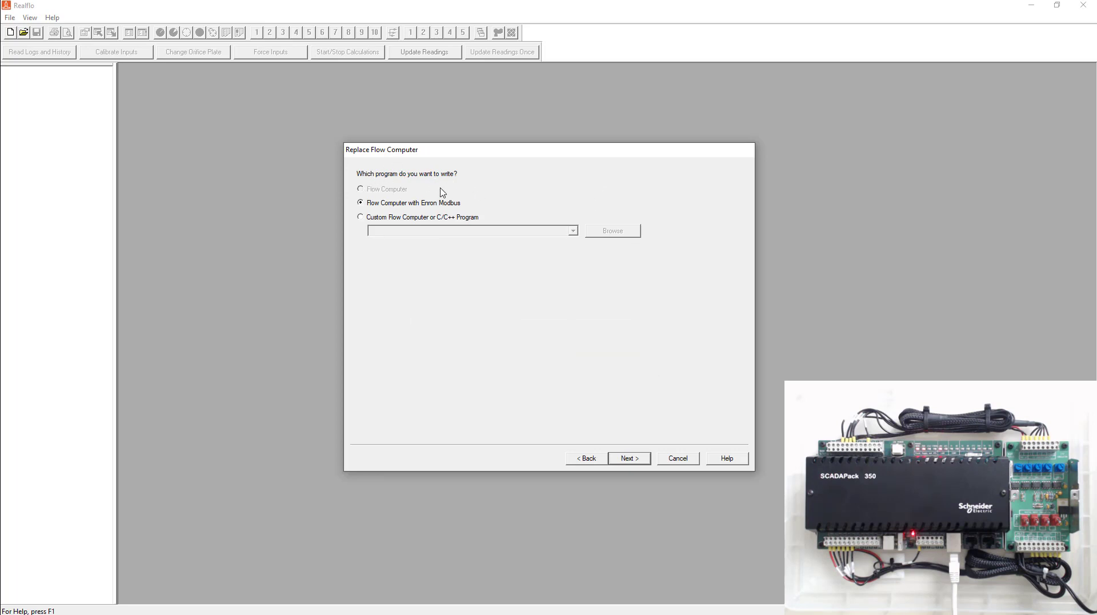
{"action": "mouse_move", "coordinate": [446, 214]}
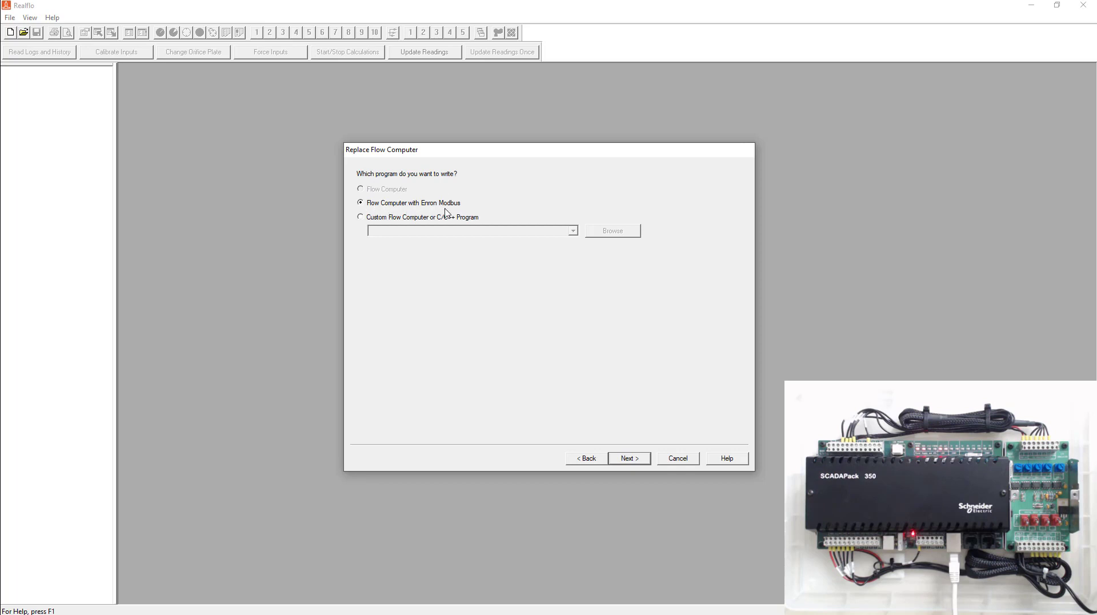
{"action": "mouse_move", "coordinate": [465, 212]}
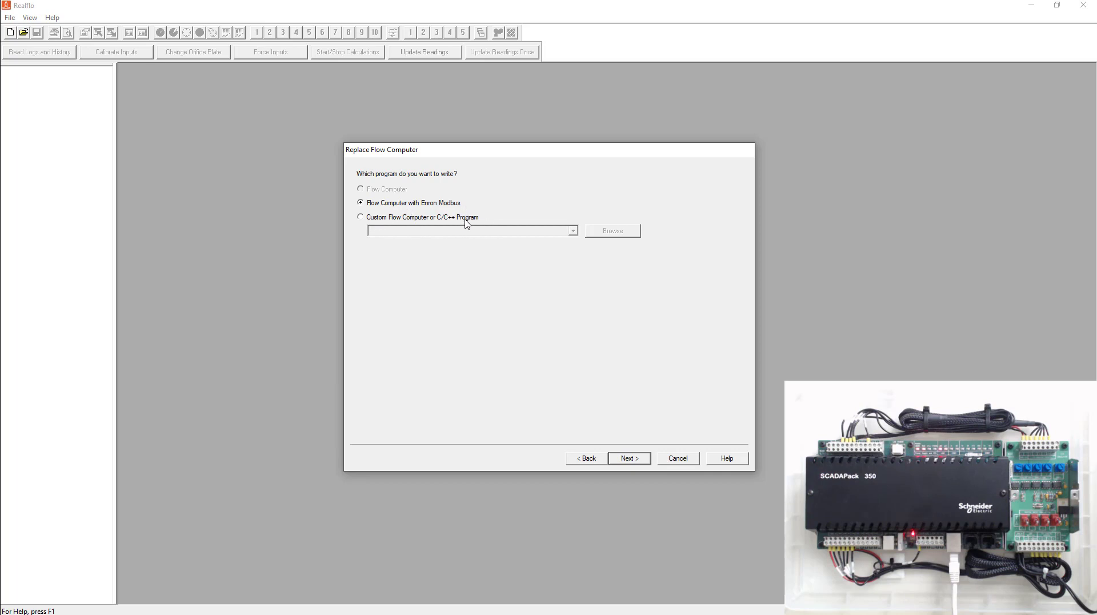
{"action": "mouse_move", "coordinate": [419, 209]}
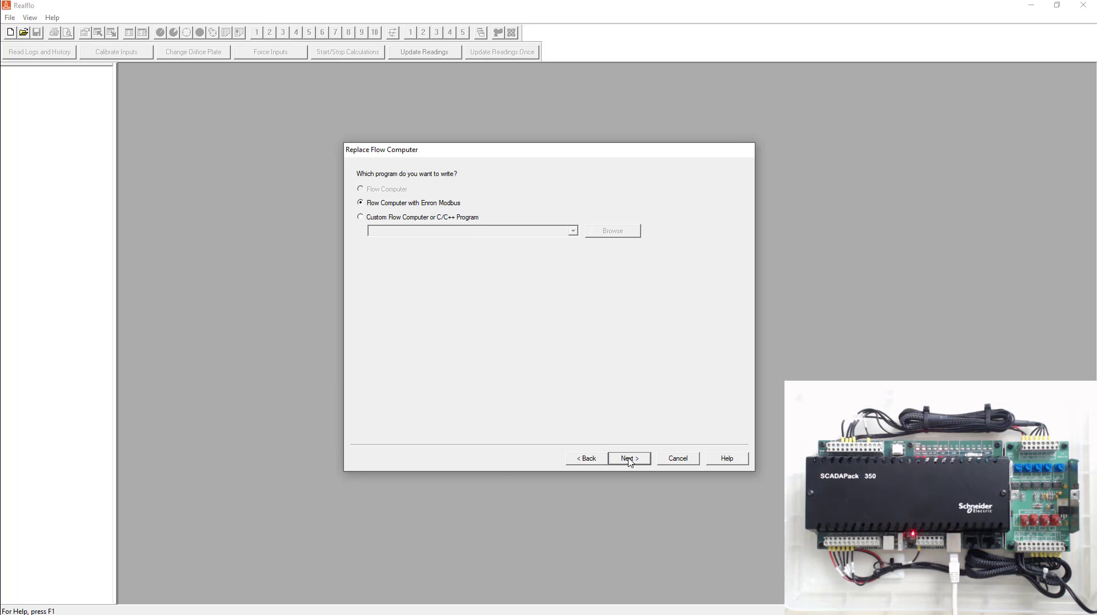
{"action": "left_click", "coordinate": [627, 458]}
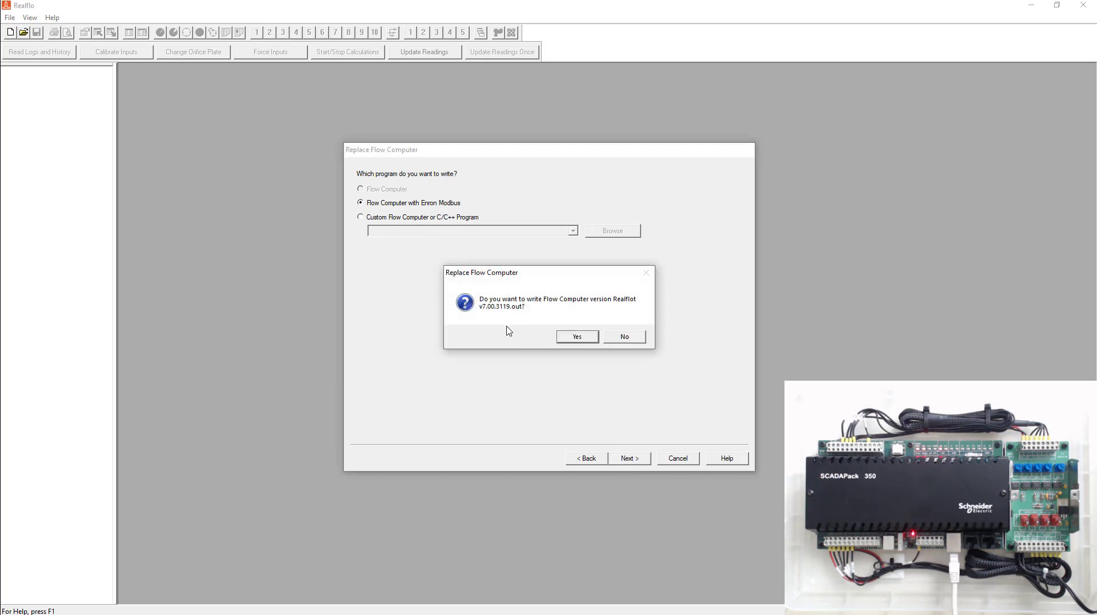
{"action": "mouse_move", "coordinate": [589, 345]}
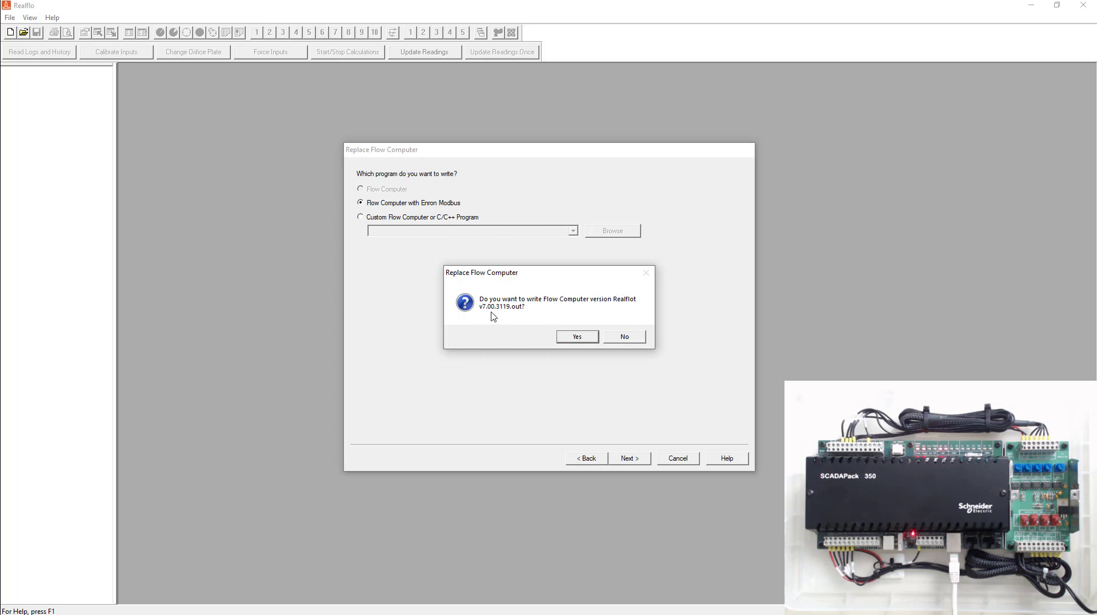
{"action": "left_click", "coordinate": [577, 336]}
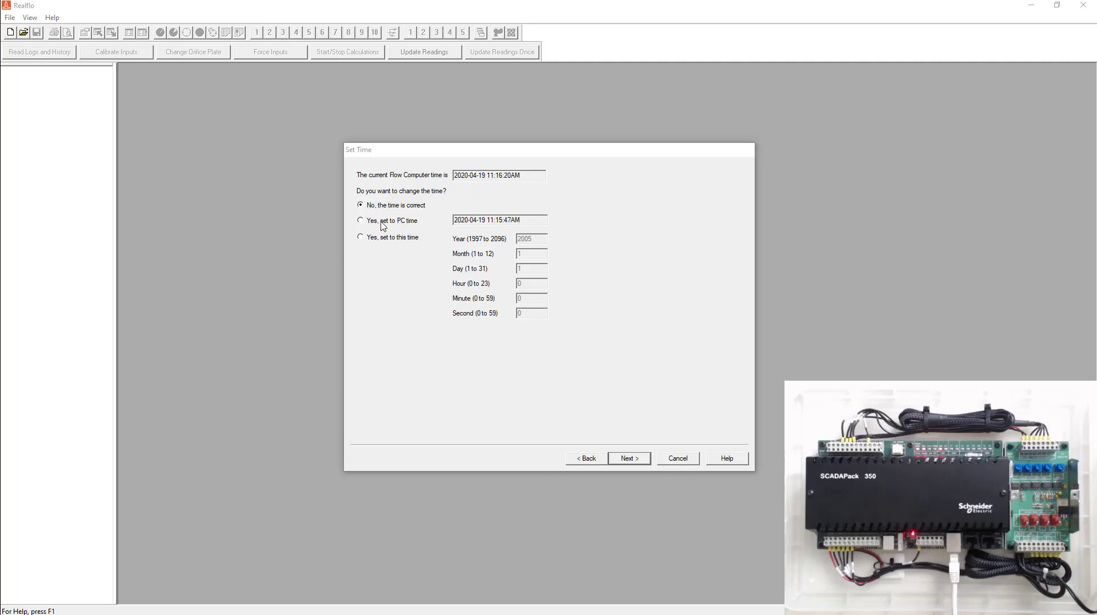
Step: Choose 'Yes, set to PC time' for the flow computer clock and continue
{"action": "left_click", "coordinate": [361, 221]}
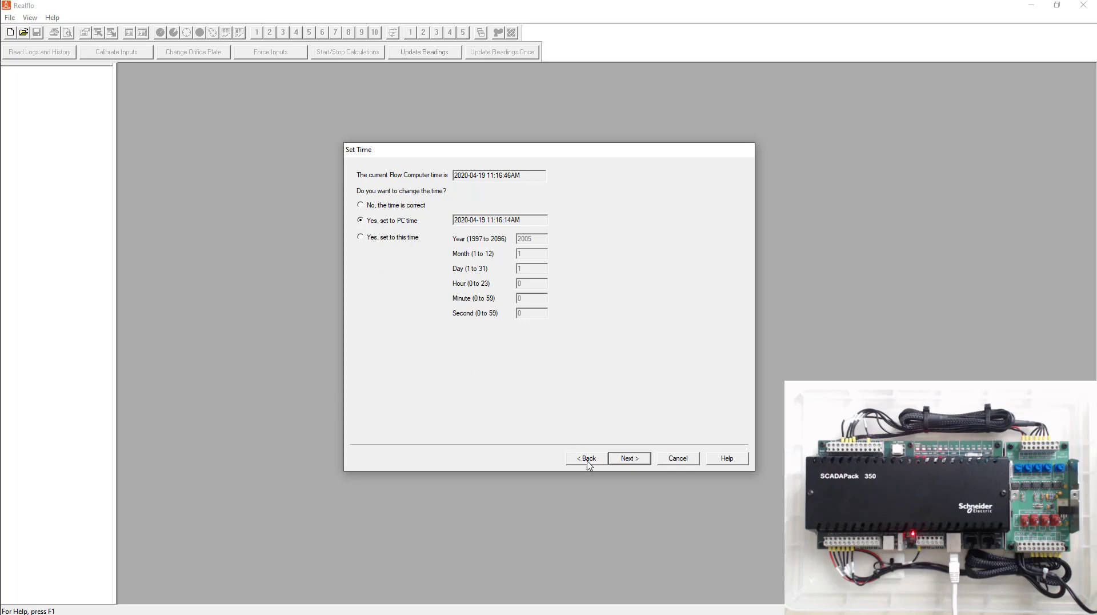
{"action": "left_click", "coordinate": [629, 458]}
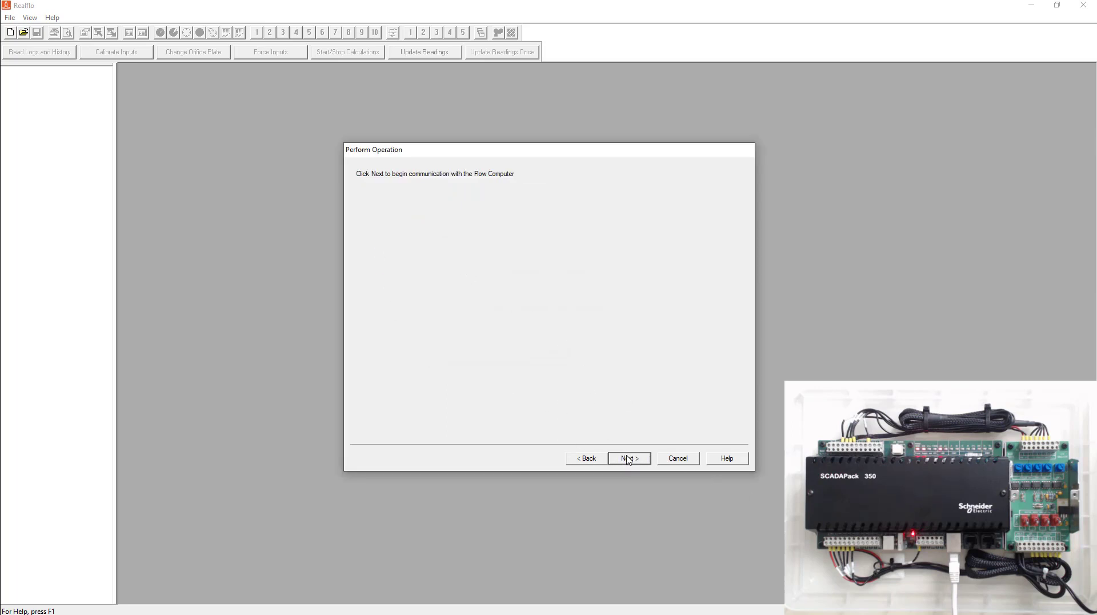
Step: Start communication, select the SCADAPack 350 5V/20mA Controller module, and enter flow computer ID SITEID
{"action": "left_click", "coordinate": [628, 458]}
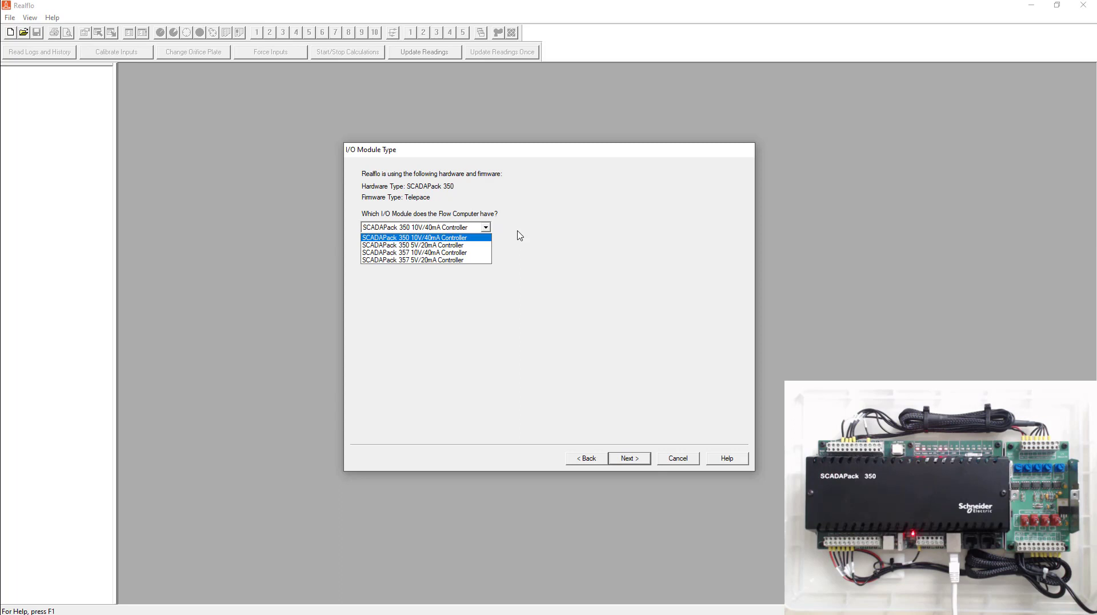
{"action": "left_click", "coordinate": [413, 245]}
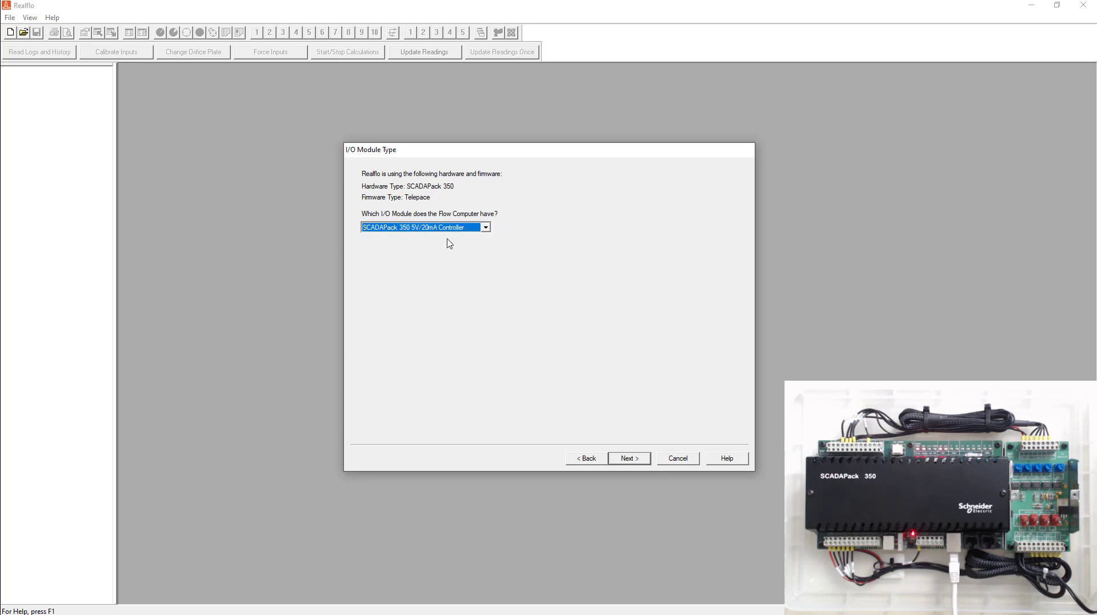
{"action": "left_click", "coordinate": [628, 459]}
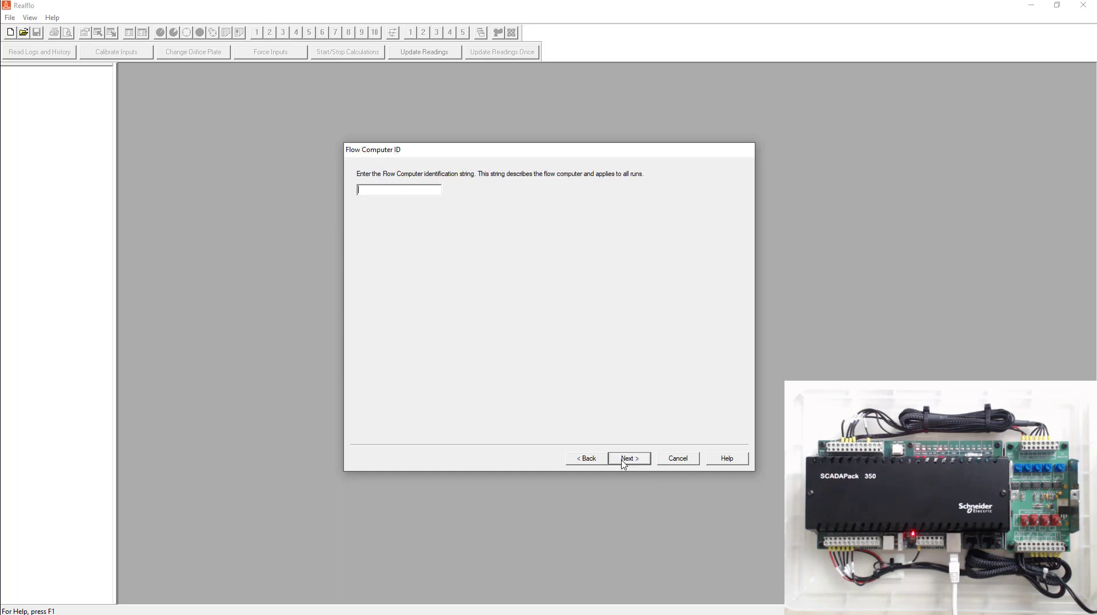
{"action": "mouse_move", "coordinate": [400, 191]}
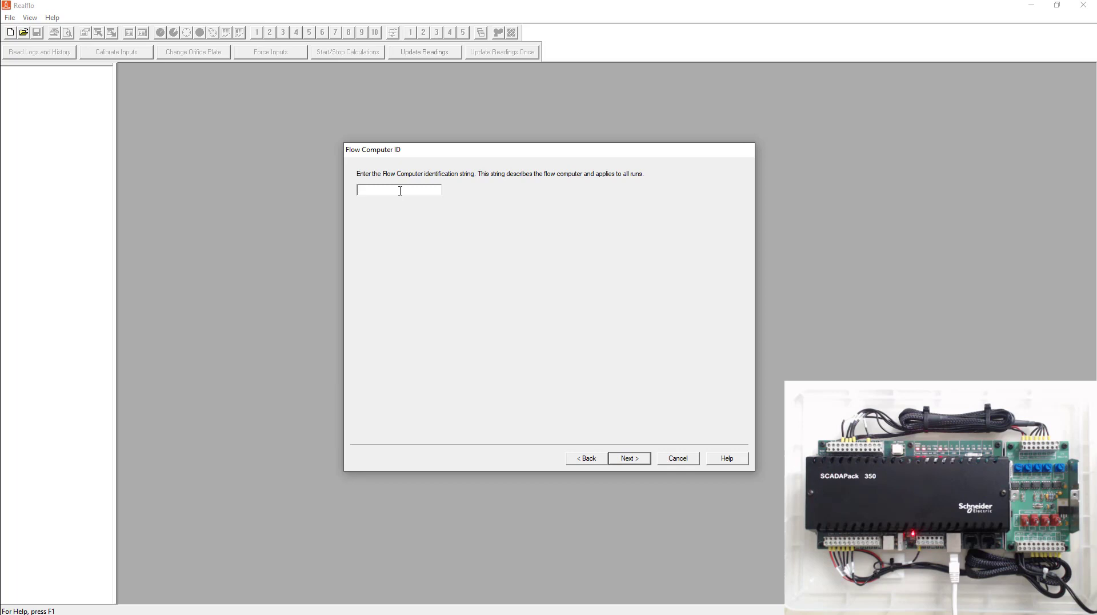
{"action": "type", "text": "Si"}
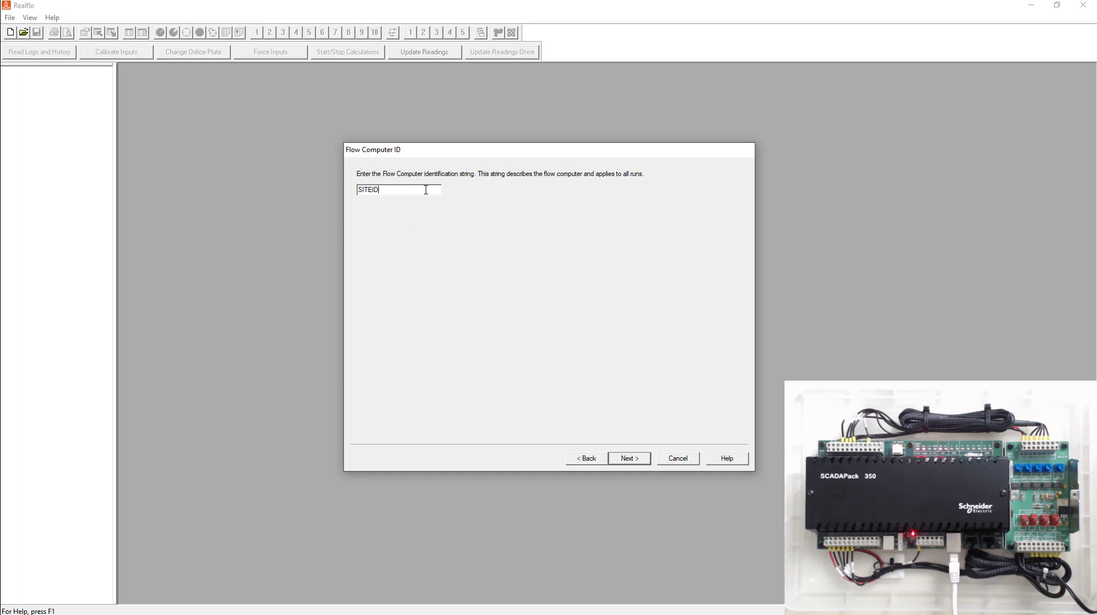
{"action": "left_click", "coordinate": [628, 458]}
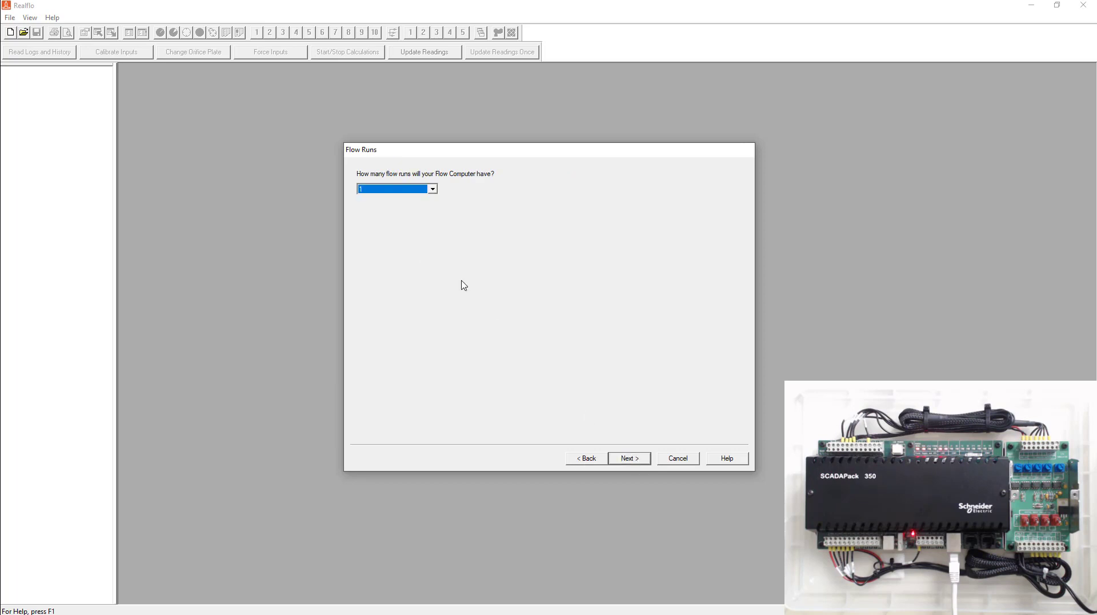
Step: Keep the number of flow runs at 1 and enter GasRun1 as the run ID
{"action": "left_click", "coordinate": [432, 189]}
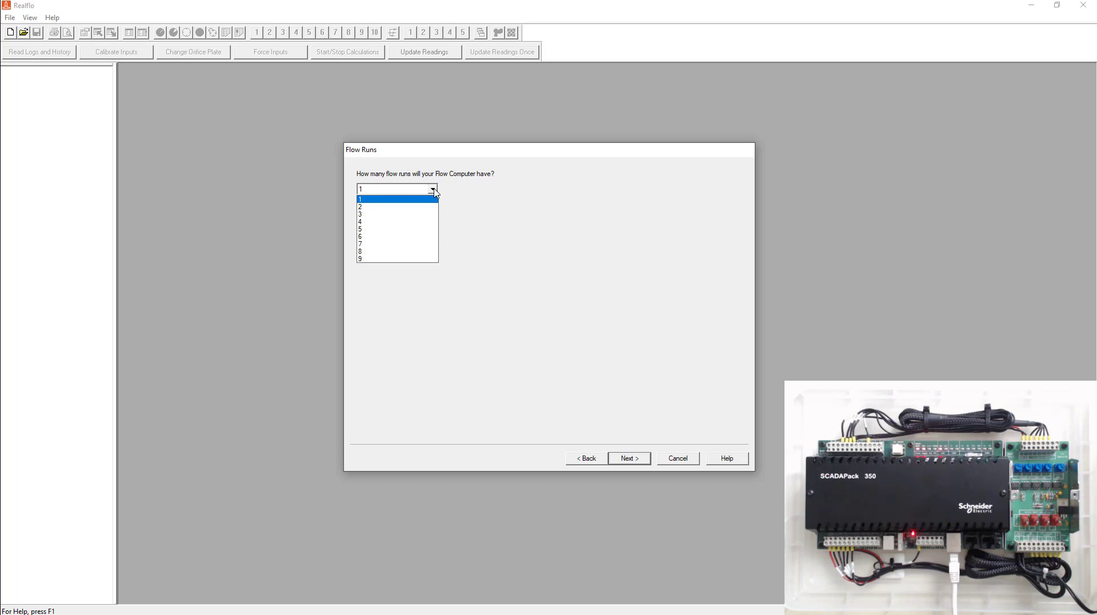
{"action": "left_click", "coordinate": [360, 199]}
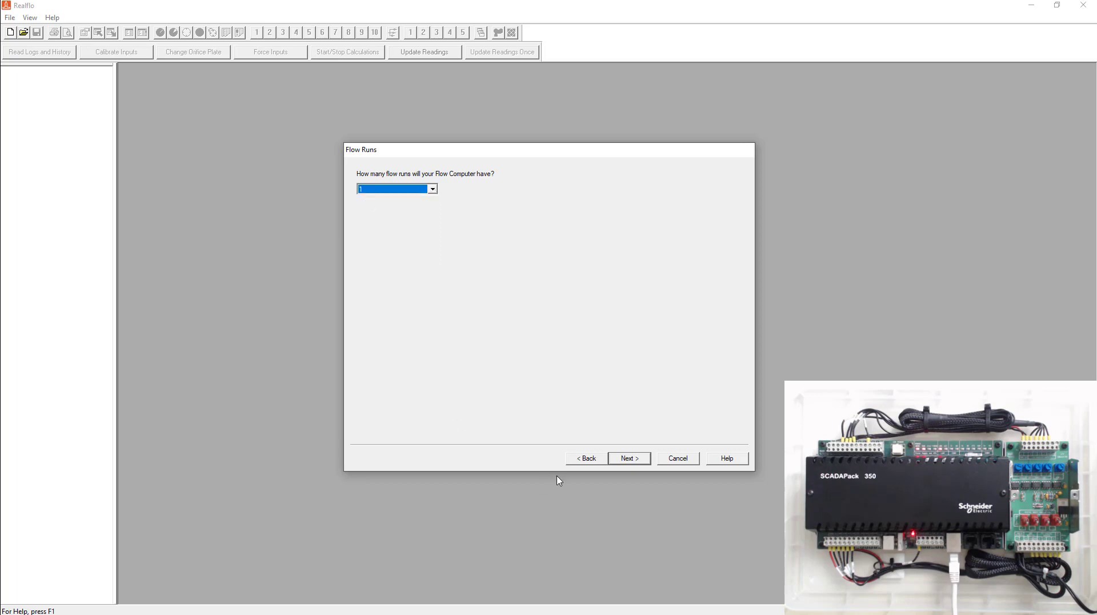
{"action": "left_click", "coordinate": [628, 459]}
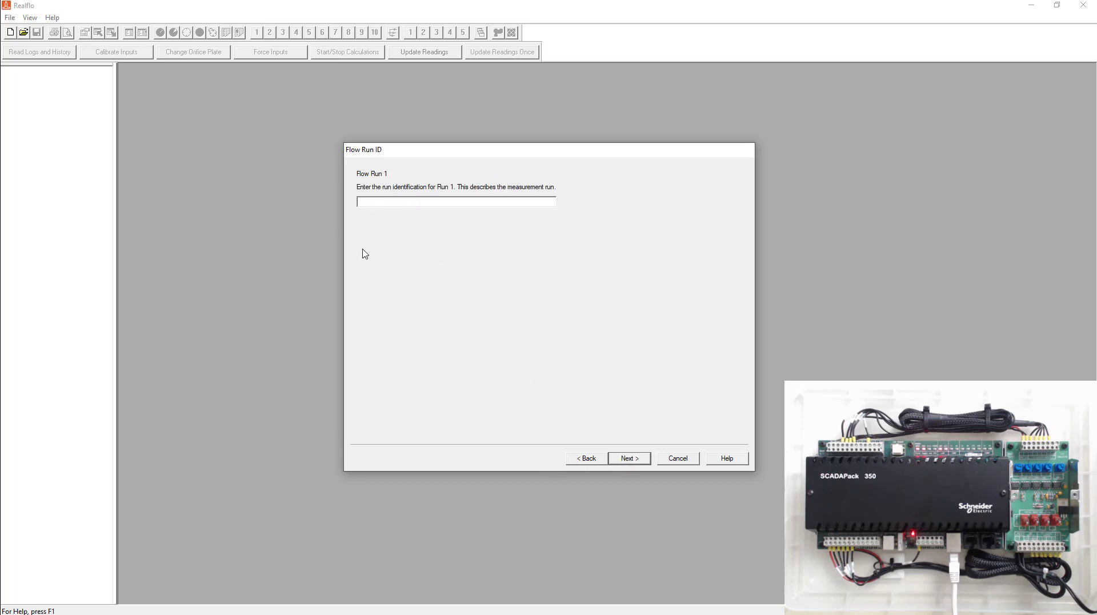
{"action": "left_click", "coordinate": [455, 201]}
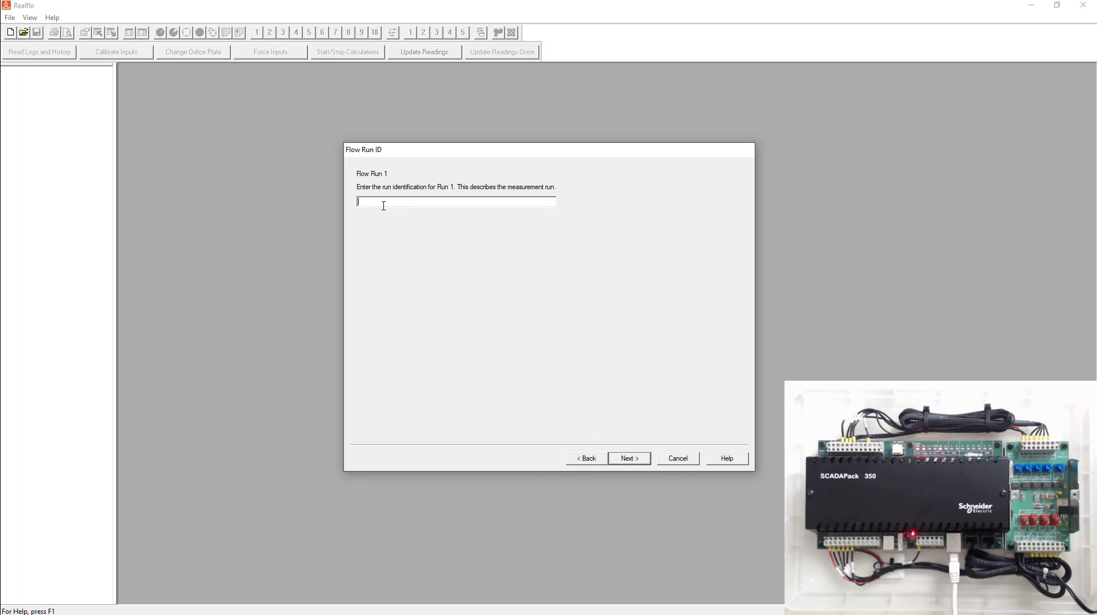
{"action": "type", "text": "GasRun1"}
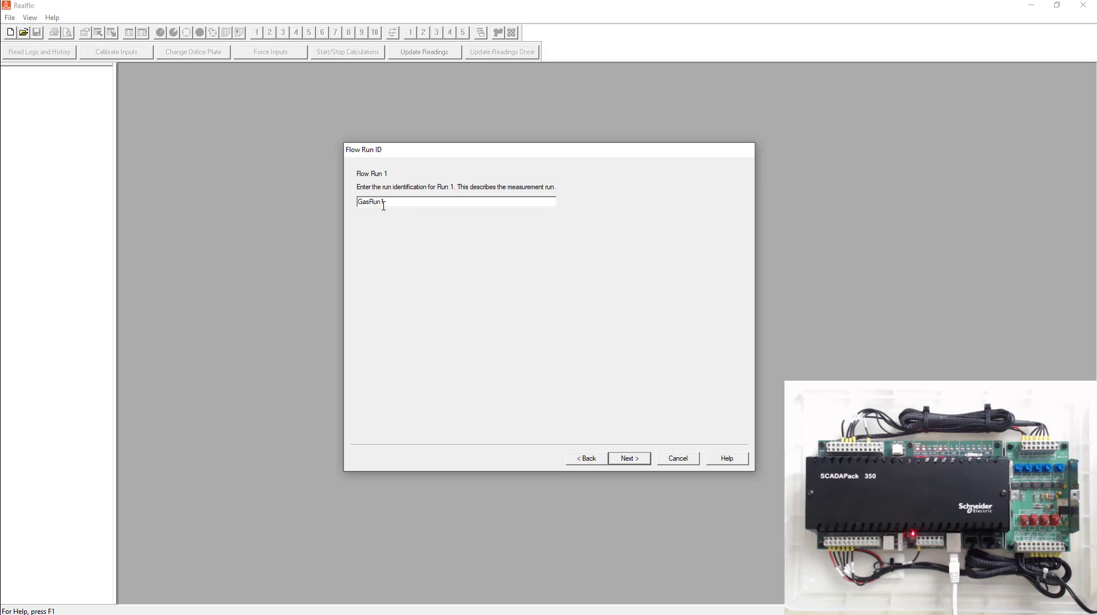
{"action": "left_click", "coordinate": [628, 458]}
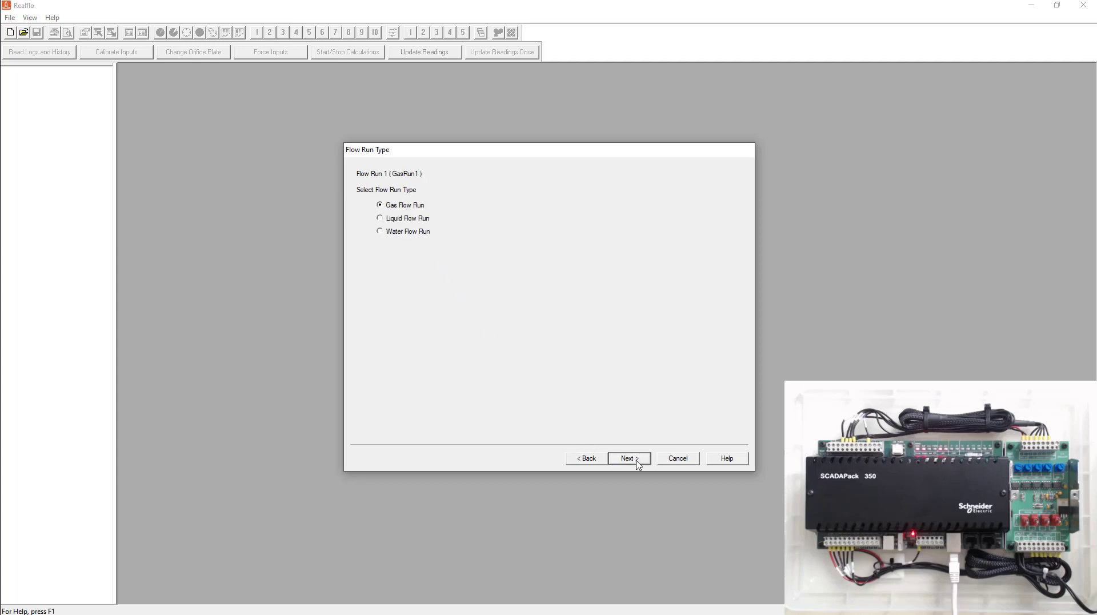
{"action": "mouse_move", "coordinate": [418, 219]}
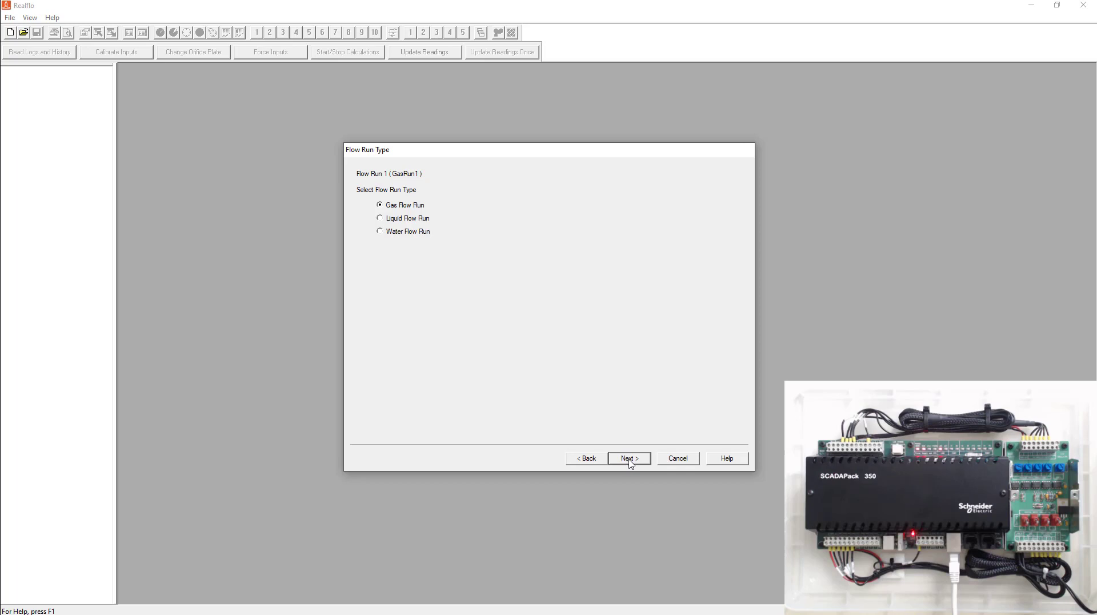
Step: Keep Gas Flow Run and select AGA-3 (1992) flow with AGA-8 Detailed compressibility
{"action": "left_click", "coordinate": [628, 459]}
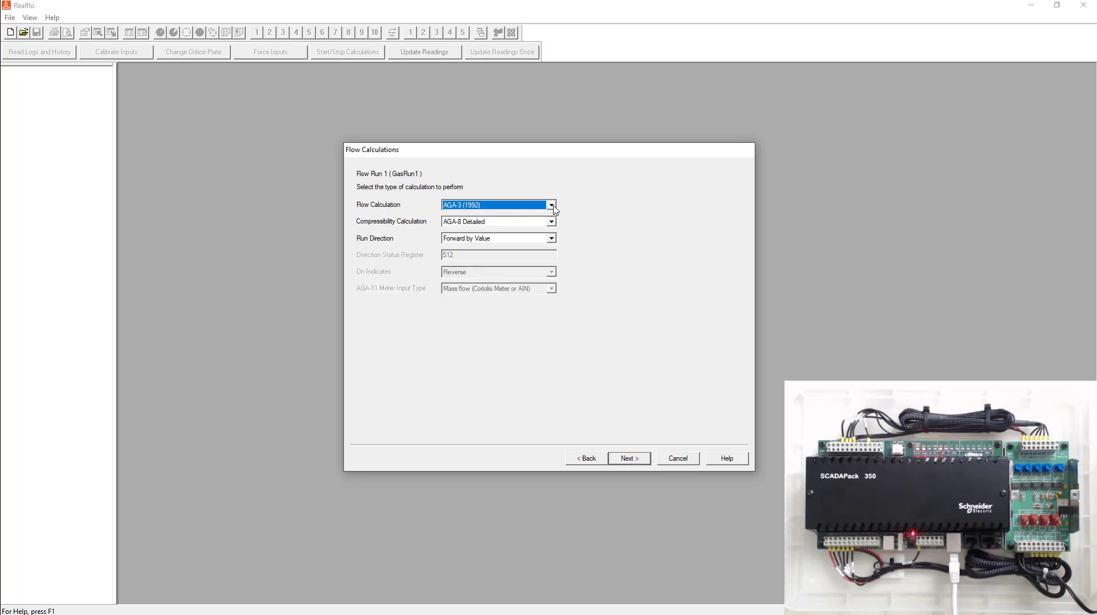
{"action": "left_click", "coordinate": [552, 204]}
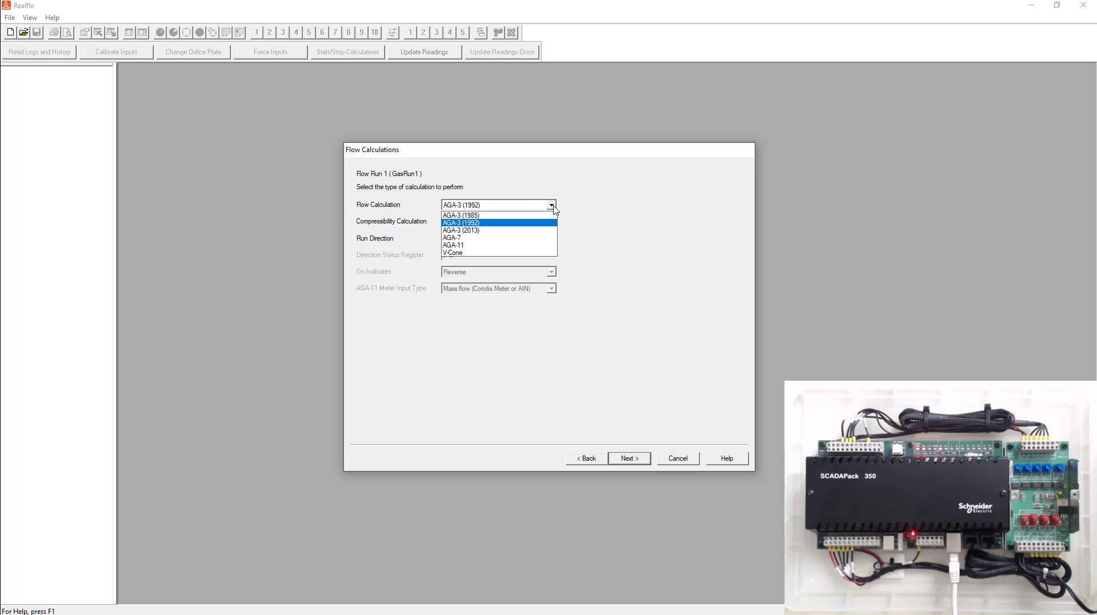
{"action": "left_click", "coordinate": [462, 222]}
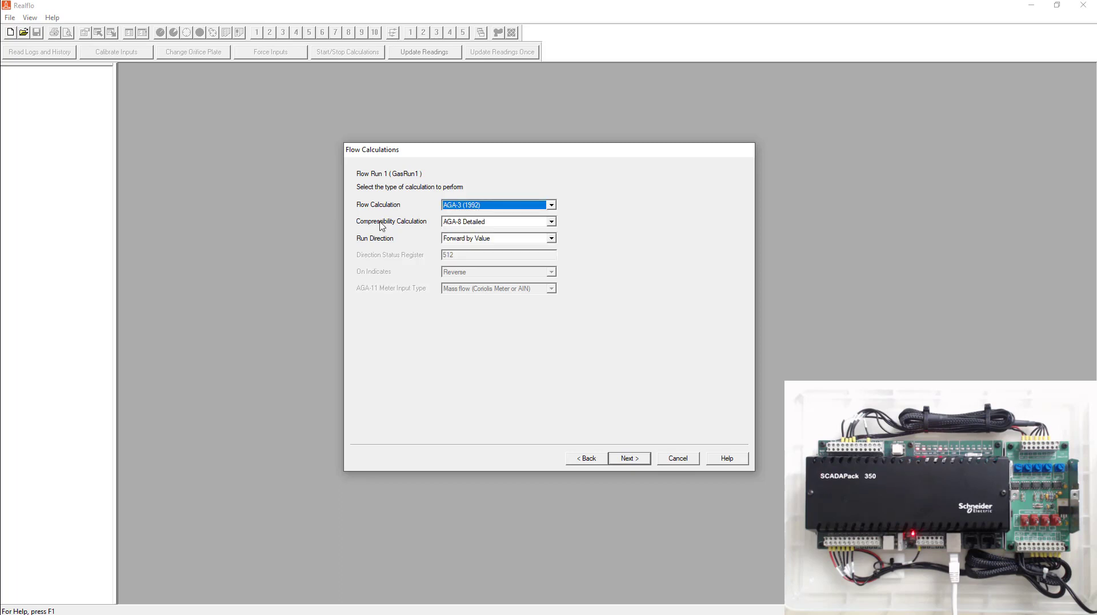
{"action": "mouse_move", "coordinate": [524, 222]}
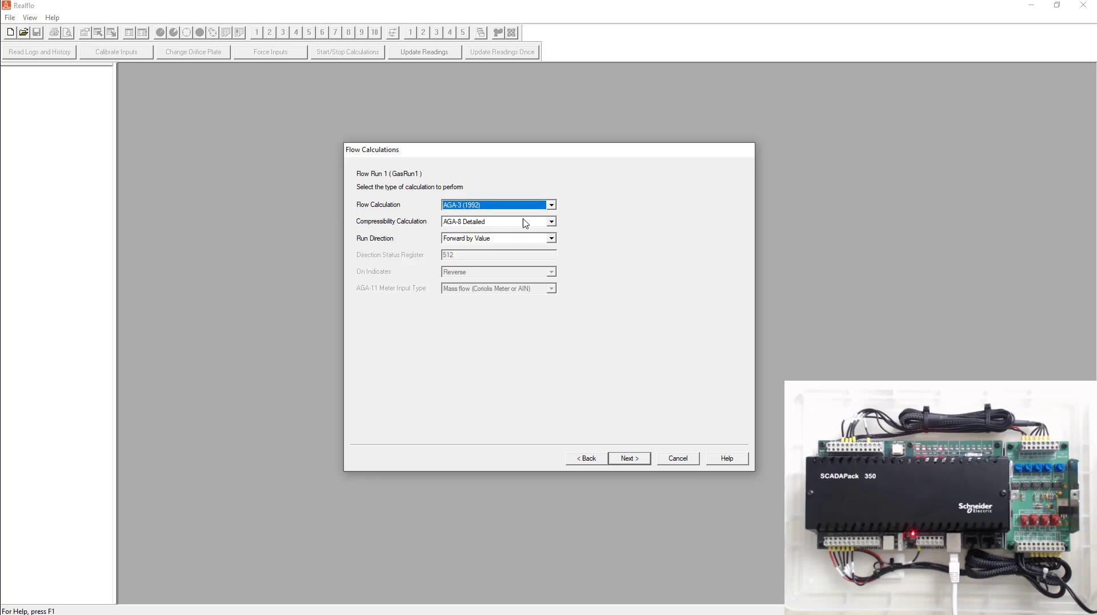
{"action": "left_click", "coordinate": [551, 222]}
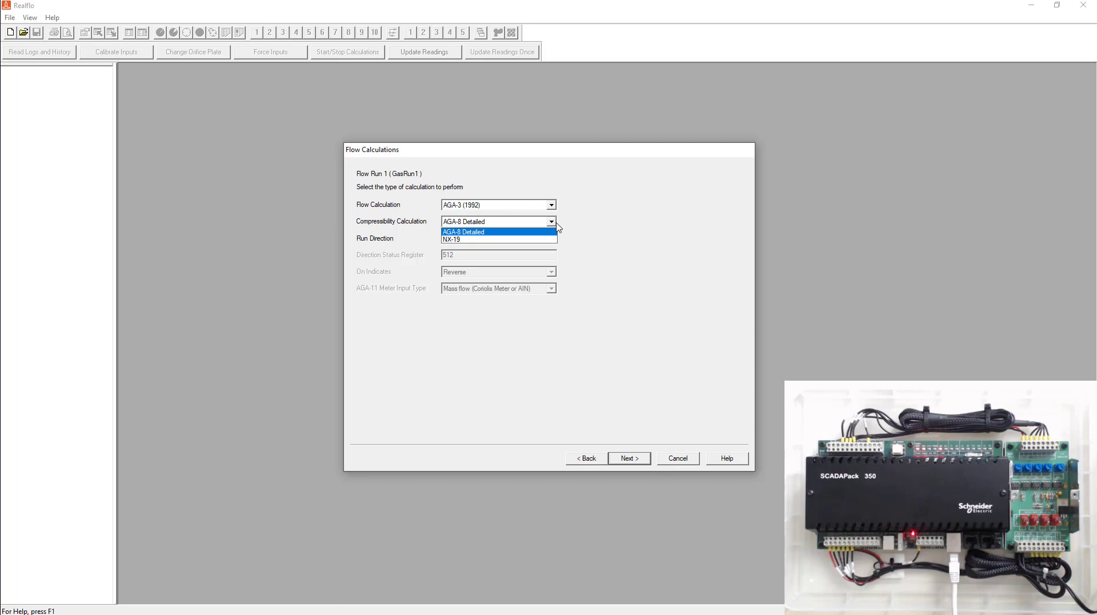
{"action": "left_click", "coordinate": [465, 221]}
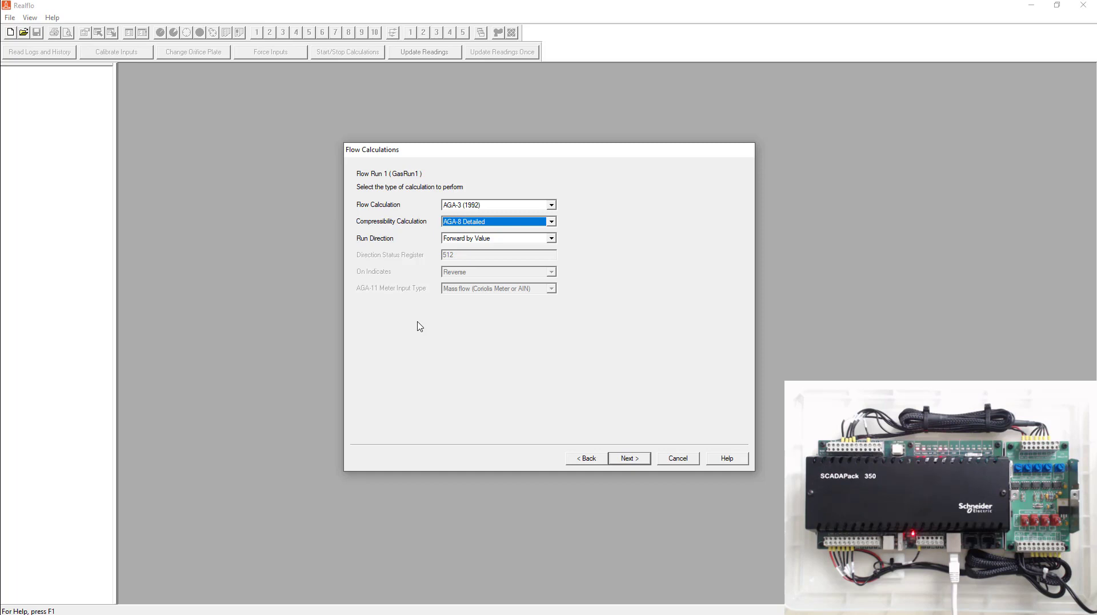
{"action": "mouse_move", "coordinate": [533, 523]}
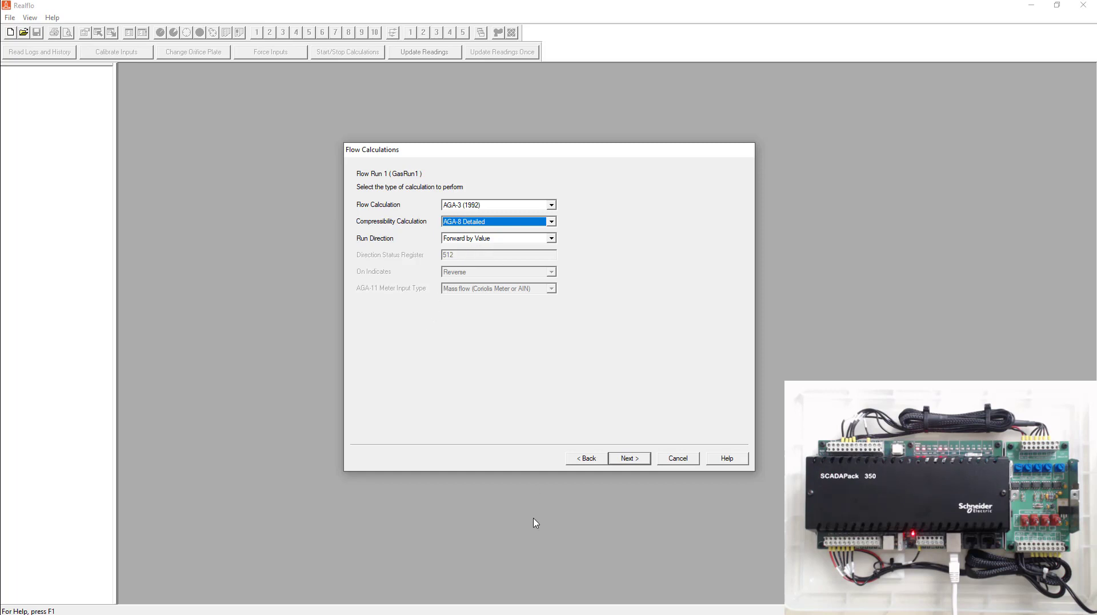
Step: Select Metric1 in both the Input Units and Contract Units dropdowns
{"action": "left_click", "coordinate": [628, 458]}
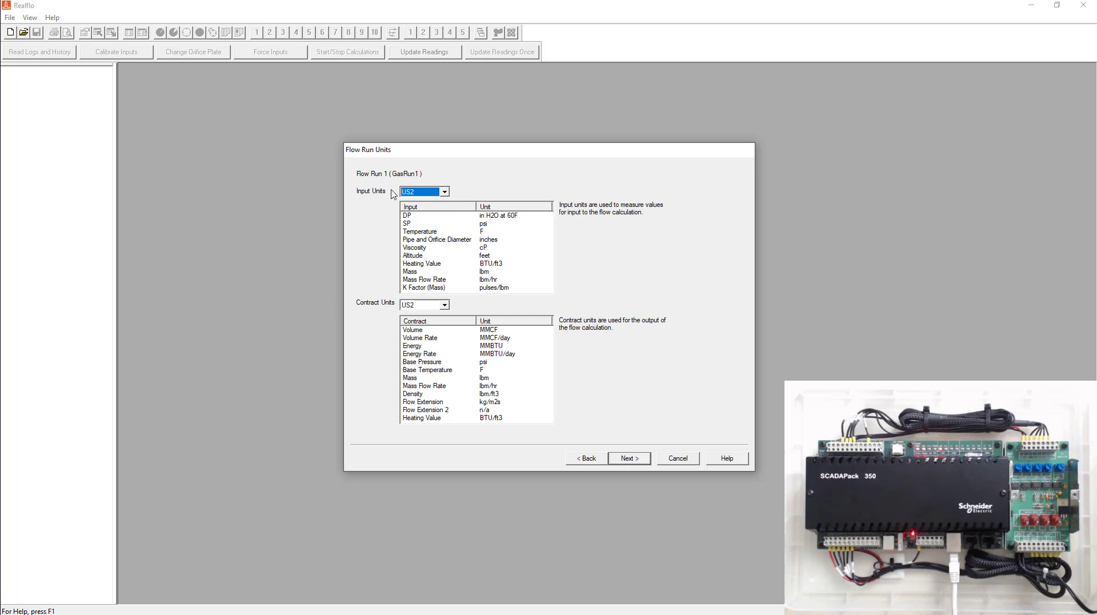
{"action": "left_click", "coordinate": [445, 191]}
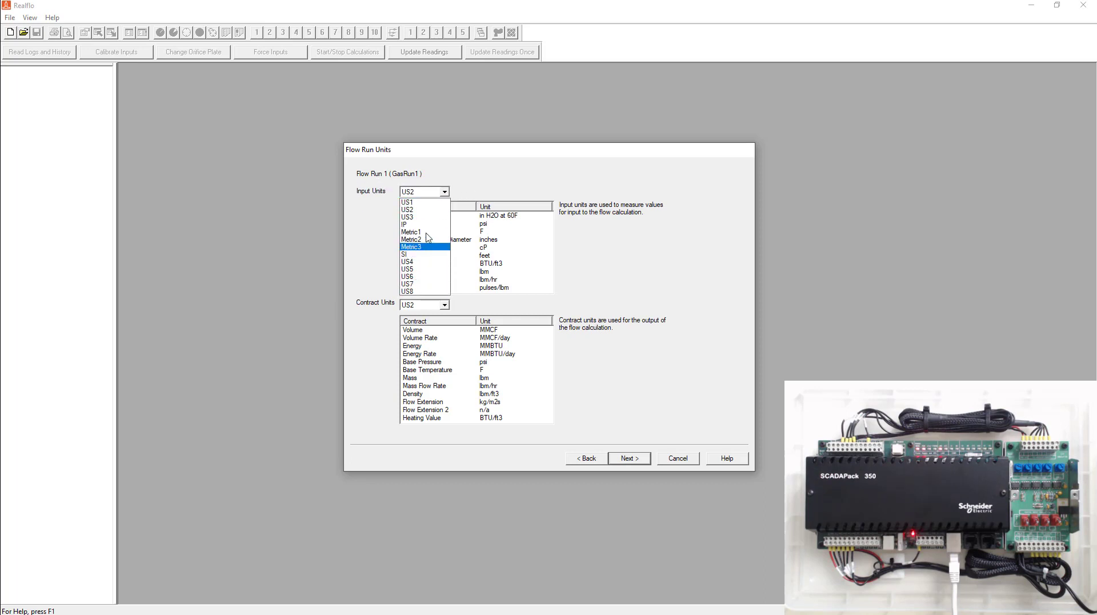
{"action": "left_click", "coordinate": [411, 231]}
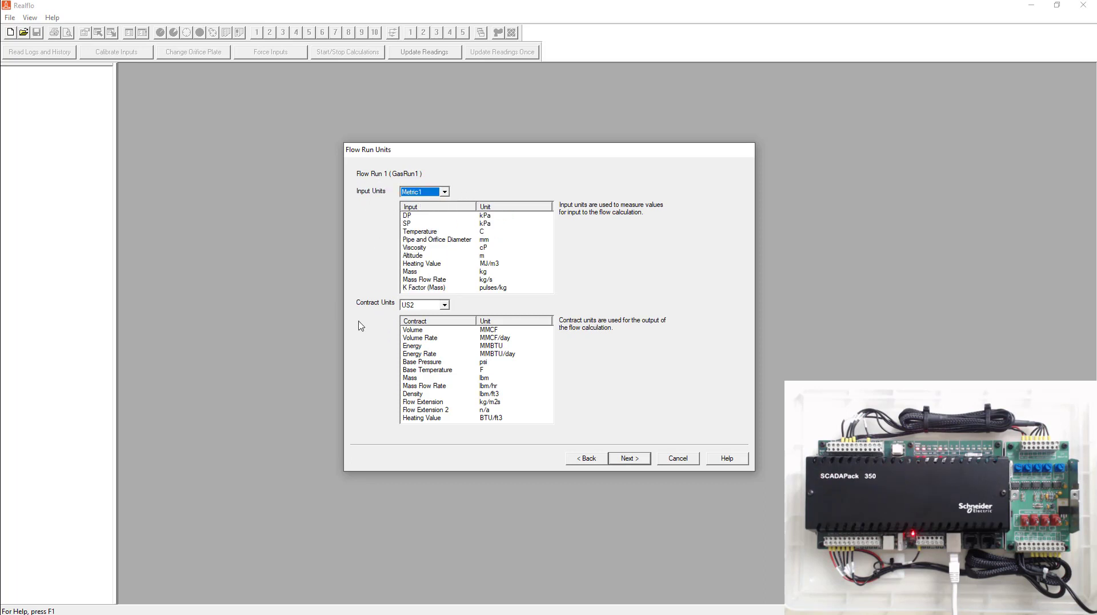
{"action": "left_click", "coordinate": [445, 304]}
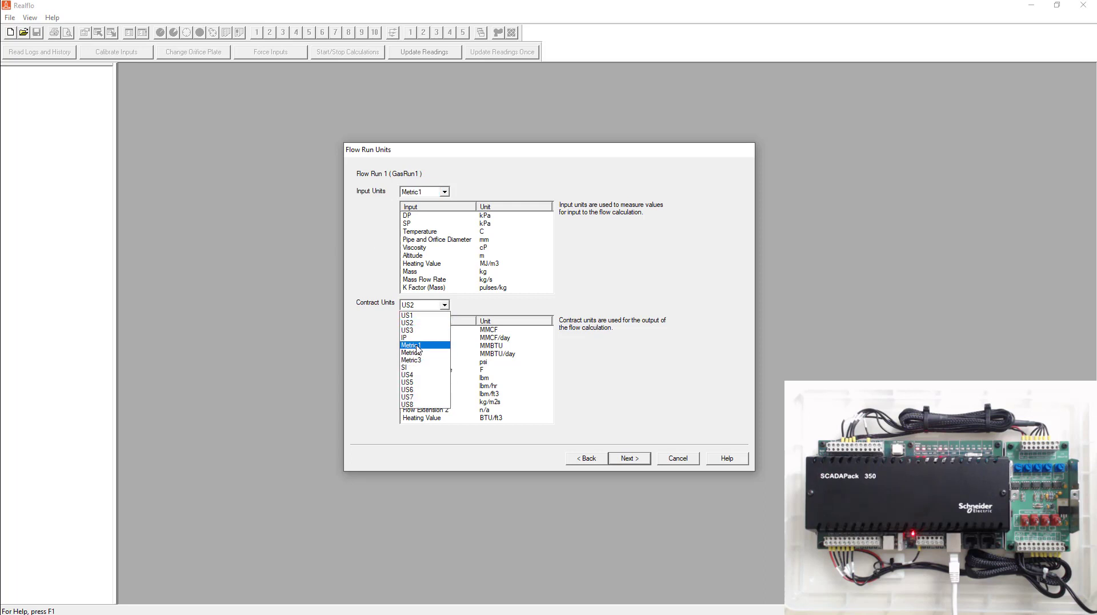
{"action": "left_click", "coordinate": [411, 345]}
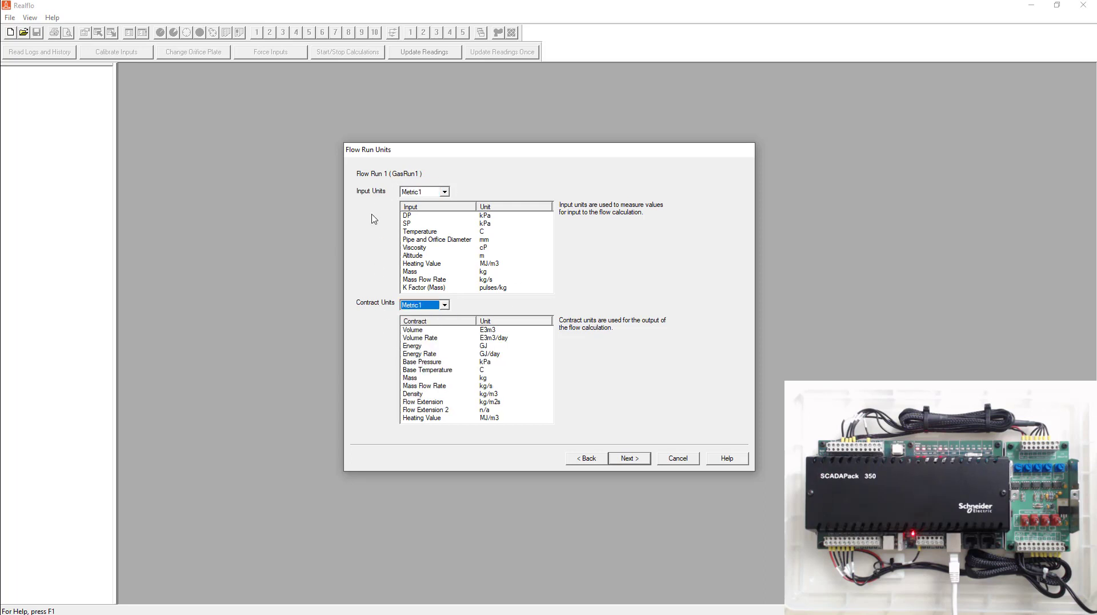
{"action": "mouse_move", "coordinate": [376, 243]}
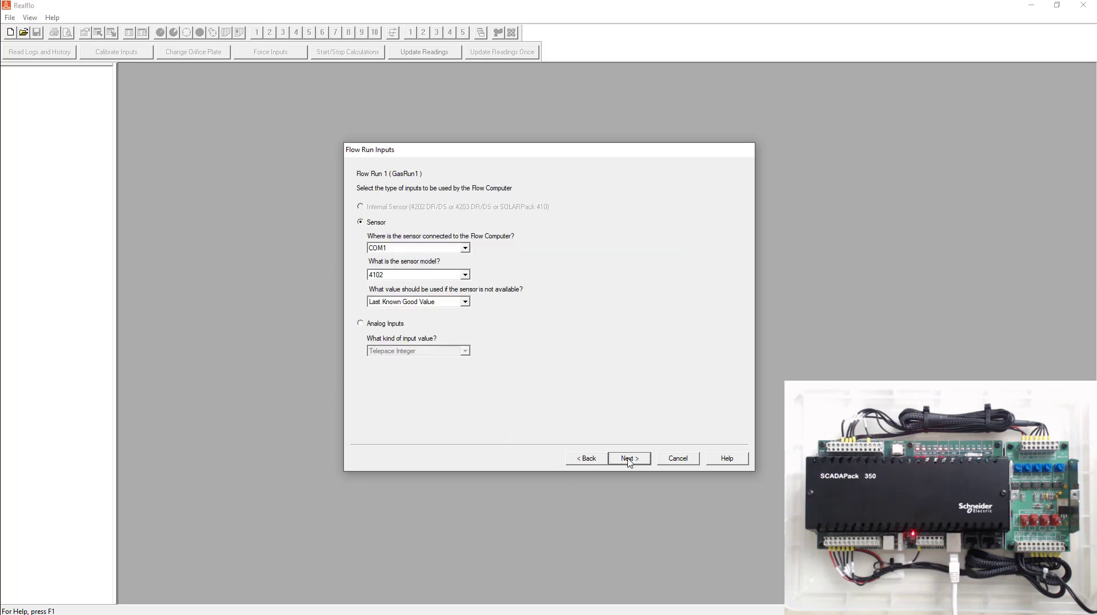
{"action": "mouse_move", "coordinate": [390, 284]}
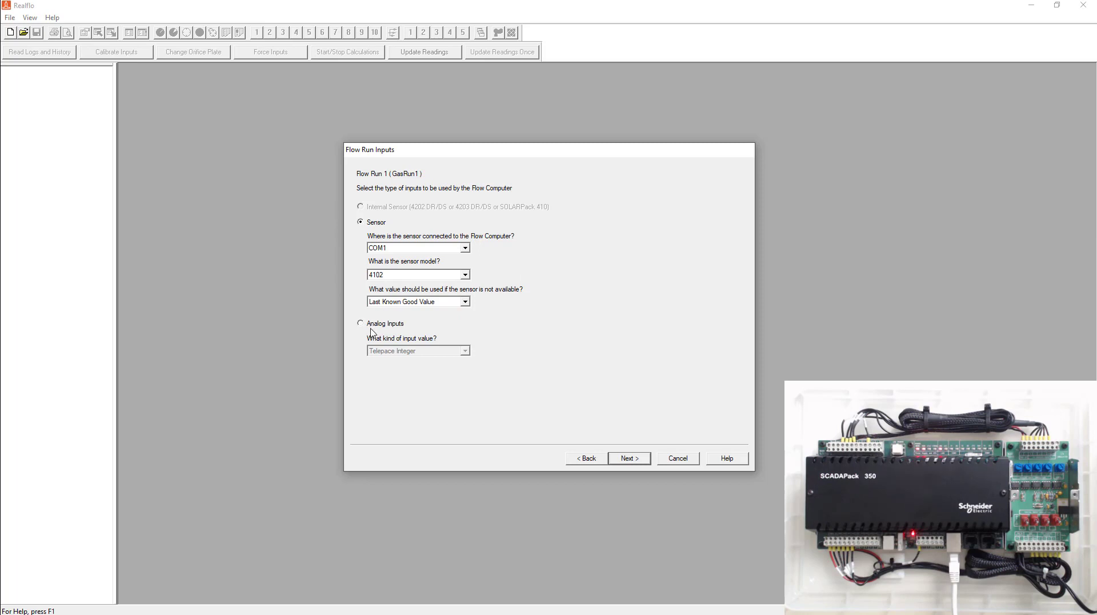
Step: Switch Flow Run 1 to Analog Inputs, keeping Telepace Integer as the input value type
{"action": "left_click", "coordinate": [360, 323]}
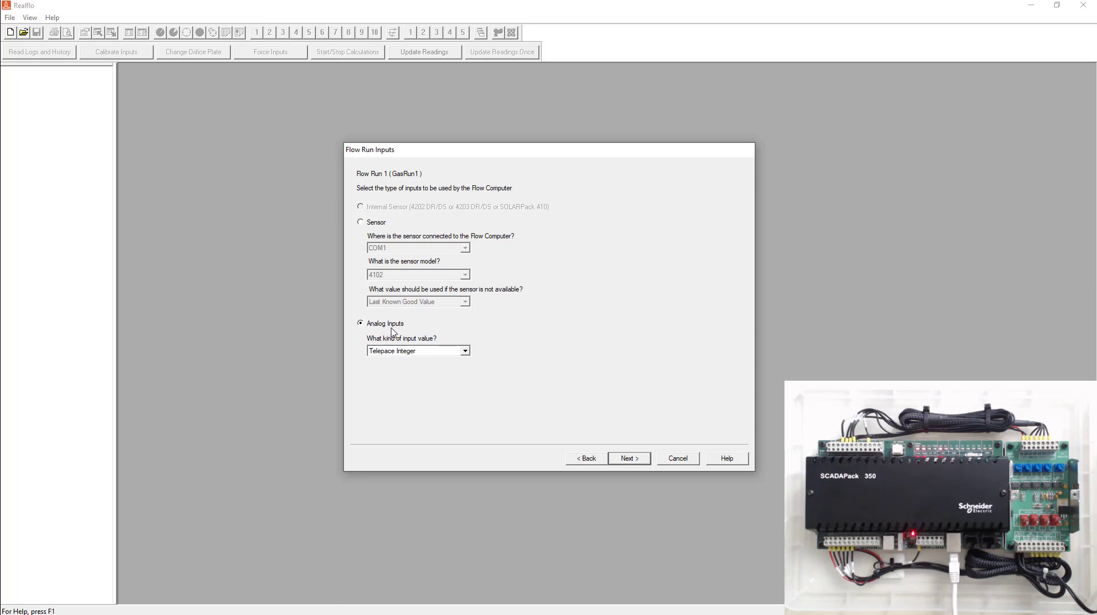
{"action": "left_click", "coordinate": [418, 351]}
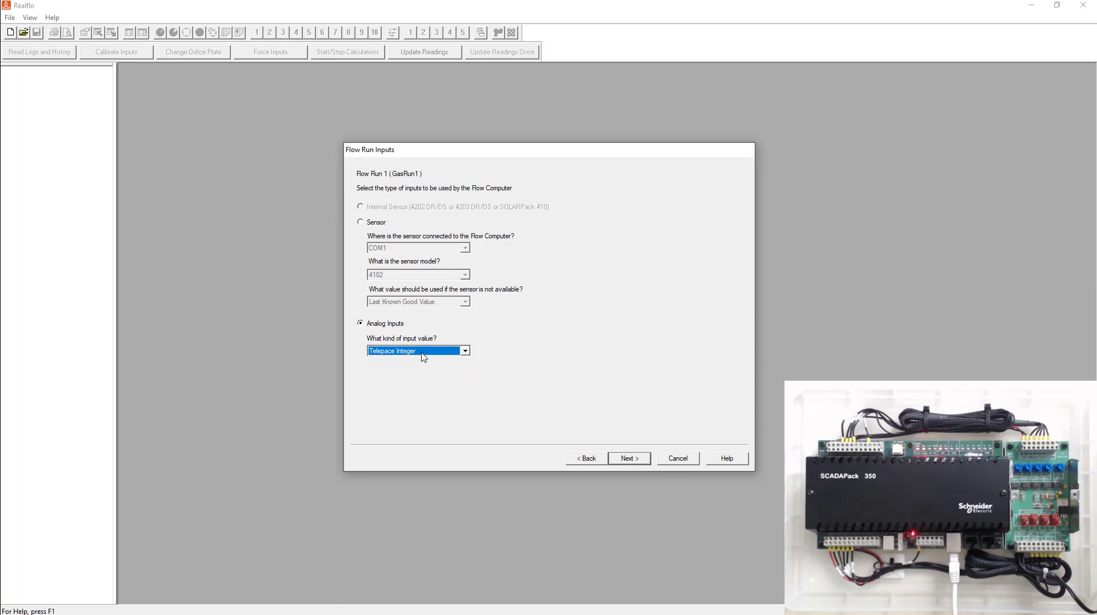
{"action": "left_click", "coordinate": [627, 458]}
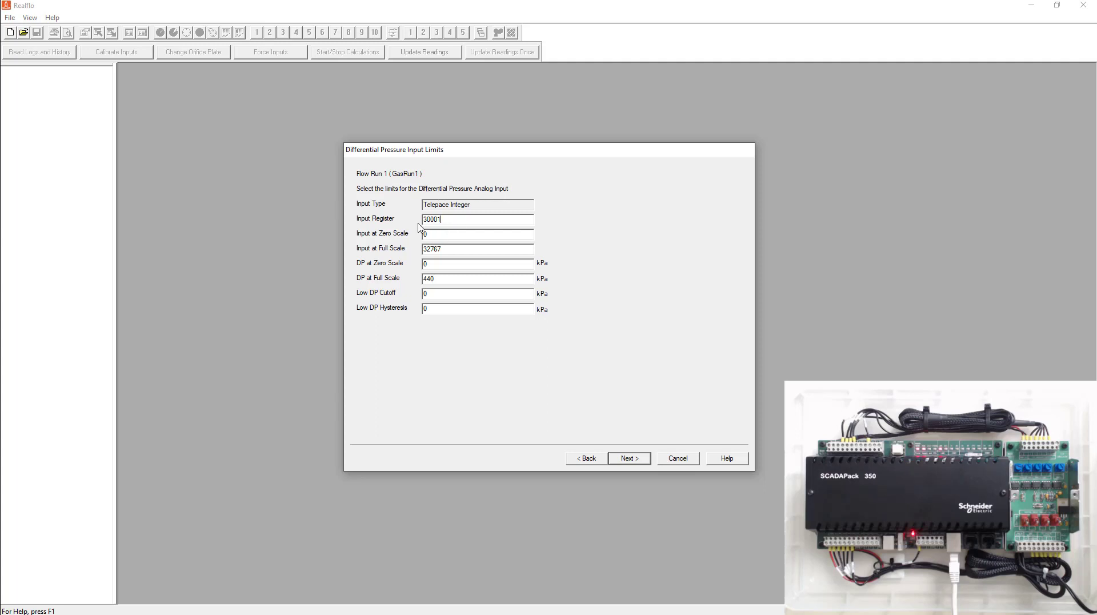
Step: Enter differential pressure zero-scale input 6554 and low DP cutoff 0.25 kPa
{"action": "left_click", "coordinate": [448, 234]}
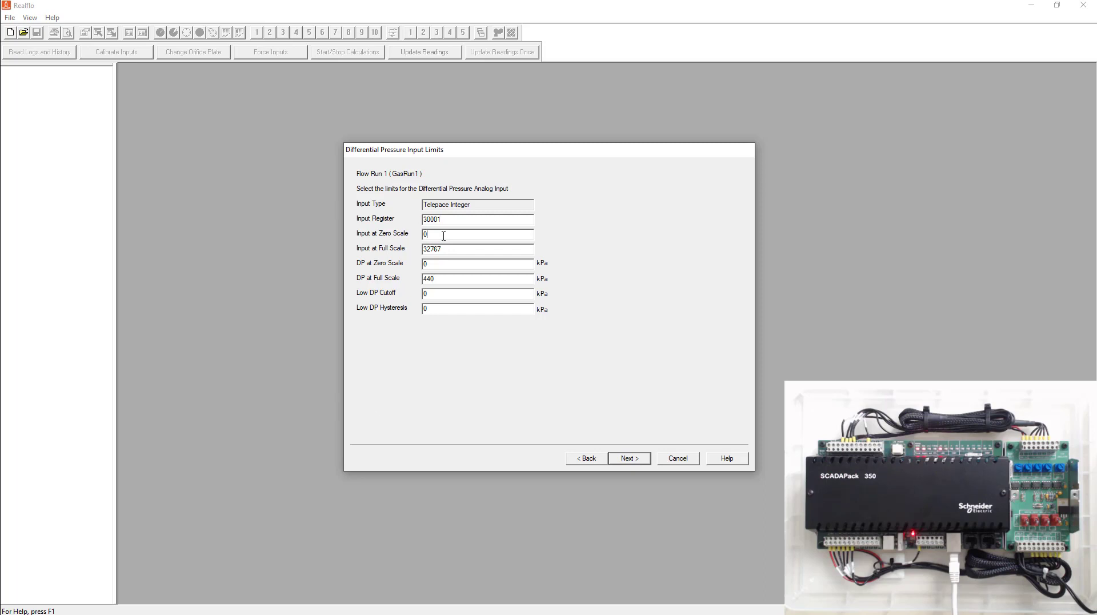
{"action": "type", "text": "6554"}
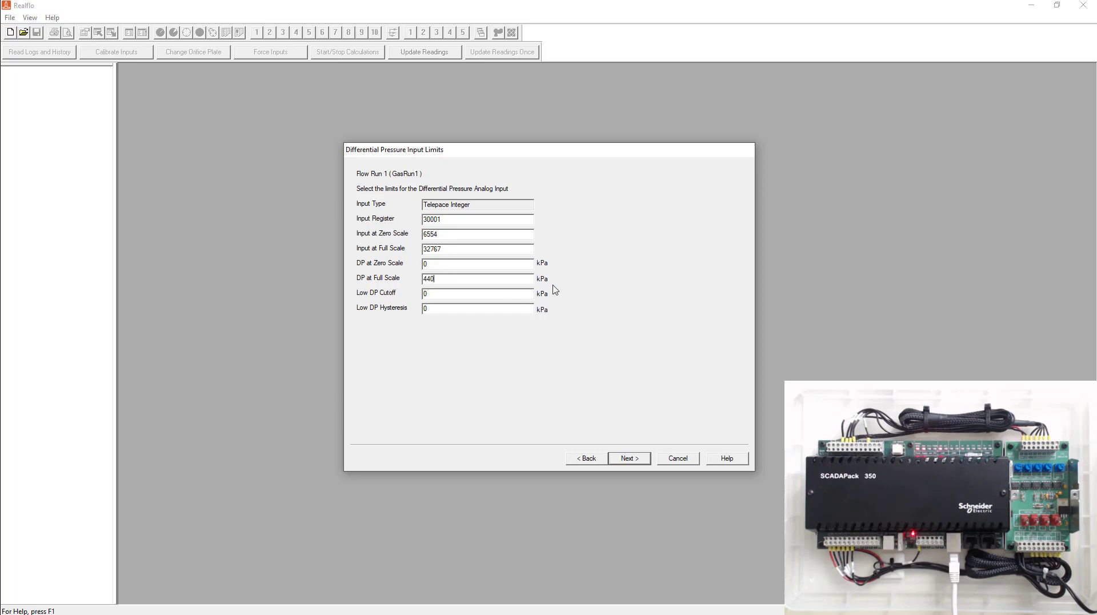
{"action": "type", "text": "0.25"}
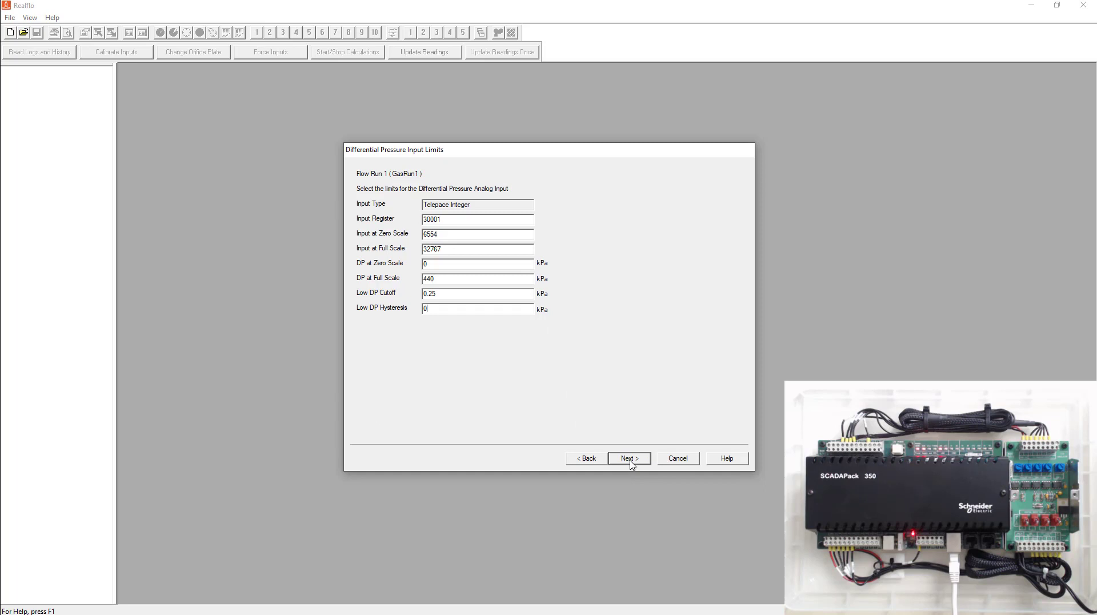
Step: Choose gage static pressure and calculate 89.38417 kPa atmospheric pressure from 1045 m altitude
{"action": "left_click", "coordinate": [628, 459]}
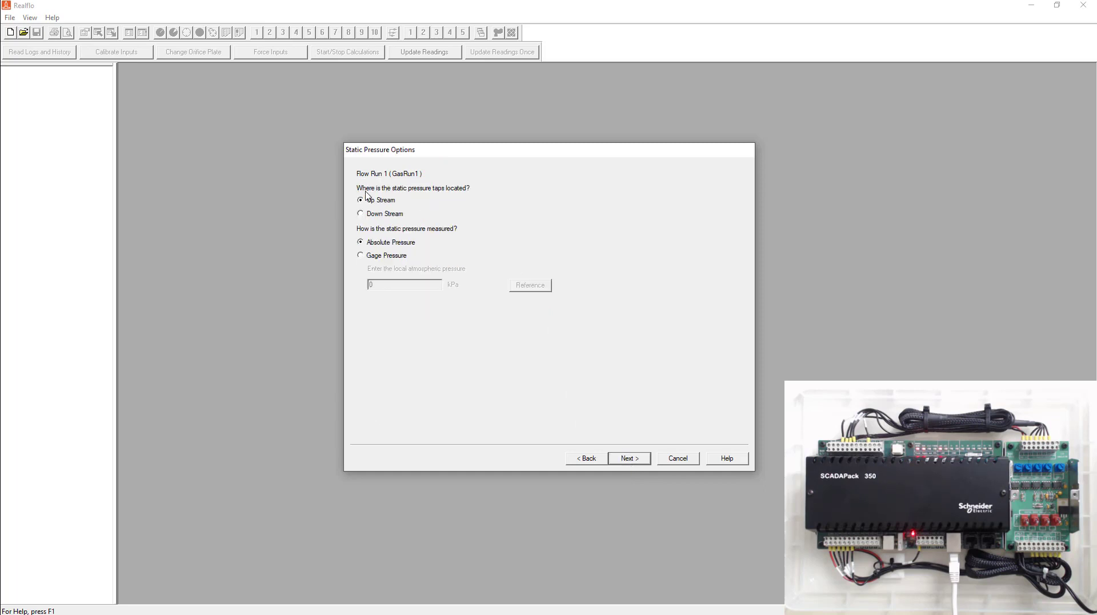
{"action": "mouse_move", "coordinate": [533, 192]}
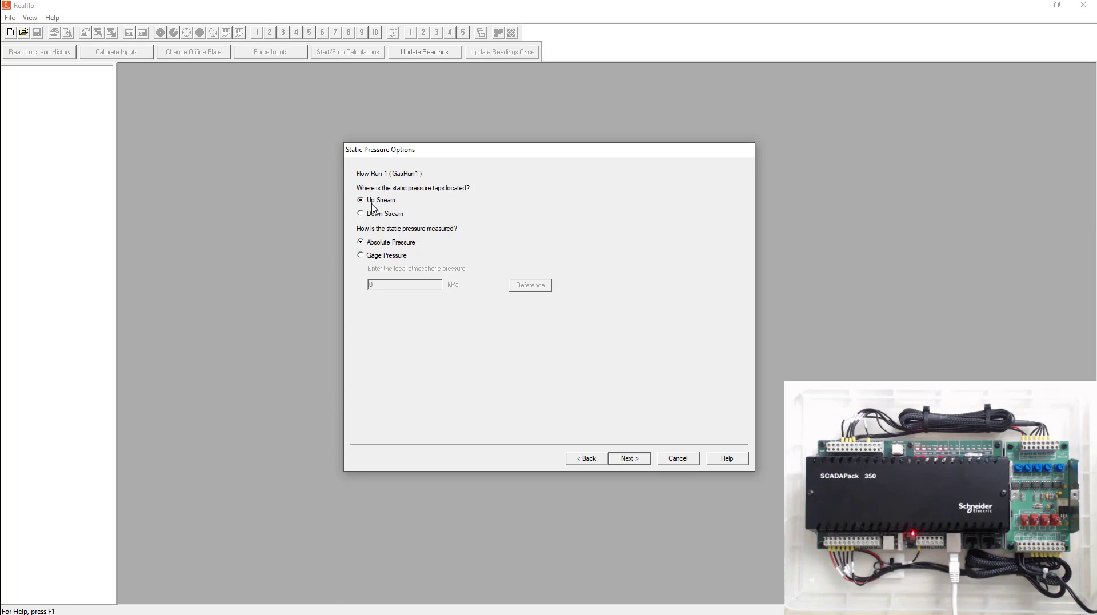
{"action": "mouse_move", "coordinate": [430, 210]}
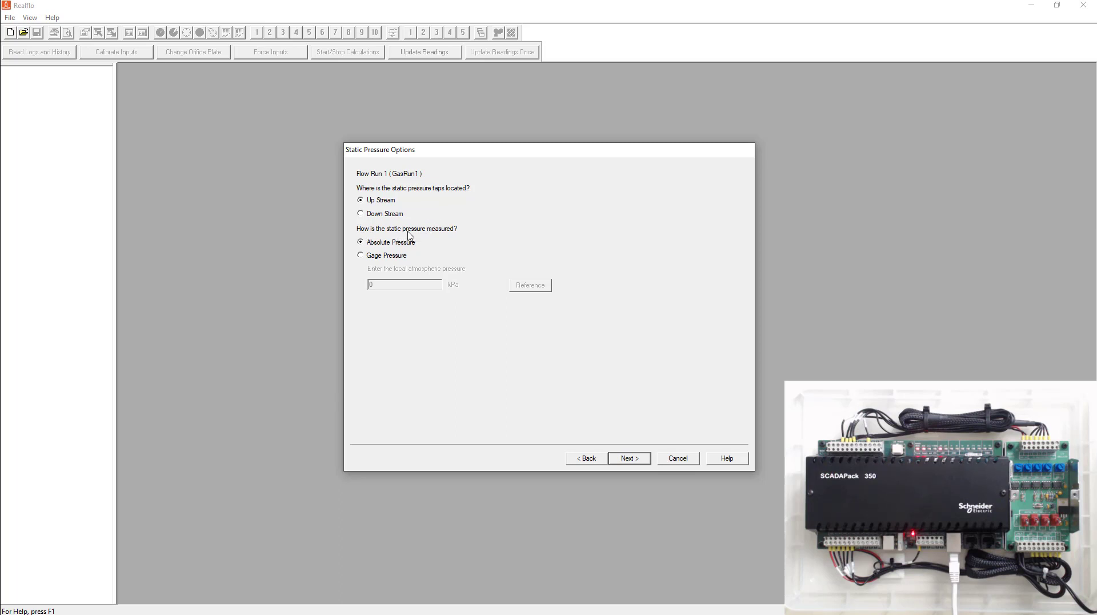
{"action": "mouse_move", "coordinate": [429, 252]}
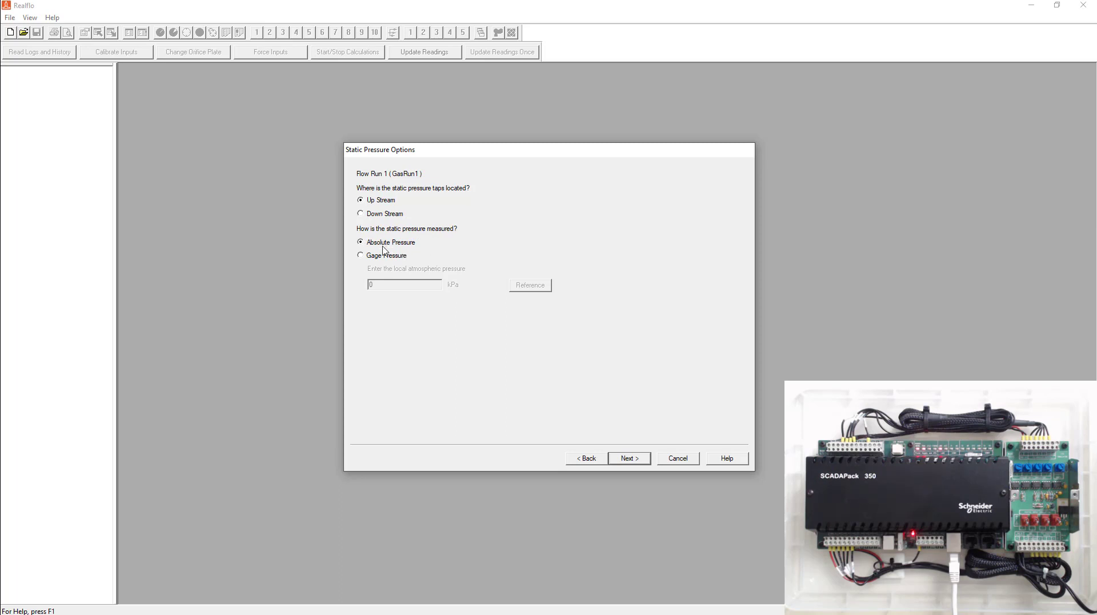
{"action": "left_click", "coordinate": [362, 255]}
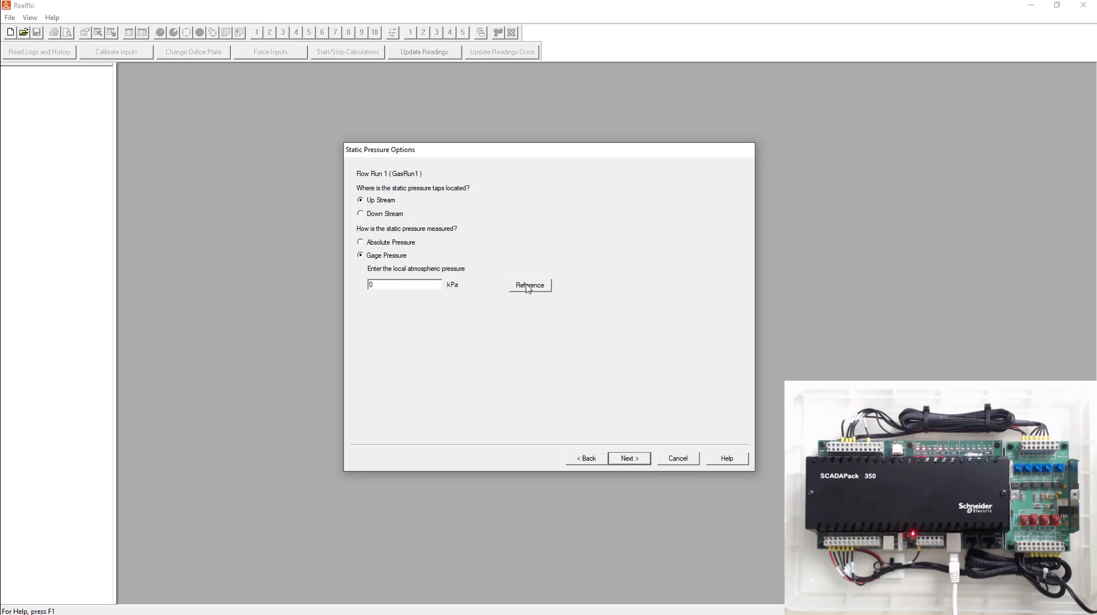
{"action": "left_click", "coordinate": [530, 285]}
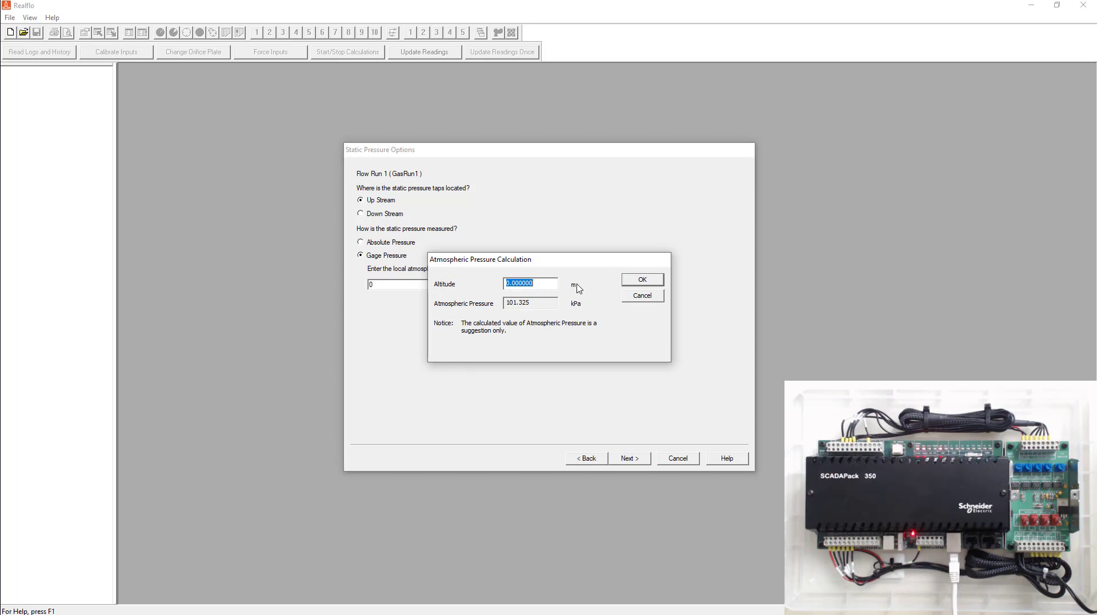
{"action": "type", "text": "1045"}
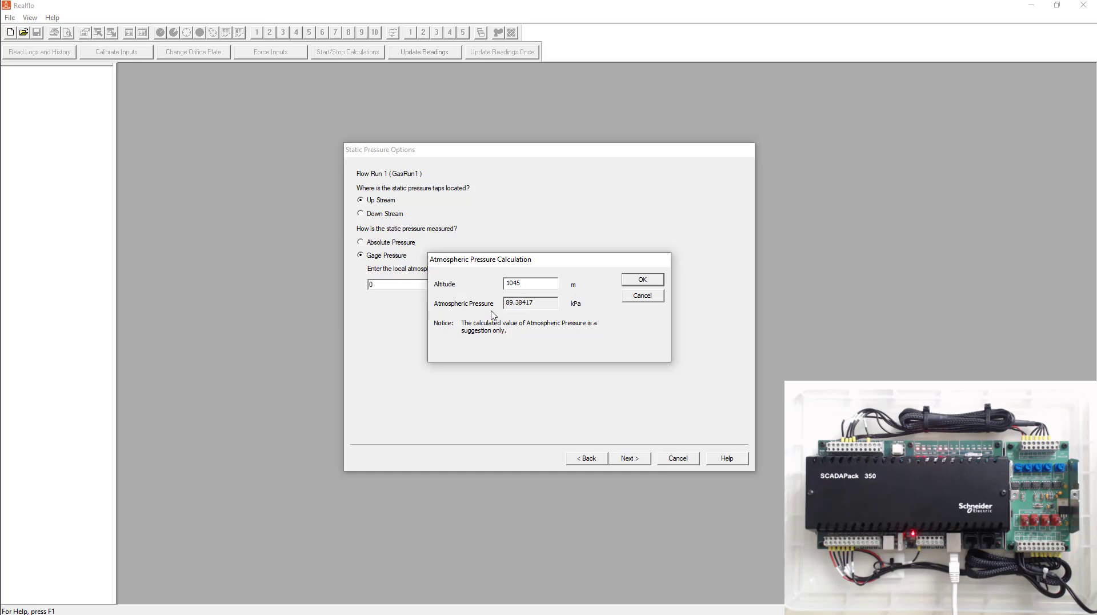
{"action": "mouse_move", "coordinate": [521, 313]}
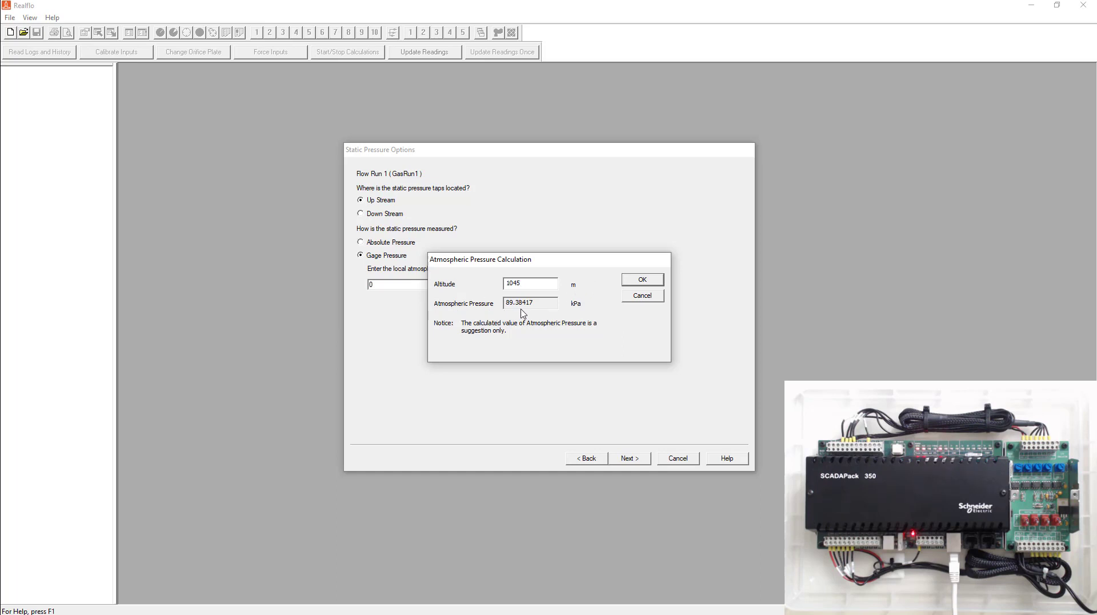
{"action": "left_click", "coordinate": [641, 279]}
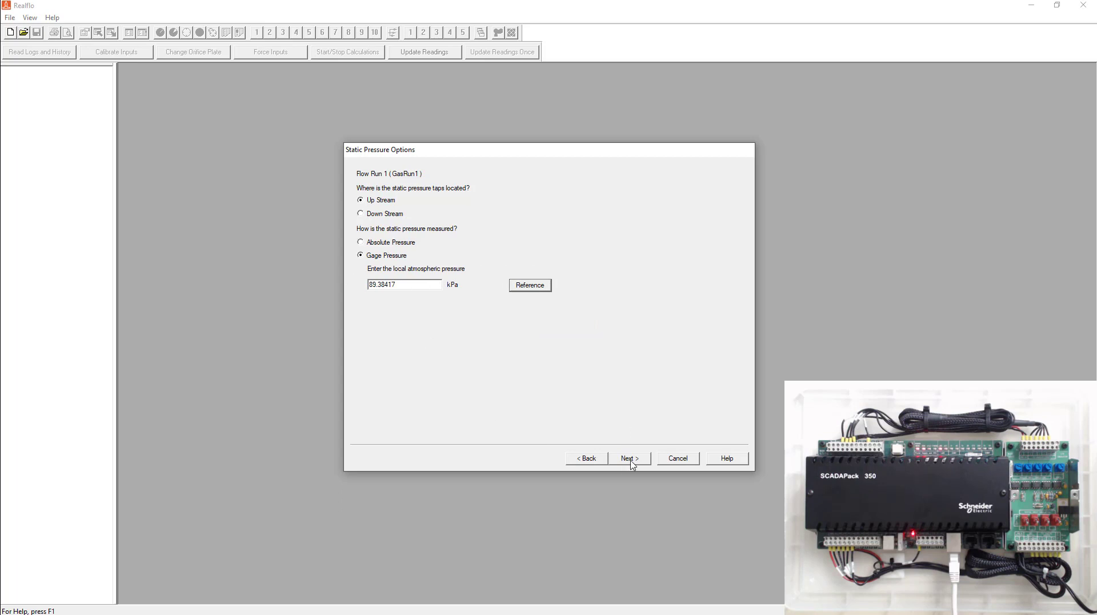
Step: Give static pressure limits (register 30002) zero-scale input 6554 and advance to compensation
{"action": "left_click", "coordinate": [629, 459]}
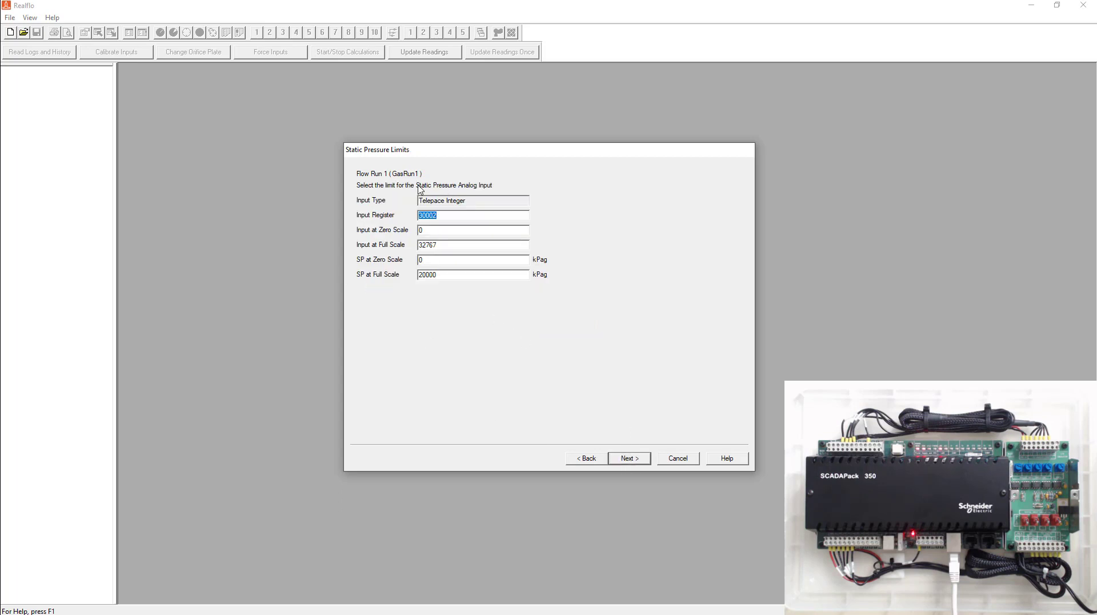
{"action": "mouse_move", "coordinate": [483, 190]}
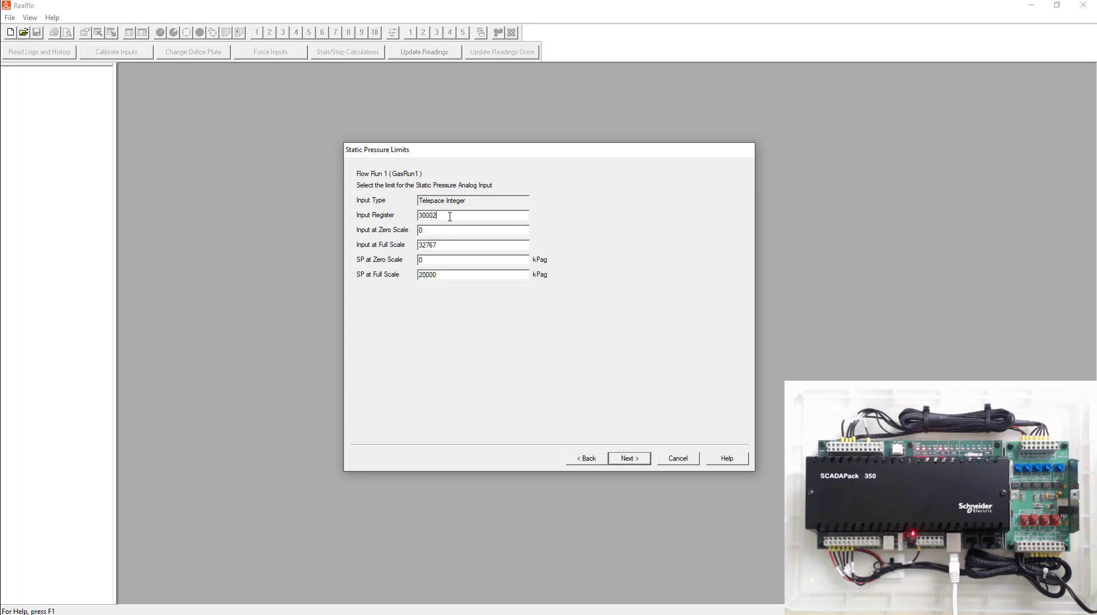
{"action": "left_click", "coordinate": [473, 230]}
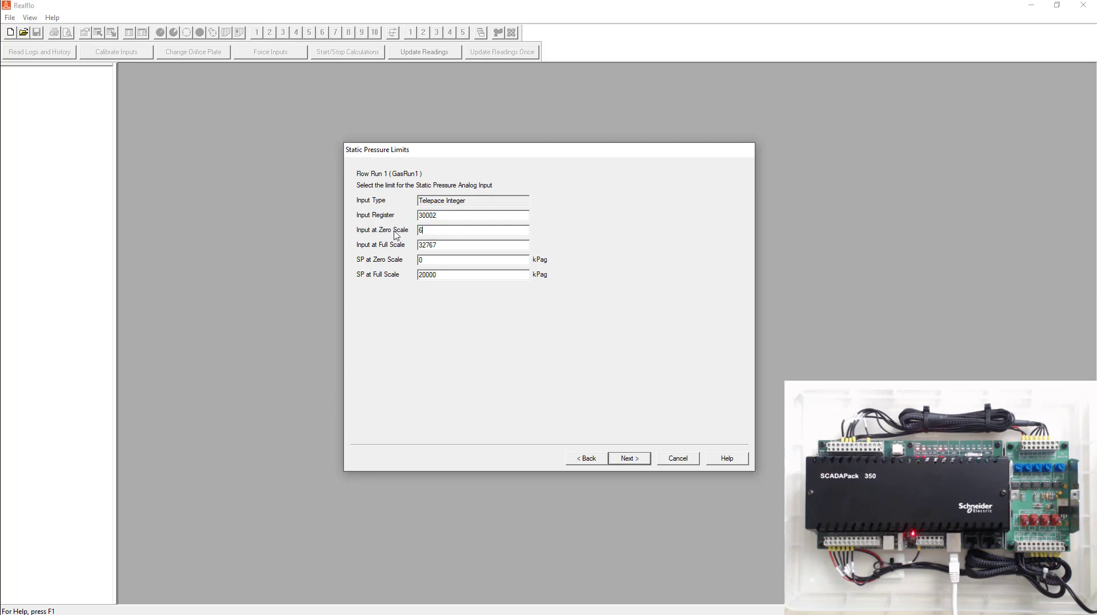
{"action": "type", "text": "554"}
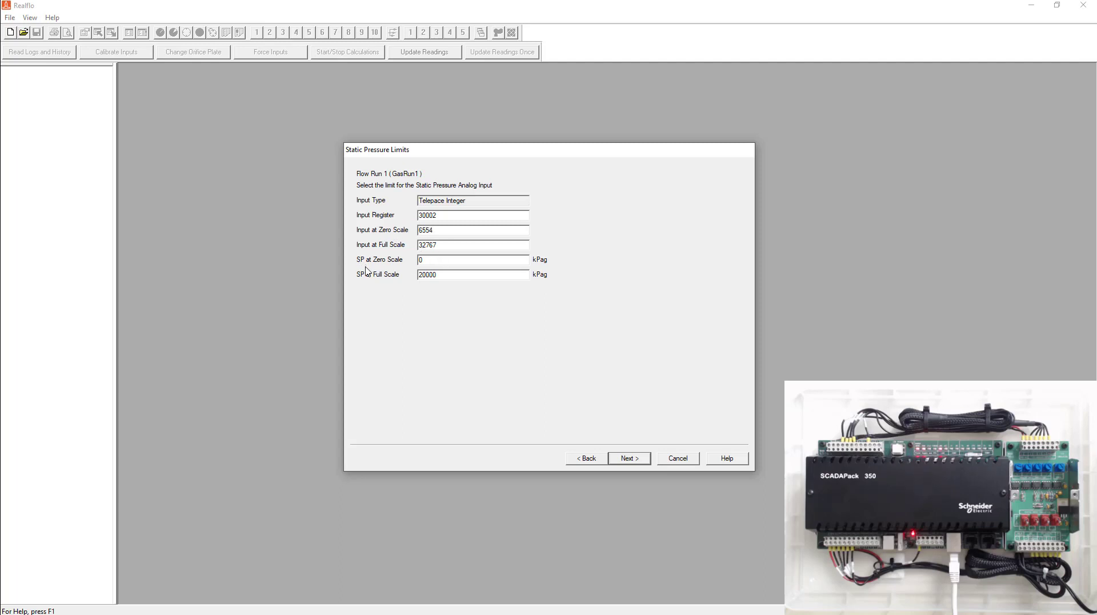
{"action": "left_click", "coordinate": [473, 260]}
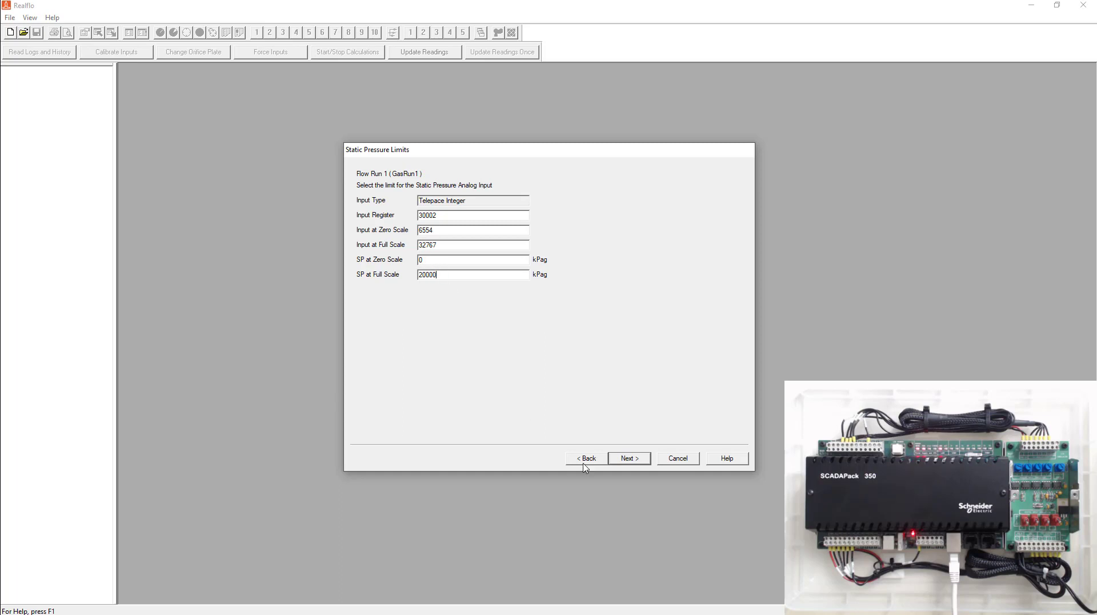
{"action": "left_click", "coordinate": [628, 459]}
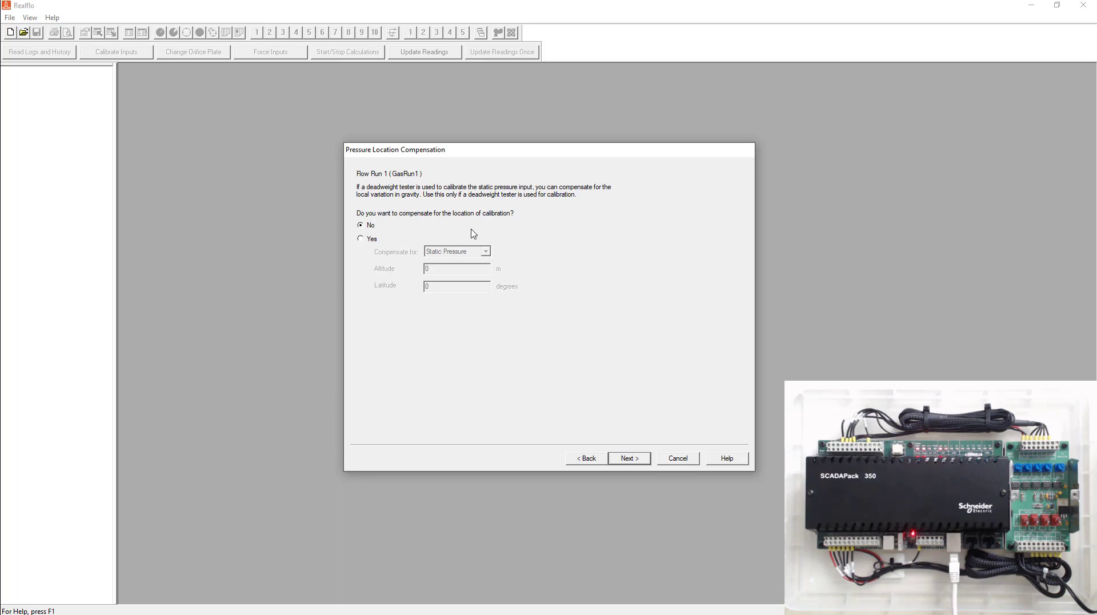
{"action": "mouse_move", "coordinate": [429, 204]}
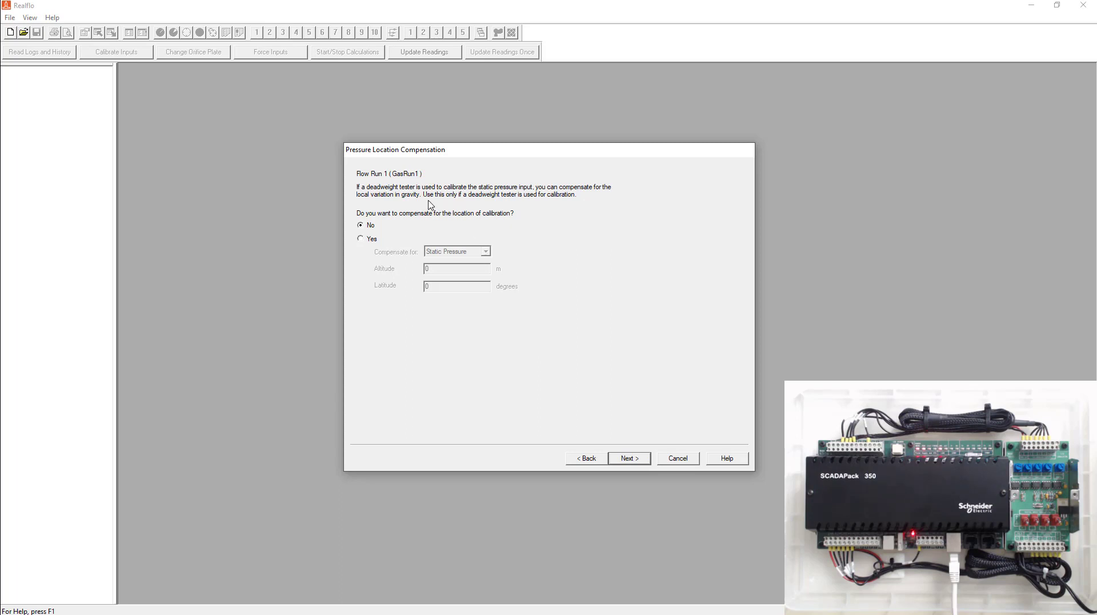
{"action": "mouse_move", "coordinate": [455, 215]}
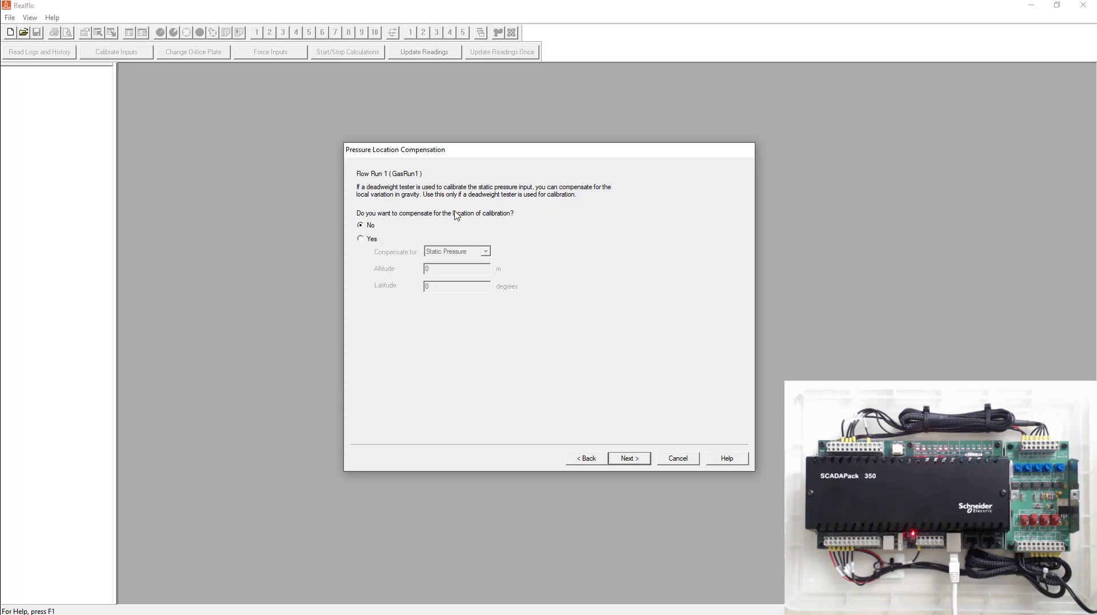
Step: Skip pressure compensation and set temperature zero-scale input 6554 on register 30003
{"action": "left_click", "coordinate": [629, 458]}
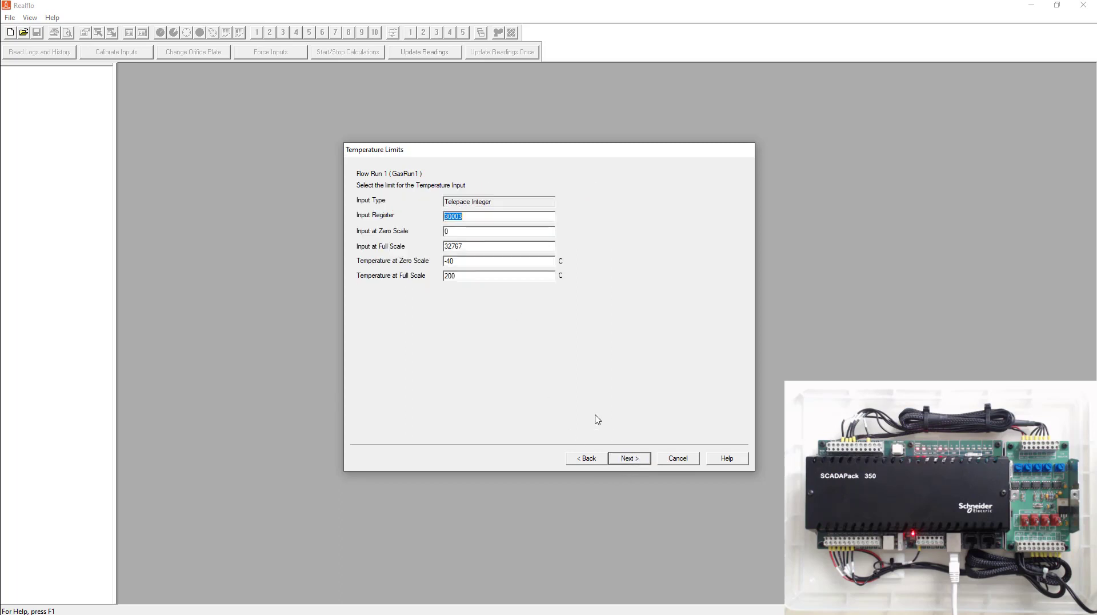
{"action": "mouse_move", "coordinate": [465, 178]}
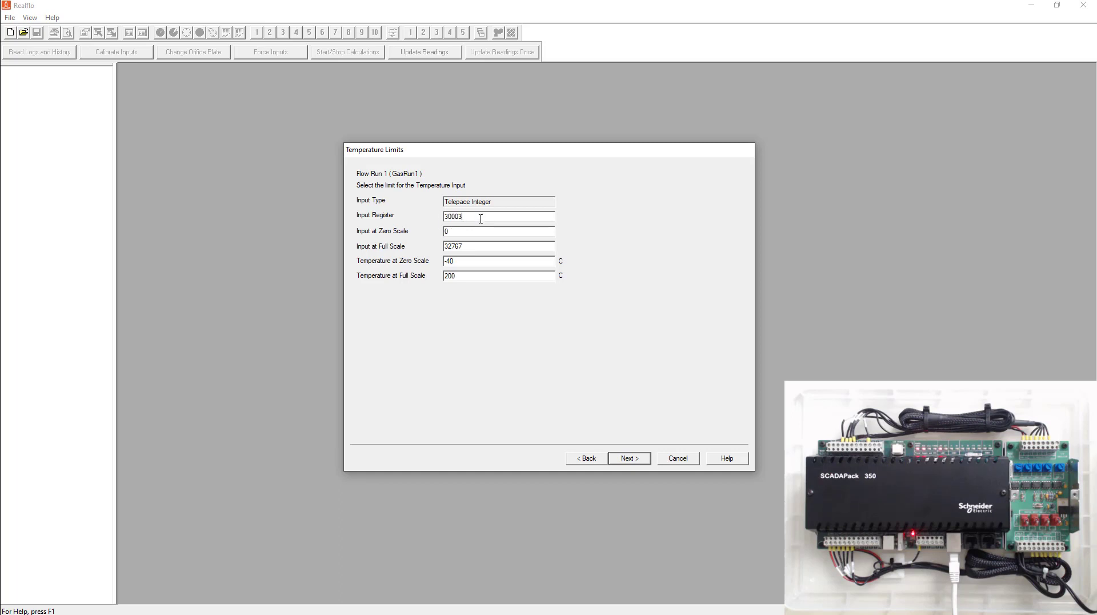
{"action": "type", "text": "6554"}
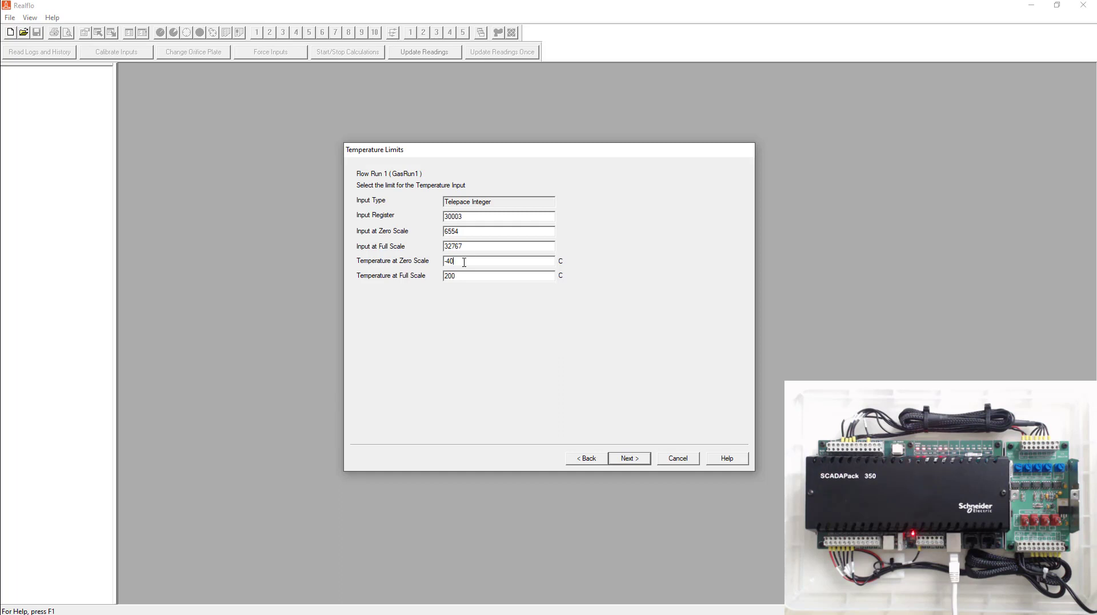
{"action": "left_click", "coordinate": [498, 275]}
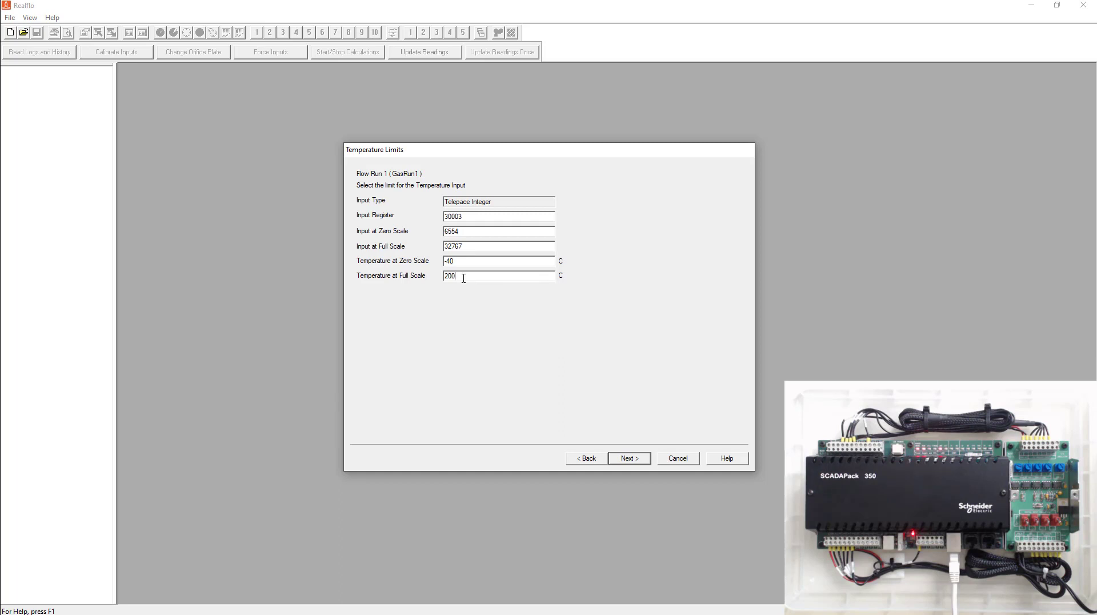
Step: Accept contract settings: time-weighted averaging, contract hour 8, 15 °C, 101.325 kPa base
{"action": "left_click", "coordinate": [628, 459]}
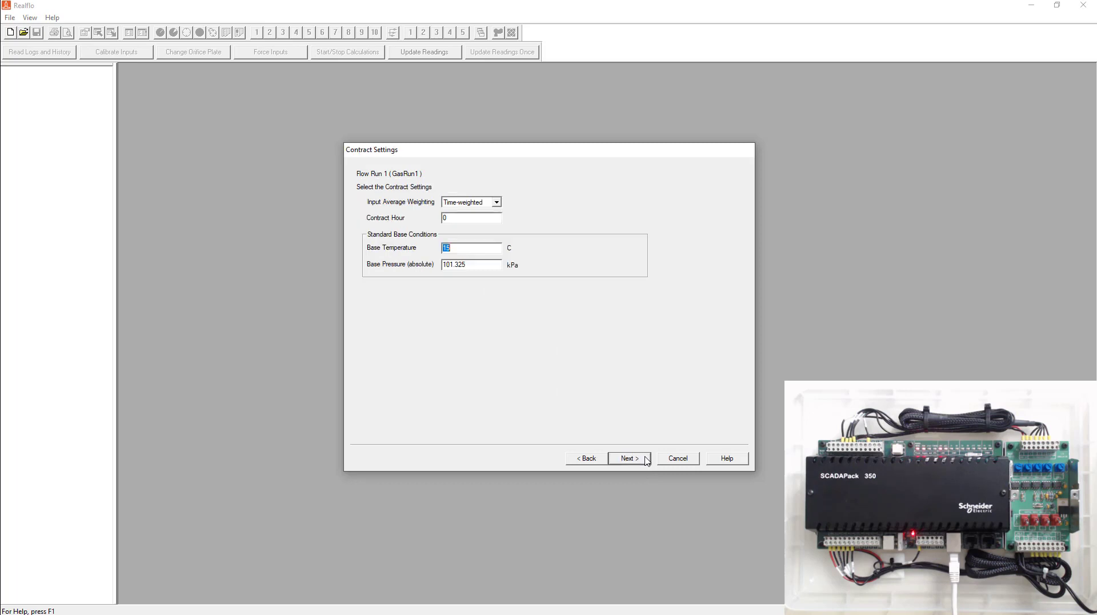
{"action": "mouse_move", "coordinate": [373, 224]}
{"action": "type", "text": "8"}
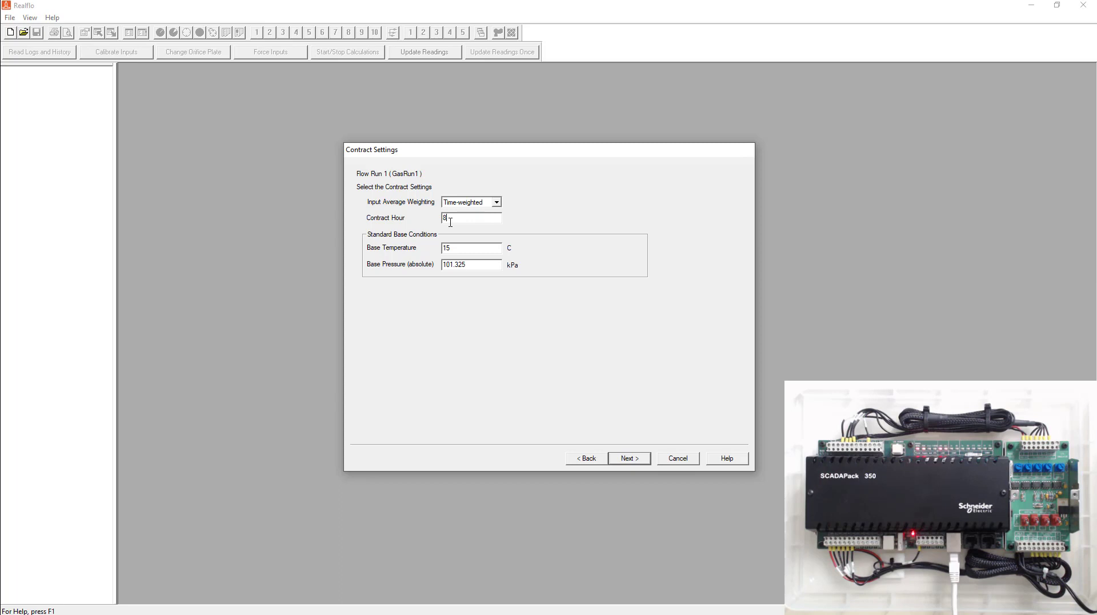
{"action": "mouse_move", "coordinate": [353, 253]}
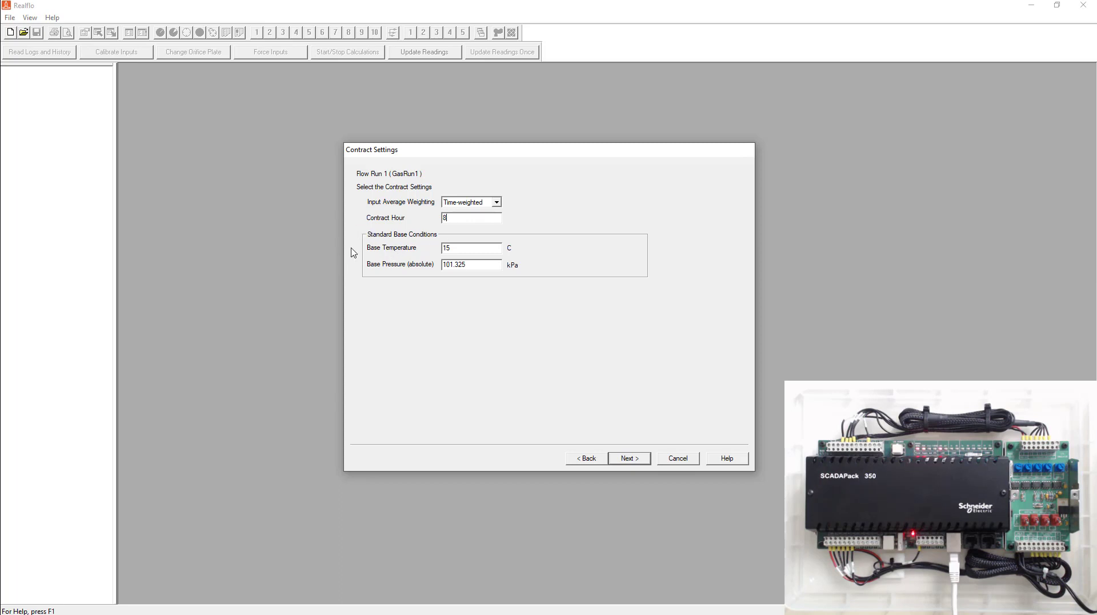
{"action": "mouse_move", "coordinate": [620, 499]}
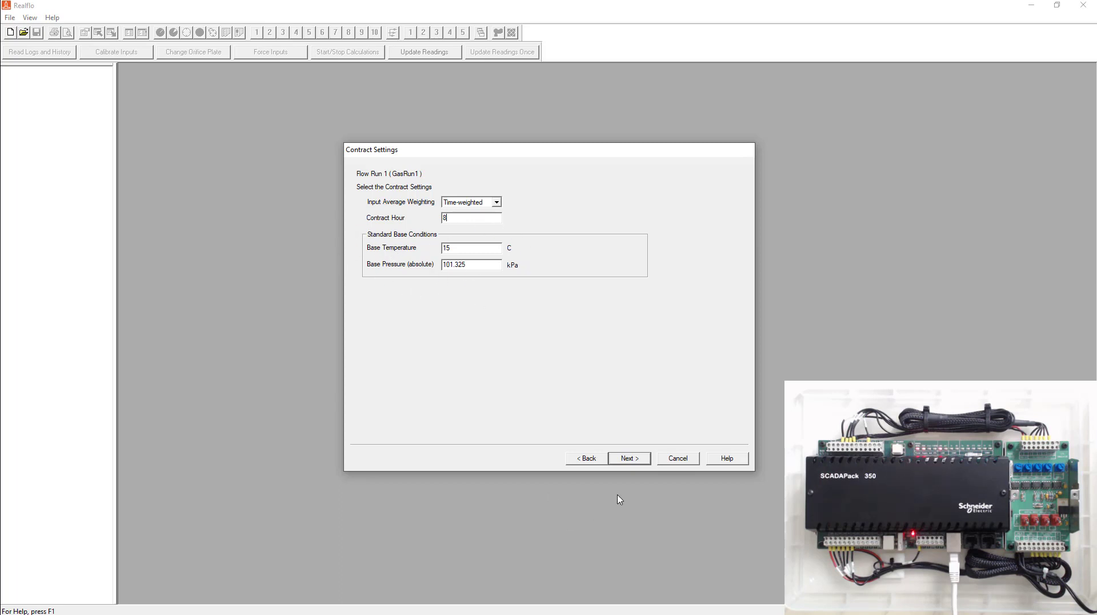
{"action": "left_click", "coordinate": [628, 458]}
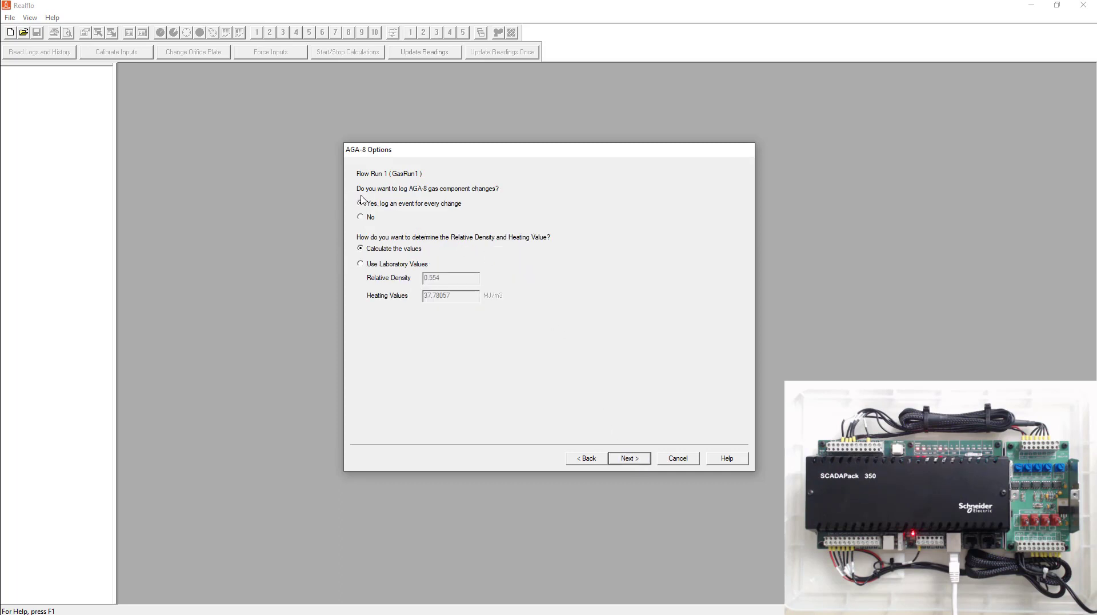
Step: Turn on event logging for every gas component change, keeping density and heating value calculated
{"action": "left_click", "coordinate": [361, 203]}
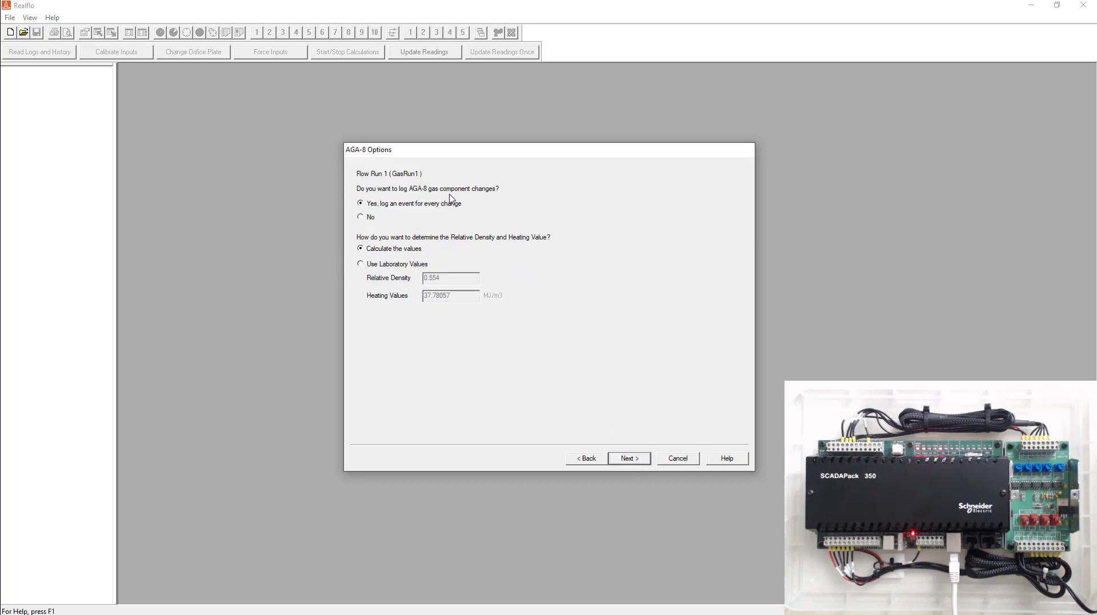
{"action": "mouse_move", "coordinate": [554, 200]}
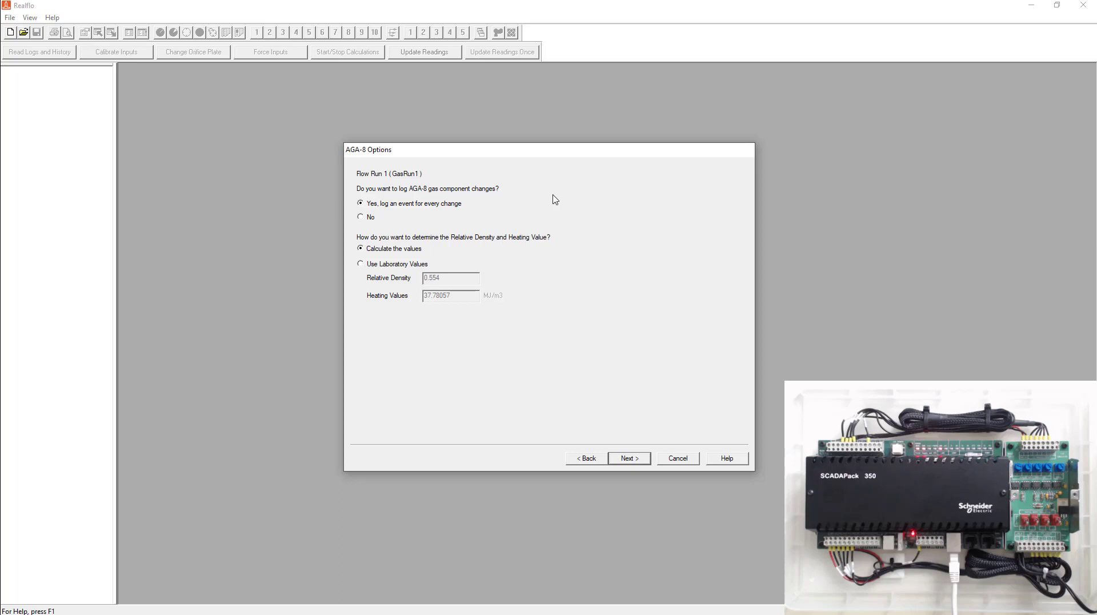
{"action": "mouse_move", "coordinate": [461, 246]}
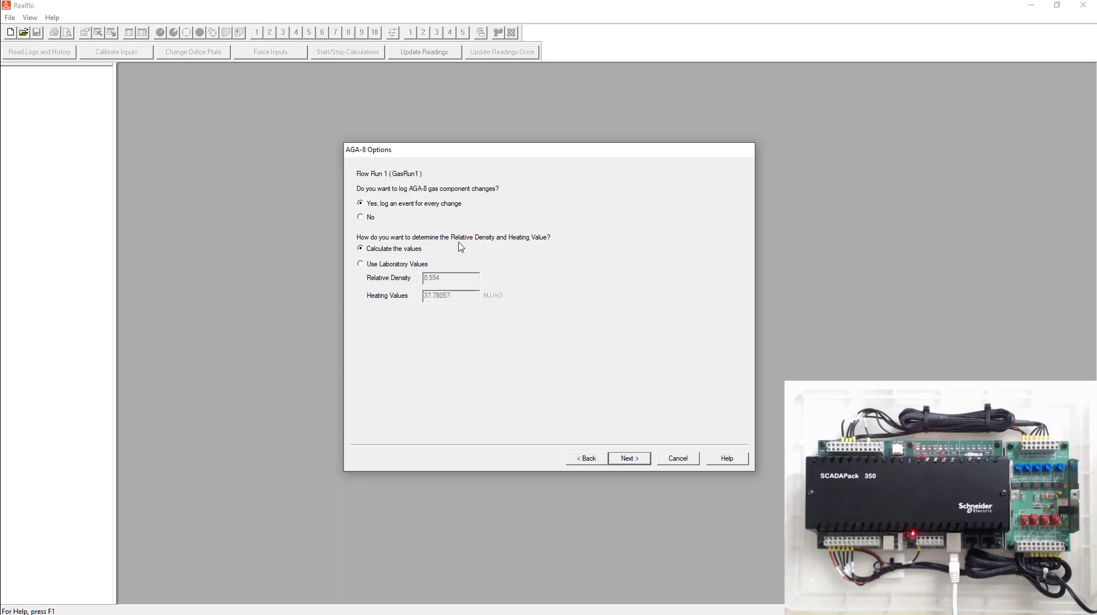
{"action": "mouse_move", "coordinate": [527, 407]}
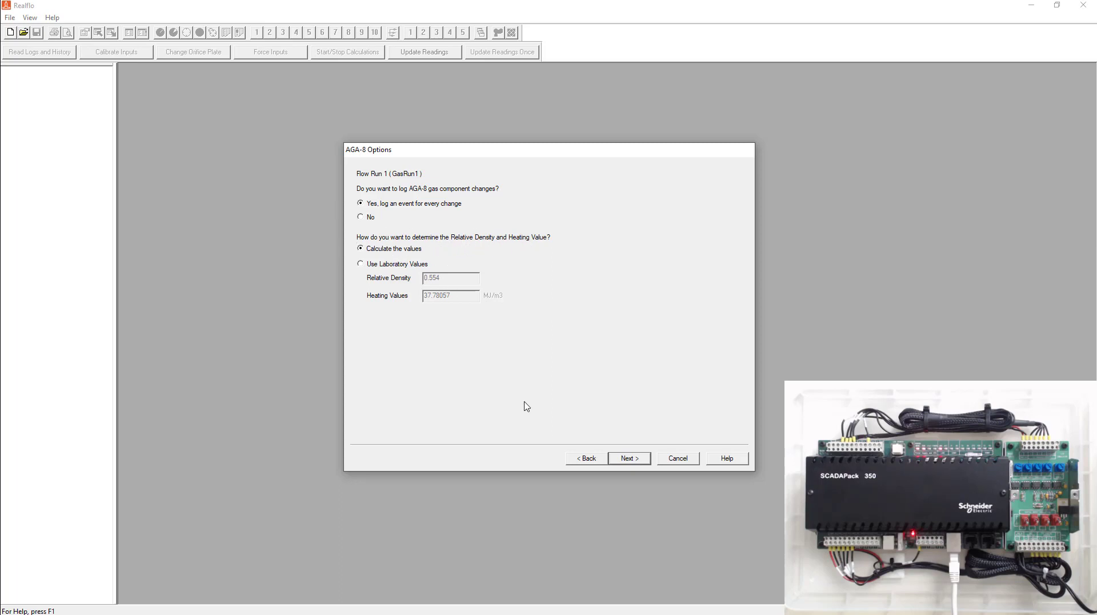
{"action": "left_click", "coordinate": [628, 458]}
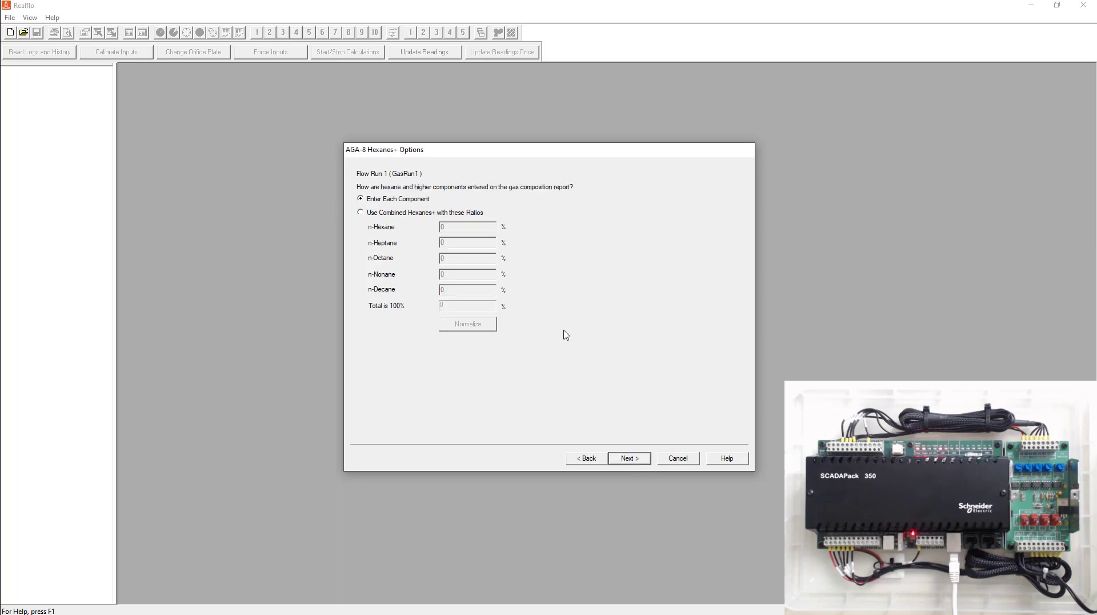
{"action": "mouse_move", "coordinate": [606, 482]}
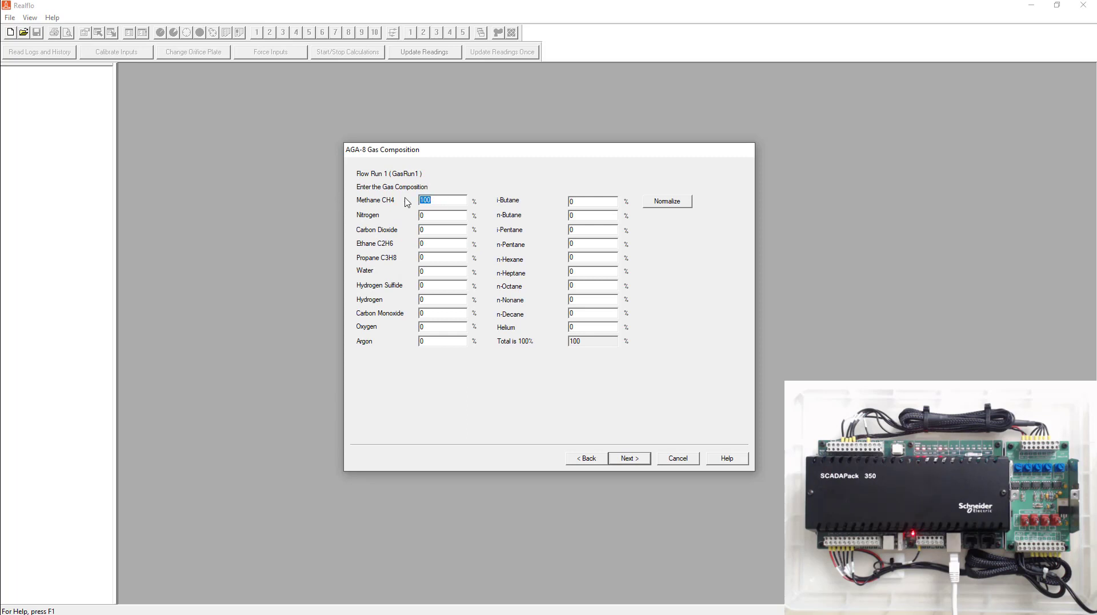
Step: Enter 99% methane and 0.99% nitrogen, then normalize the composition to 100%
{"action": "type", "text": "99"}
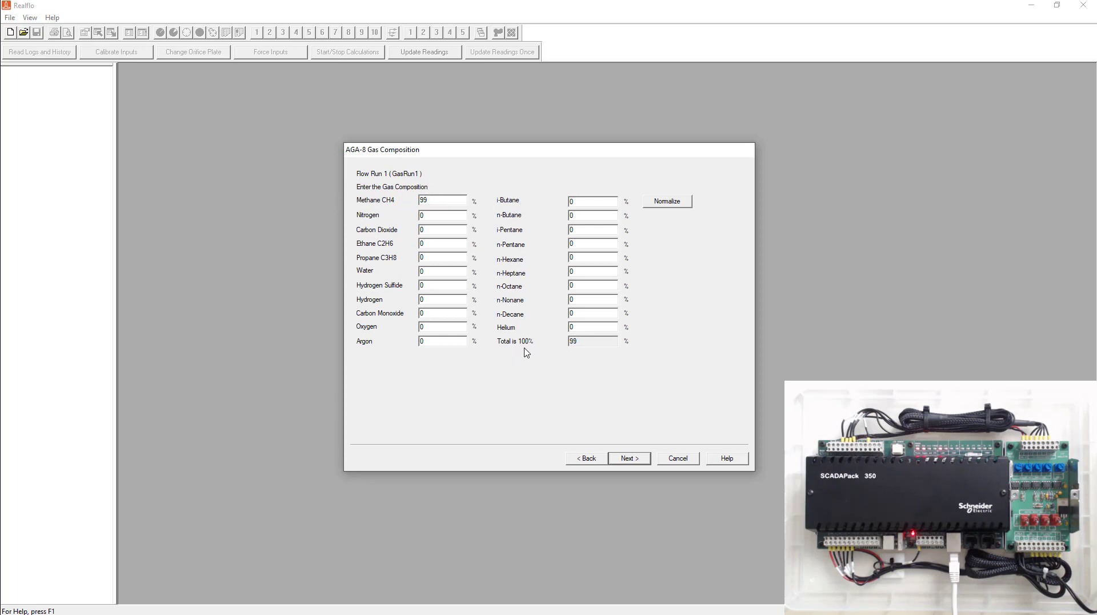
{"action": "left_click", "coordinate": [628, 459]}
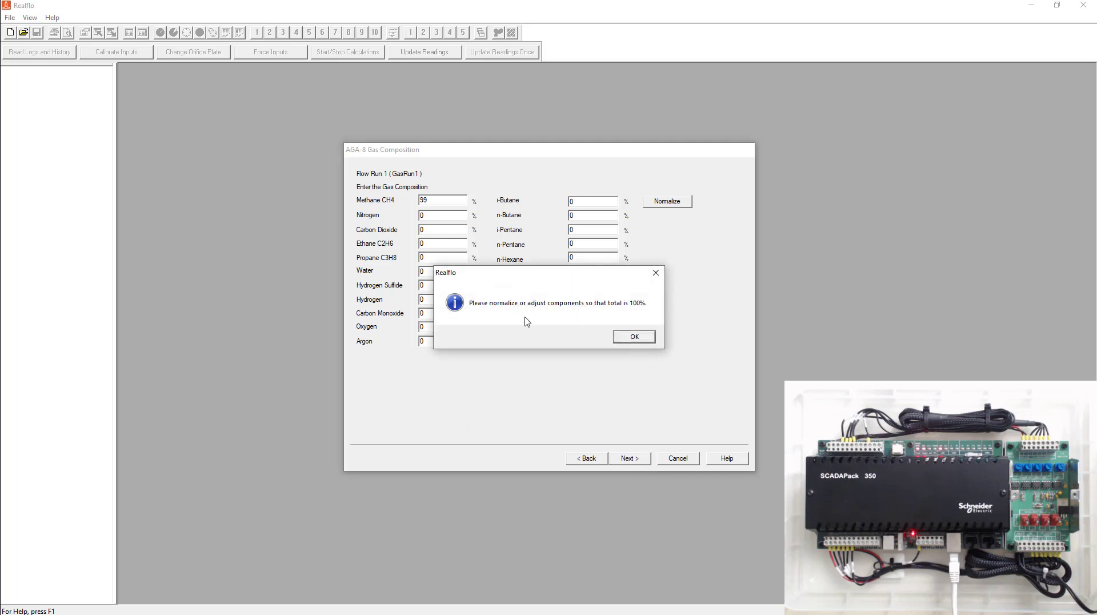
{"action": "mouse_move", "coordinate": [625, 315]}
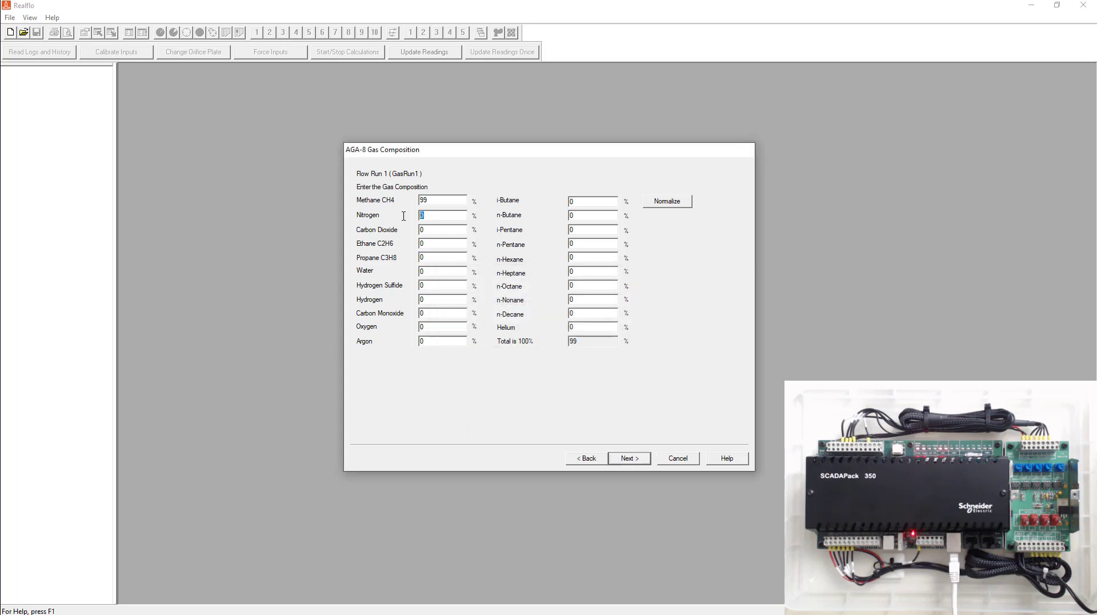
{"action": "mouse_move", "coordinate": [530, 149]}
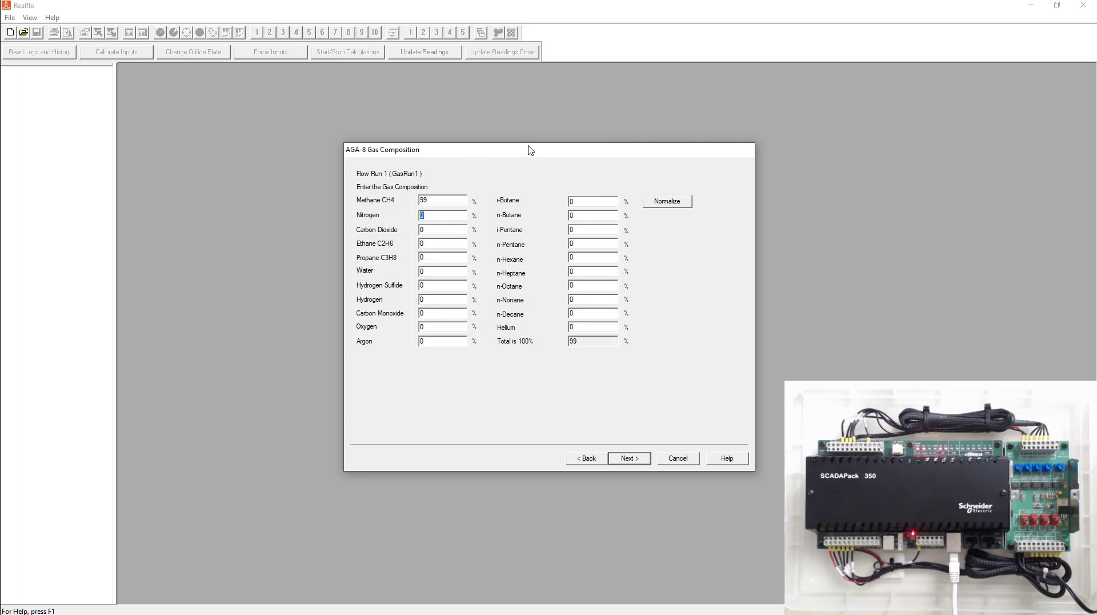
{"action": "type", "text": "0.5"}
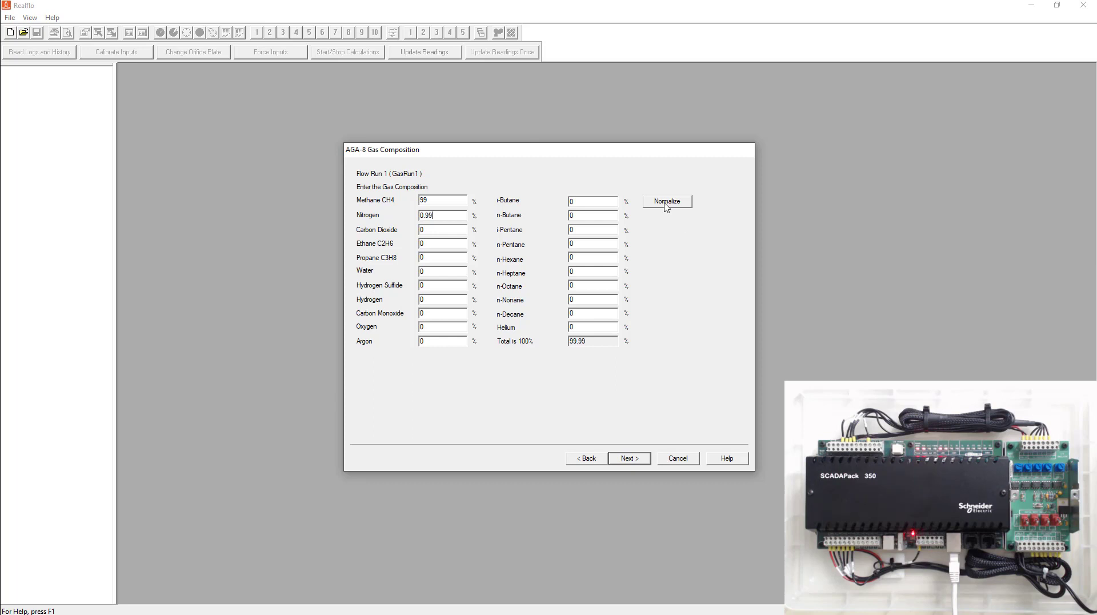
{"action": "left_click", "coordinate": [667, 200]}
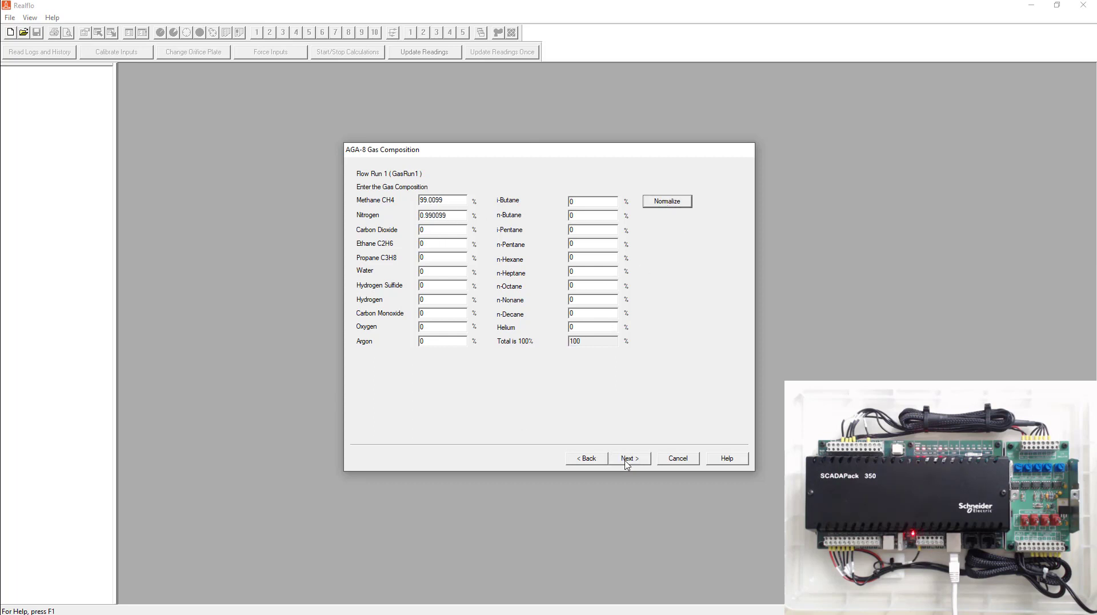
Step: Review and accept AGA-3 settings: 76.2 mm stainless steel orifice in carbon steel pipe
{"action": "left_click", "coordinate": [628, 458]}
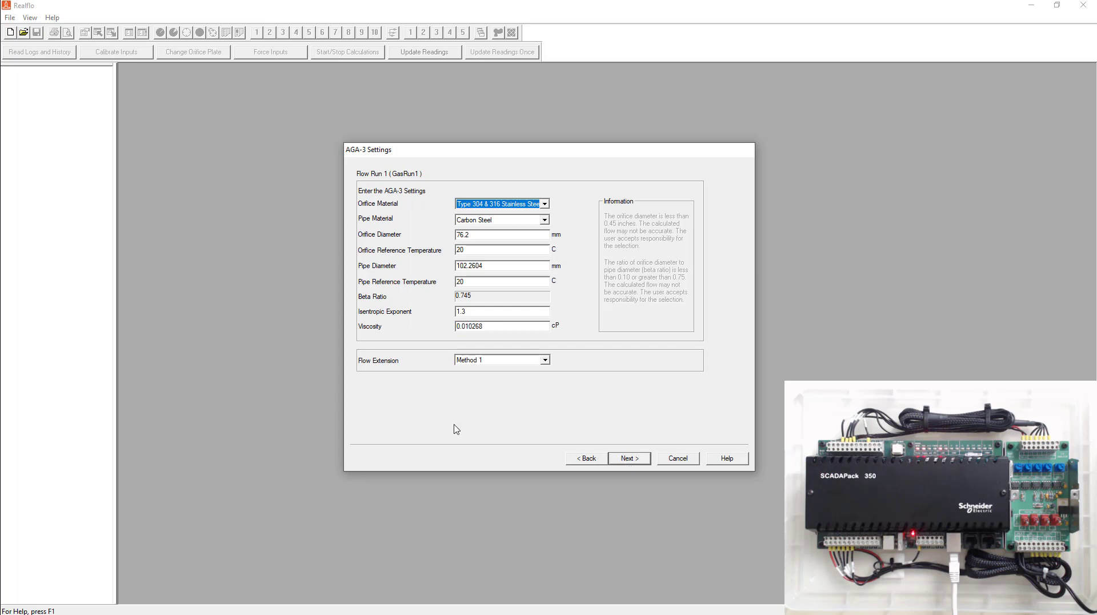
{"action": "mouse_move", "coordinate": [373, 211]}
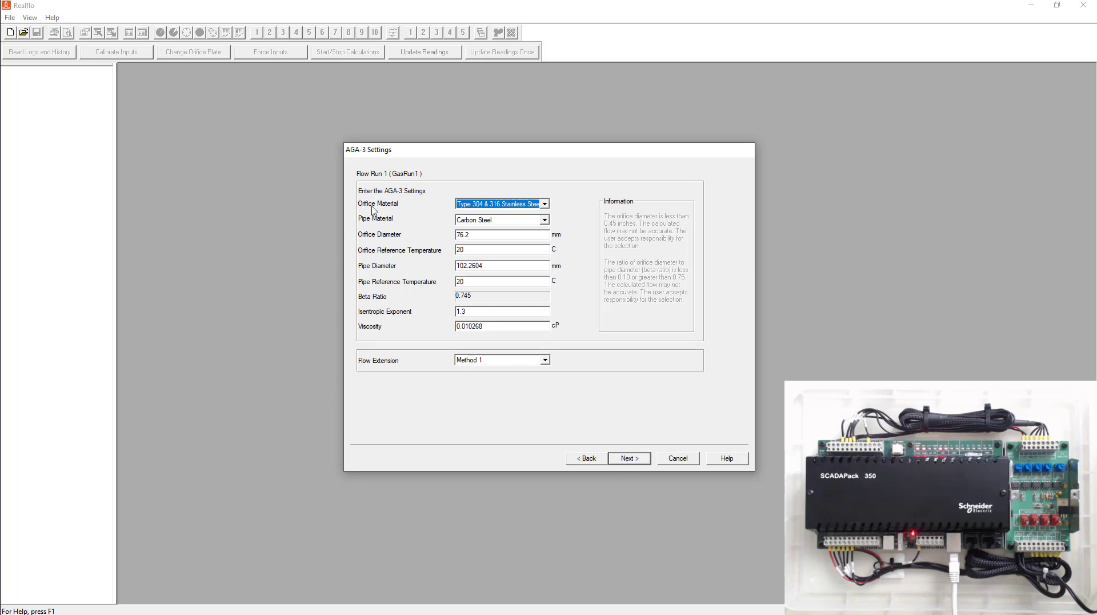
{"action": "left_click", "coordinate": [546, 203]}
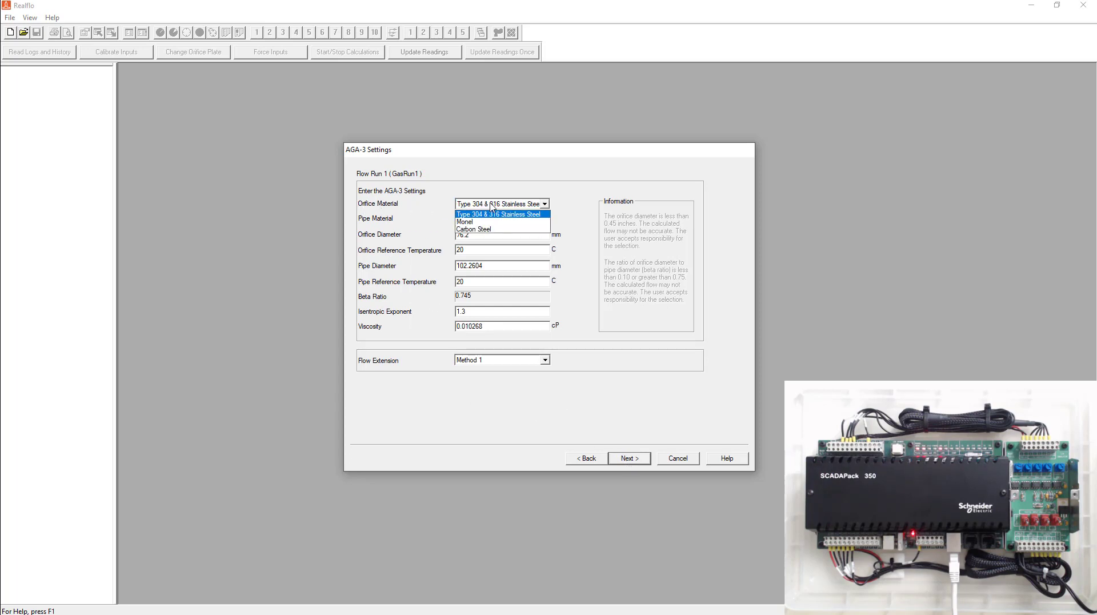
{"action": "left_click", "coordinate": [501, 219]}
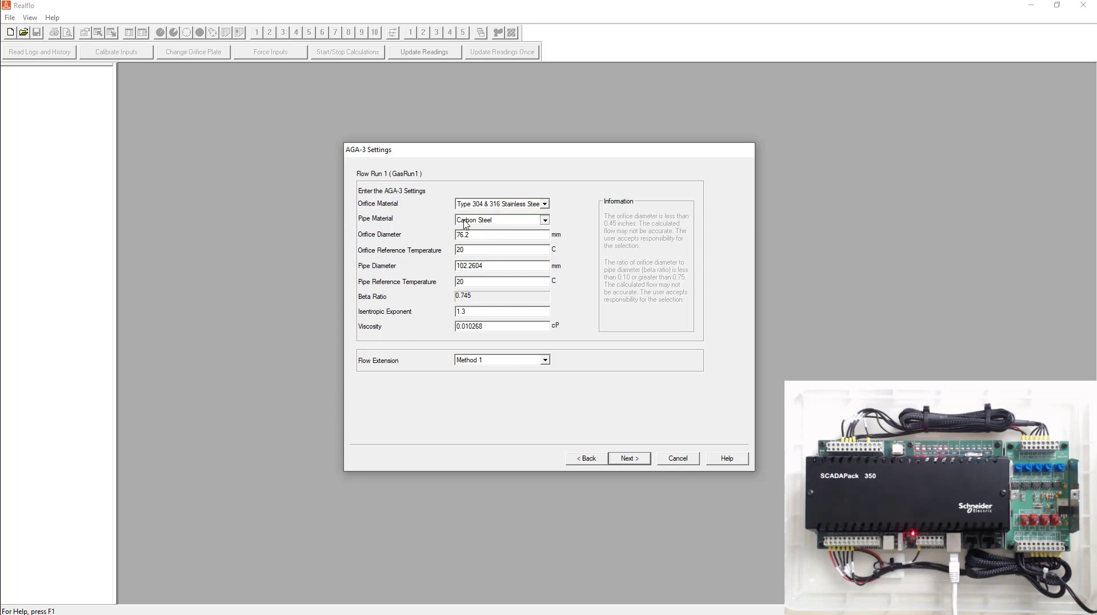
{"action": "left_click", "coordinate": [497, 219]}
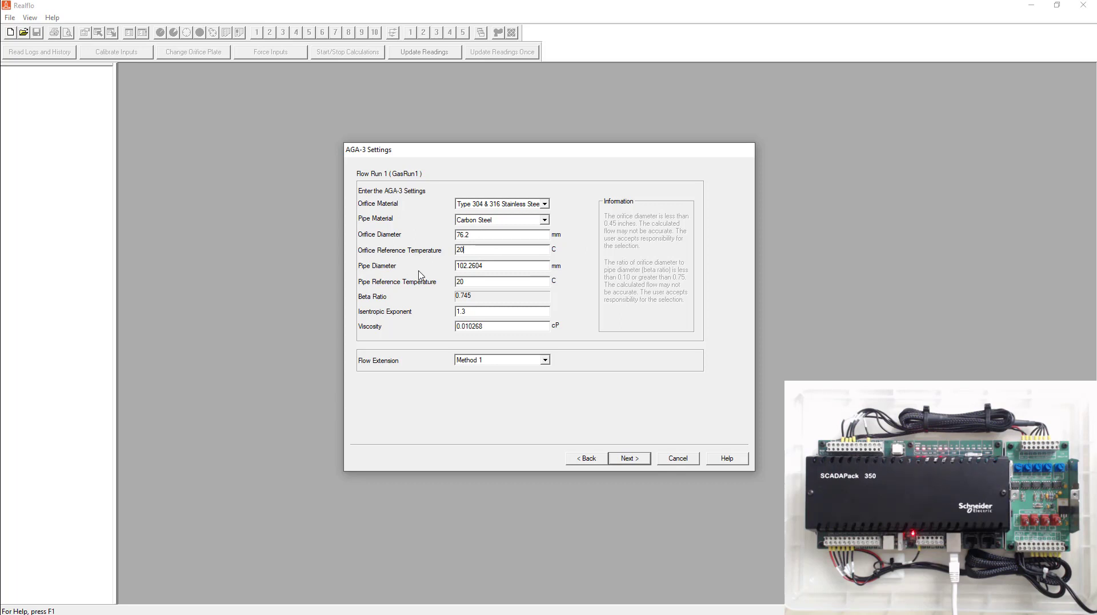
{"action": "left_click", "coordinate": [502, 265]}
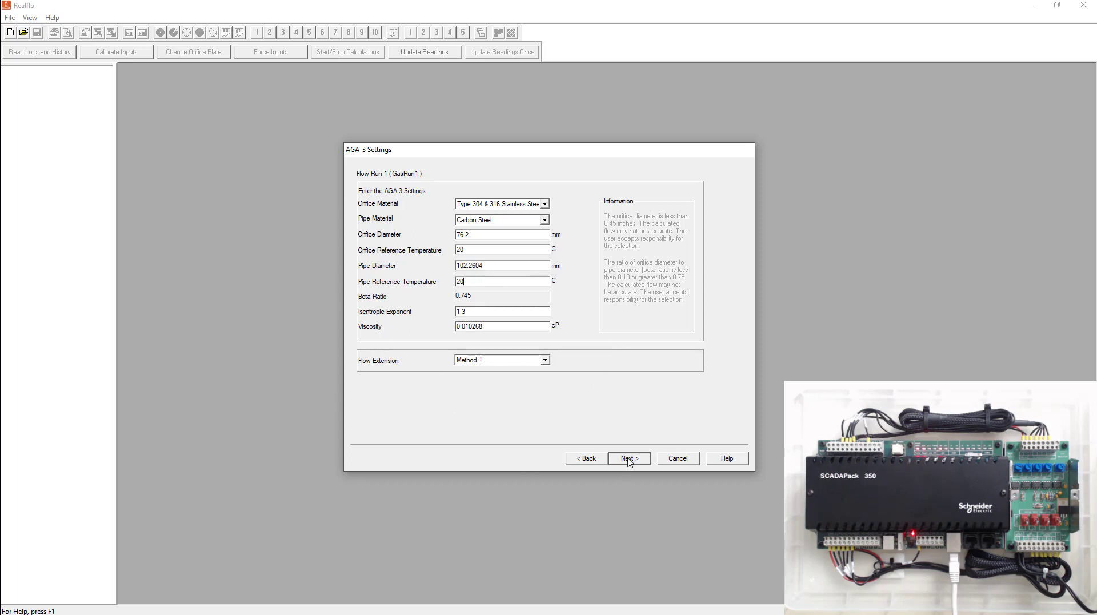
{"action": "left_click", "coordinate": [627, 459]}
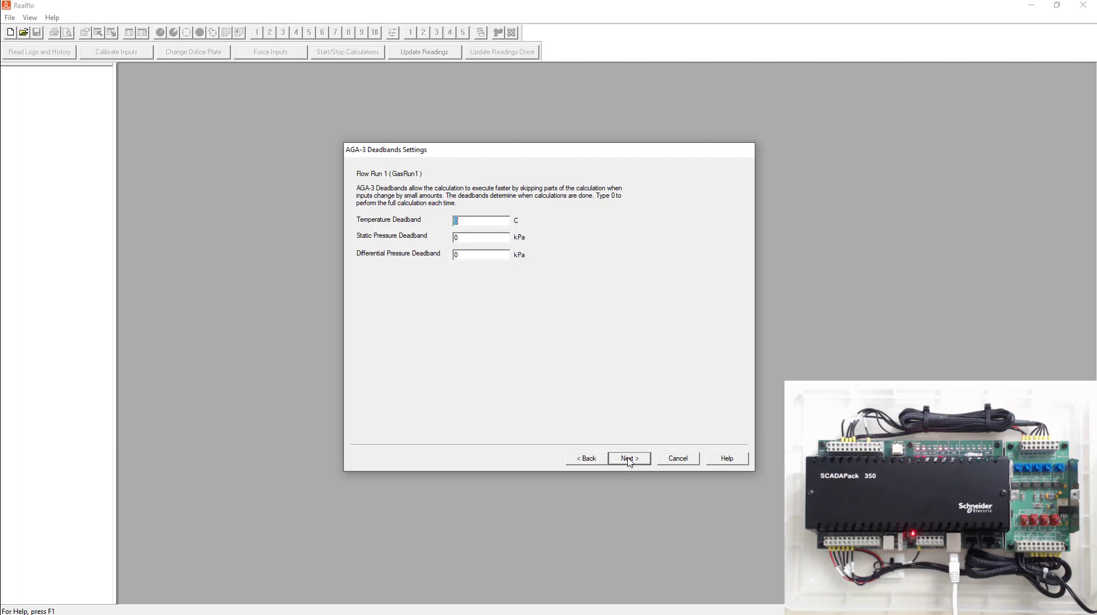
Step: Accept the zero AGA-3 deadbands to reach the configuration summary
{"action": "left_click", "coordinate": [627, 458]}
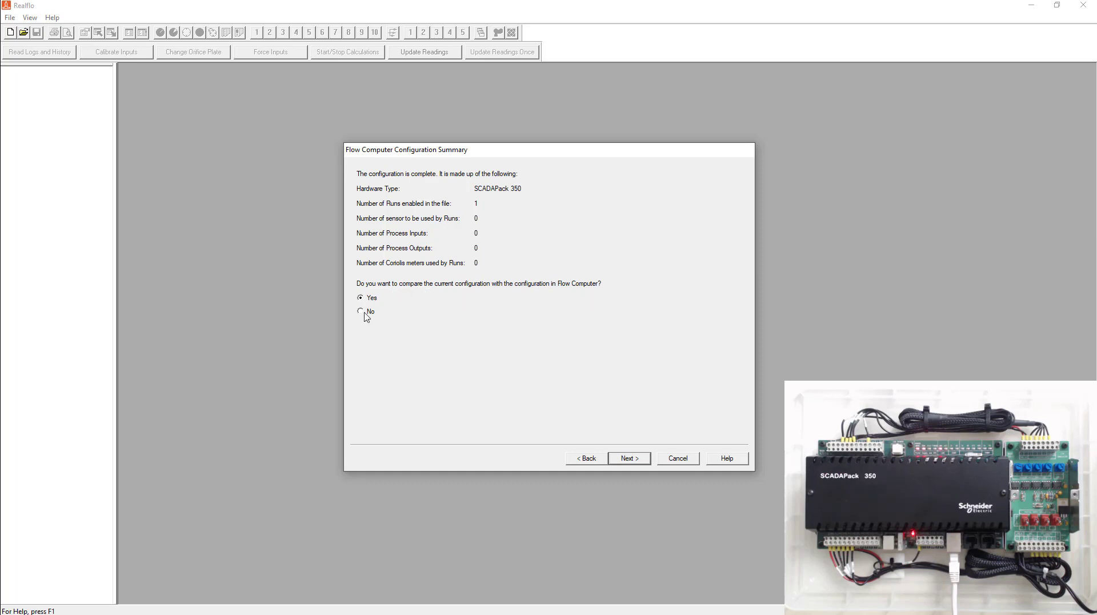
Step: Skip comparing with and writing to the flow computer in the wizard
{"action": "left_click", "coordinate": [361, 311]}
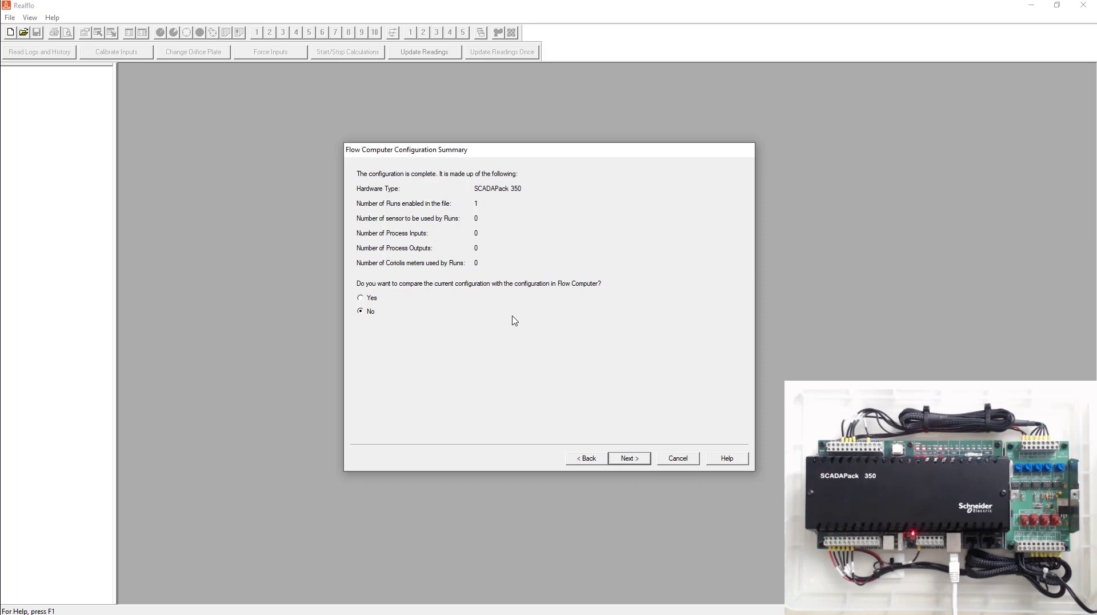
{"action": "mouse_move", "coordinate": [607, 415]}
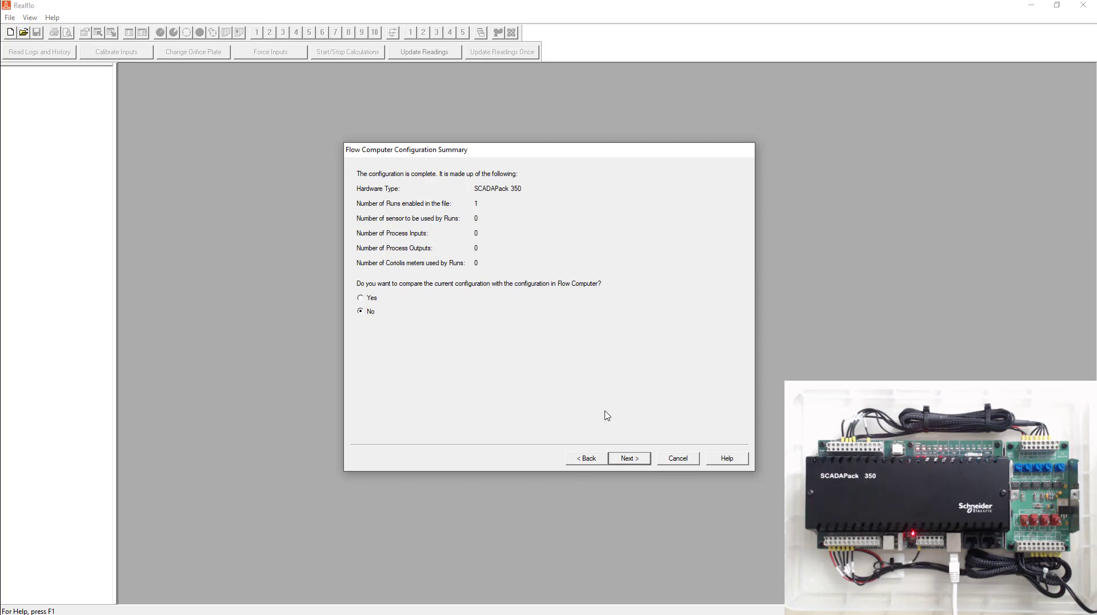
{"action": "left_click", "coordinate": [628, 458]}
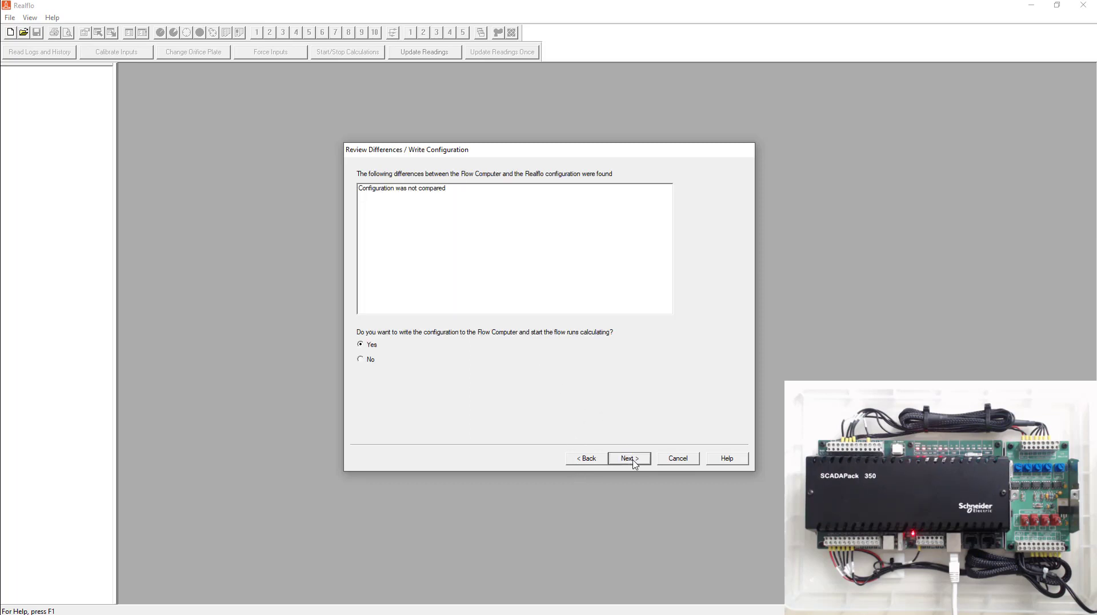
{"action": "mouse_move", "coordinate": [481, 346]}
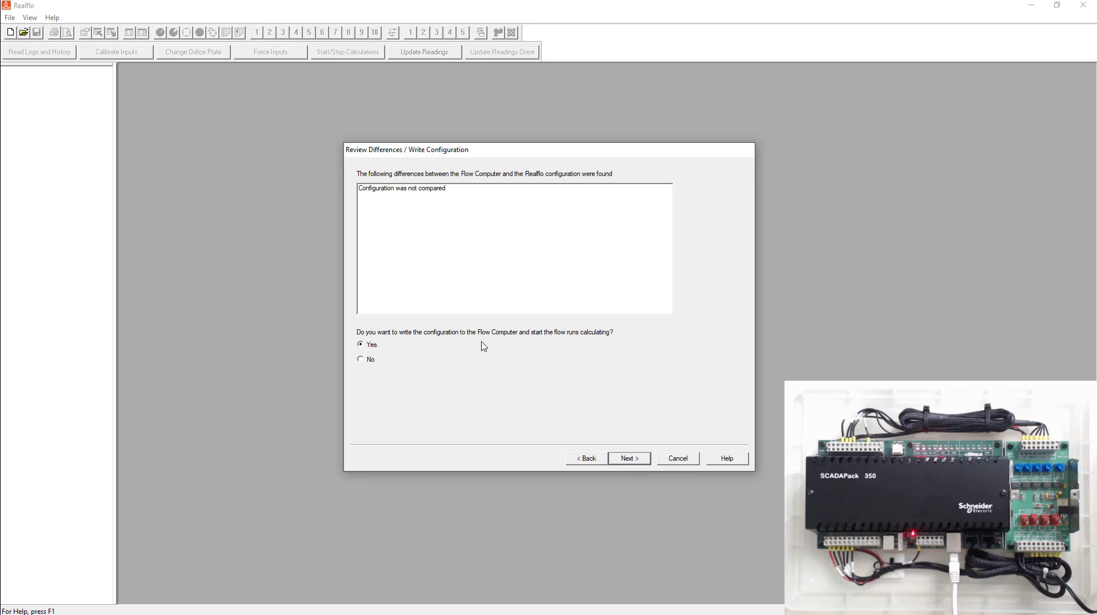
{"action": "left_click", "coordinate": [361, 359]}
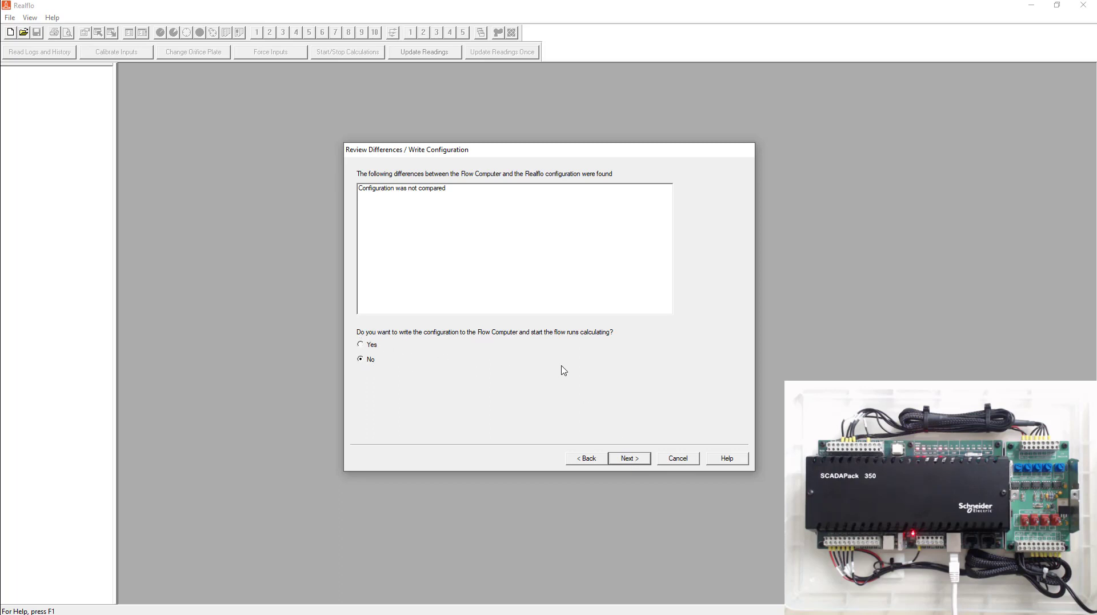
{"action": "mouse_move", "coordinate": [382, 324]}
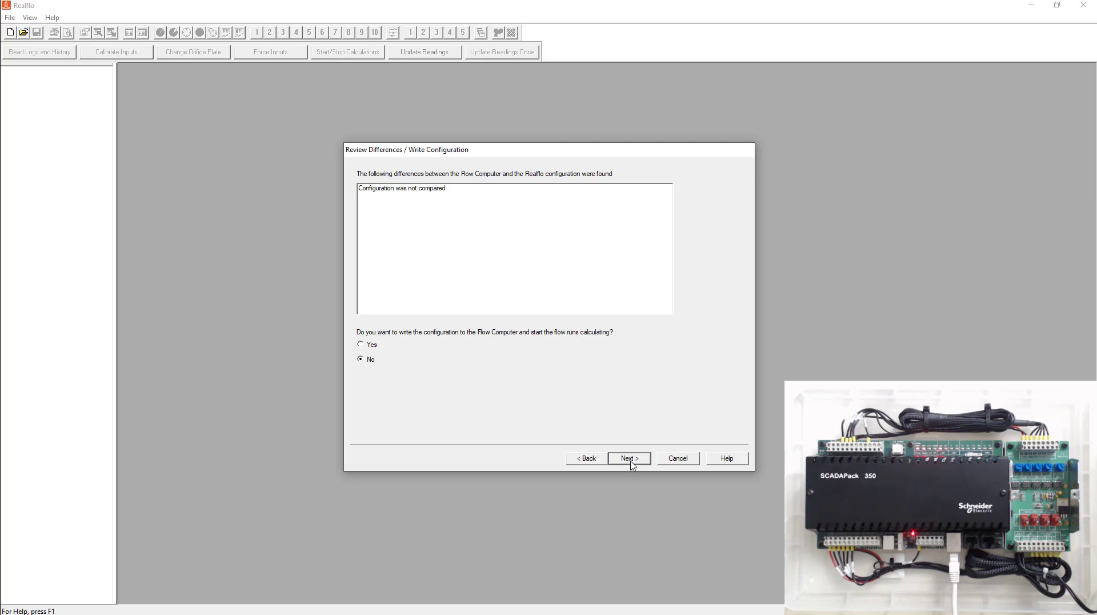
{"action": "left_click", "coordinate": [629, 458]}
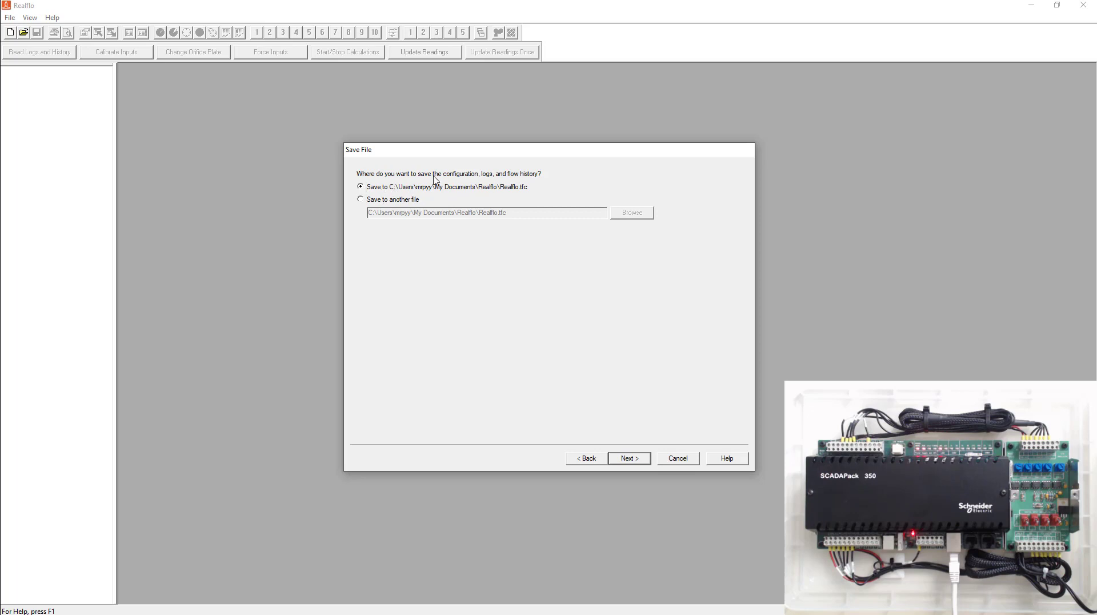
{"action": "mouse_move", "coordinate": [446, 210]}
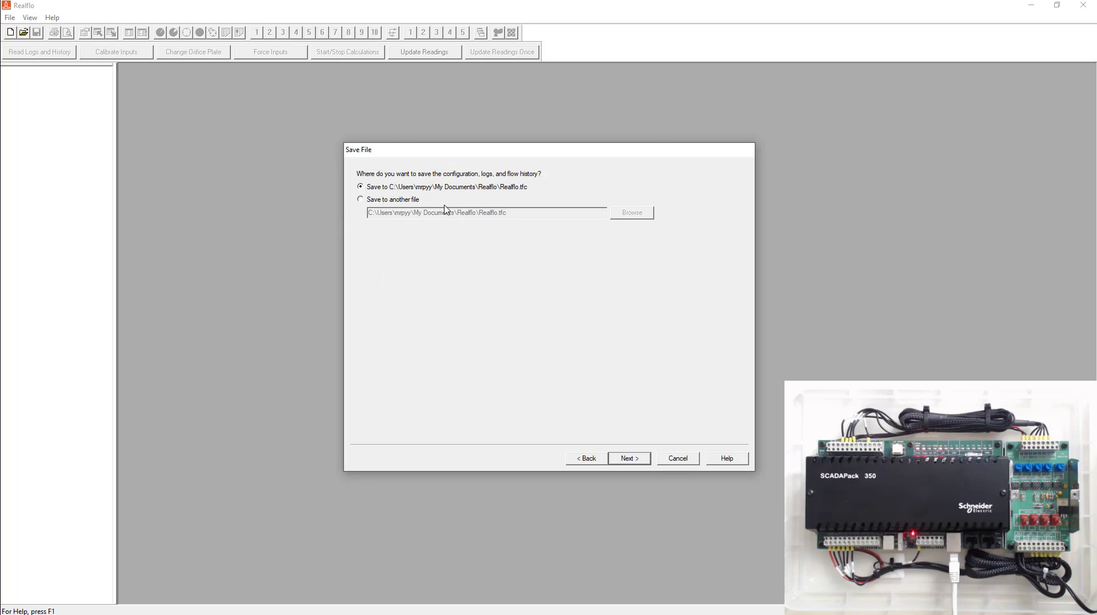
{"action": "mouse_move", "coordinate": [389, 191]}
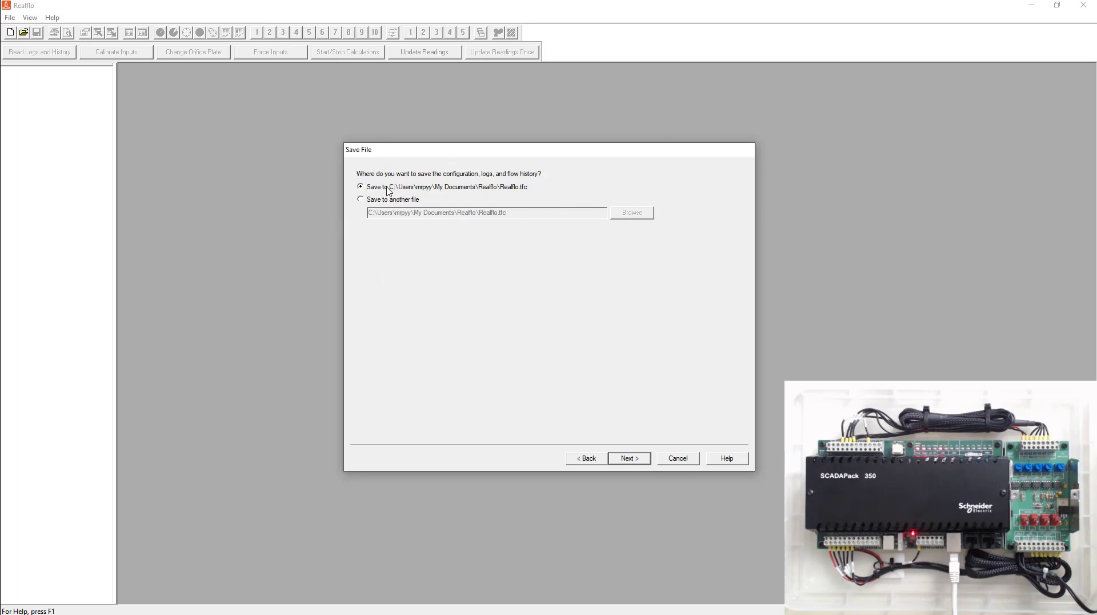
Step: Save the configuration to another file, Realflo.tfc, and finish the wizard
{"action": "left_click", "coordinate": [361, 200]}
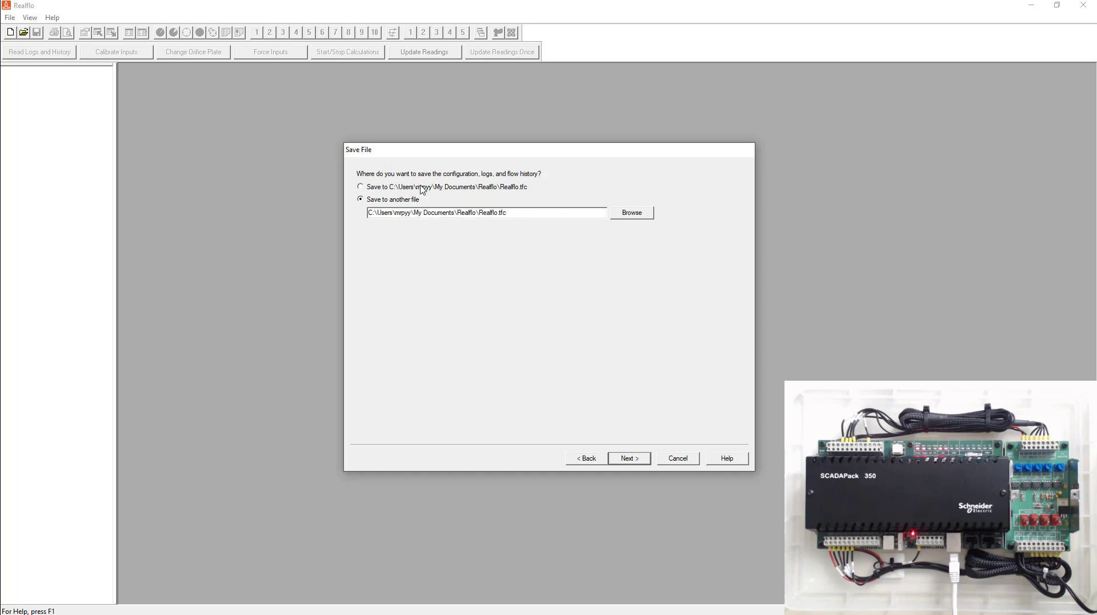
{"action": "left_click", "coordinate": [628, 458]}
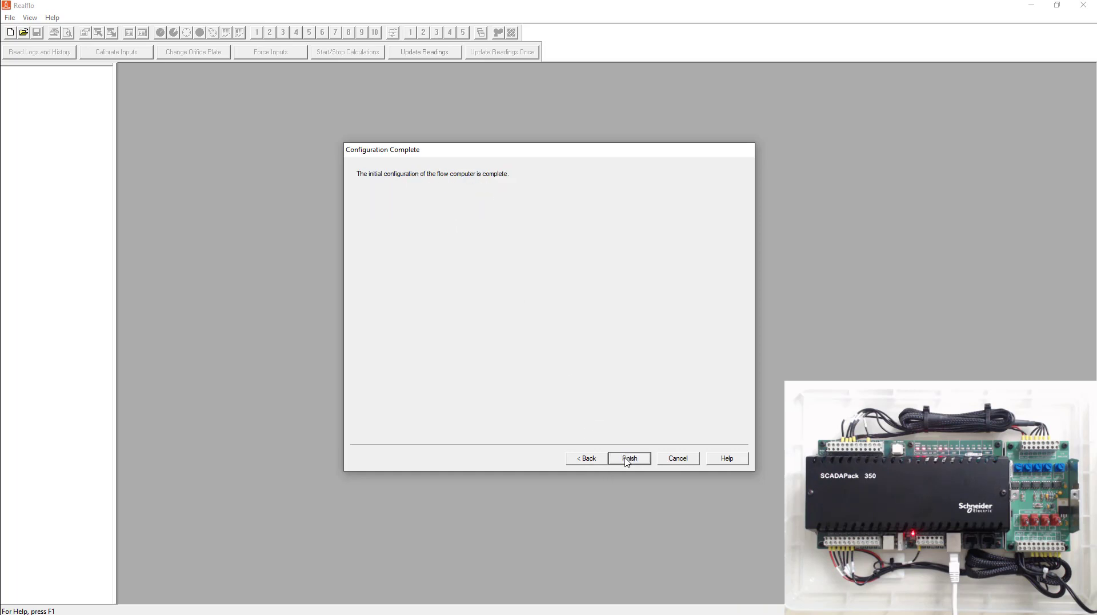
{"action": "left_click", "coordinate": [628, 459]}
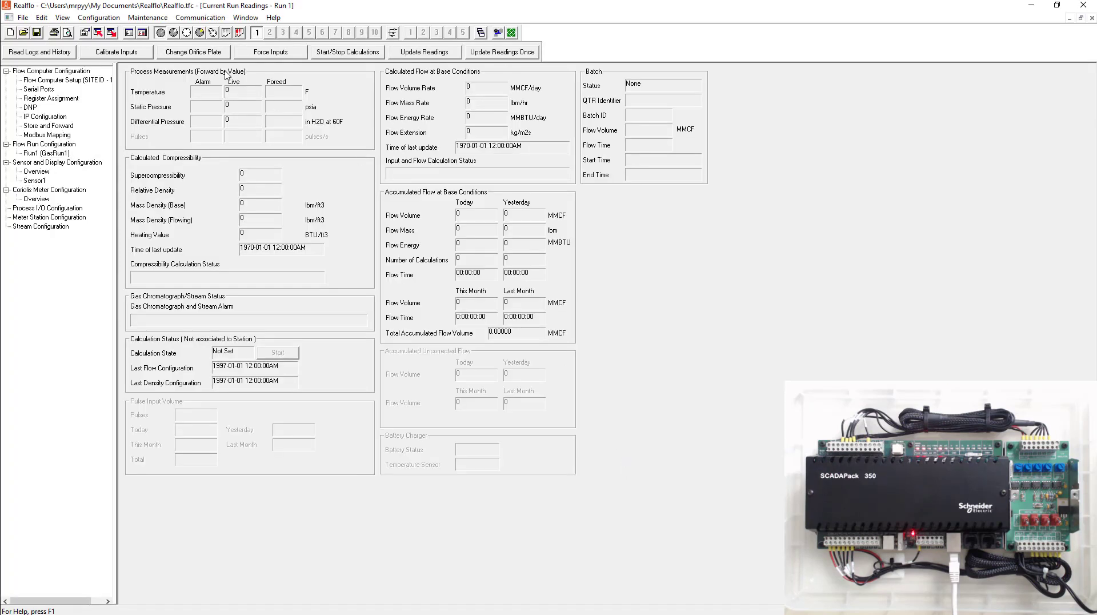
{"action": "mouse_move", "coordinate": [327, 256]}
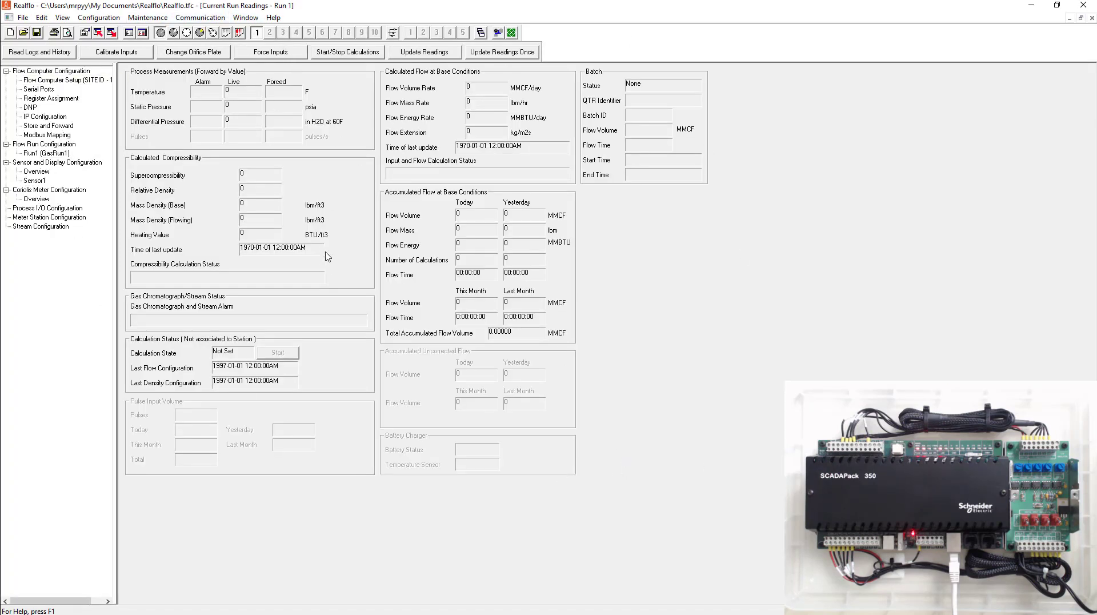
{"action": "mouse_move", "coordinate": [334, 268]}
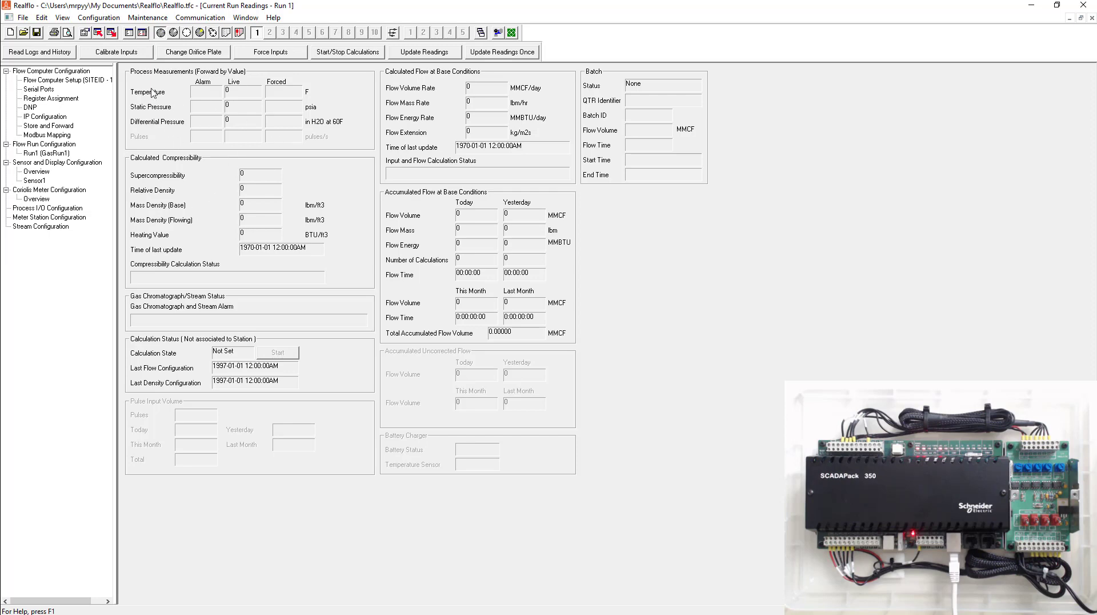
Step: Open the Configuration menu and highlight Write Configuration
{"action": "left_click", "coordinate": [98, 18]}
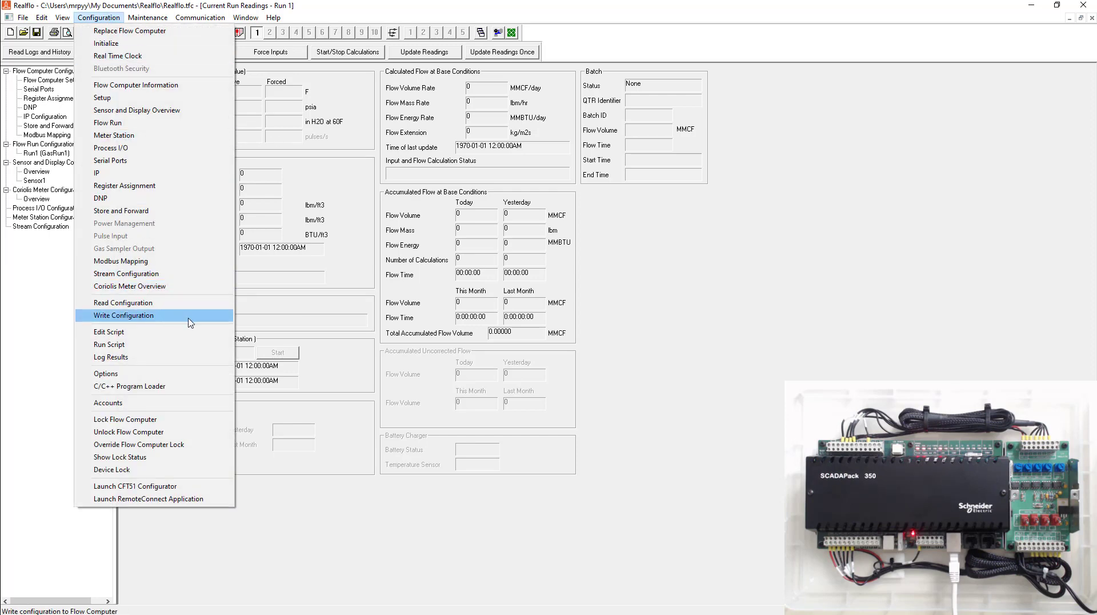
Step: Write Selected Configuration, with Flow Run and Sensor Configuration, to 192.168.0.159
{"action": "left_click", "coordinate": [123, 315]}
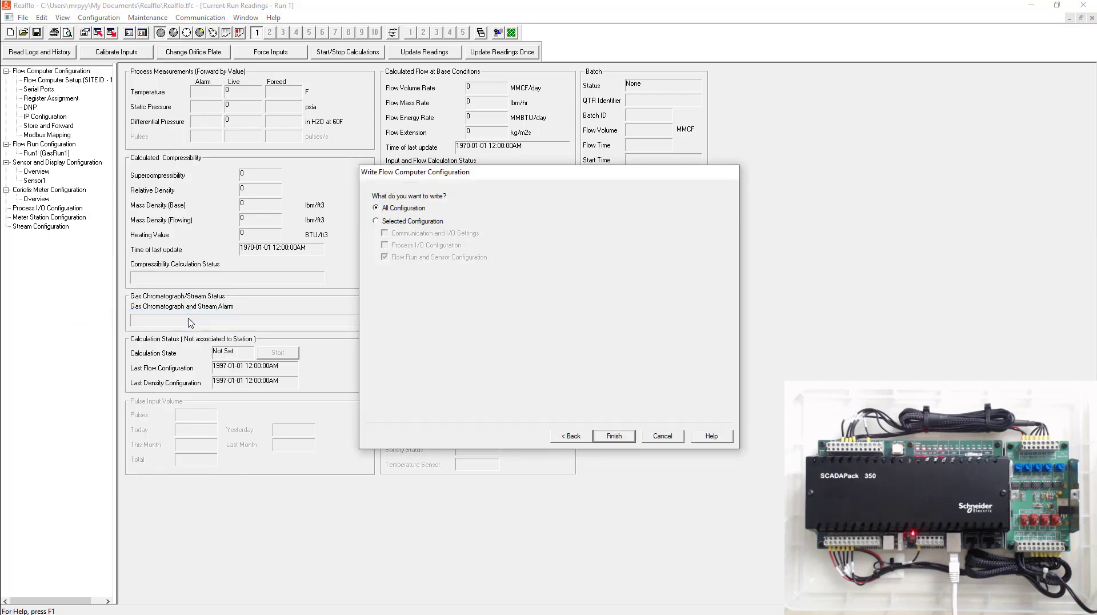
{"action": "left_click", "coordinate": [377, 221]}
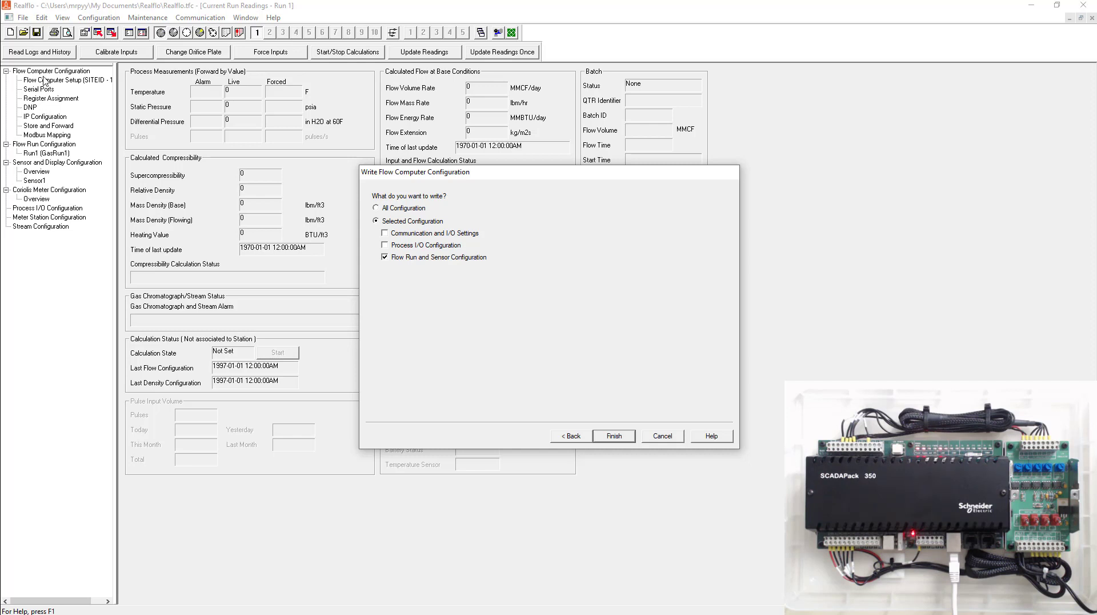
{"action": "mouse_move", "coordinate": [63, 127]}
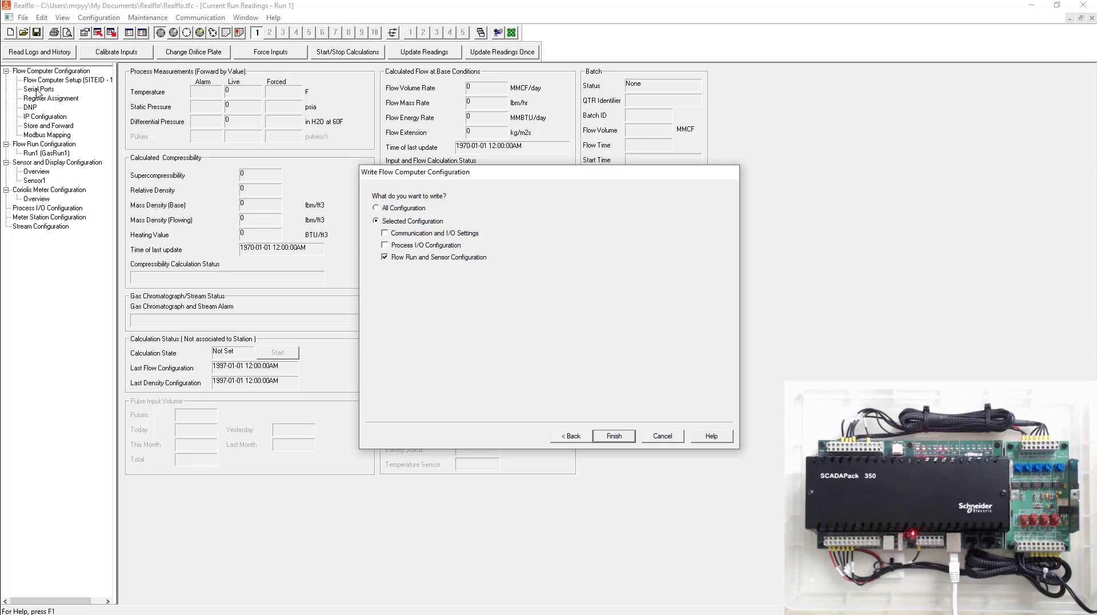
{"action": "mouse_move", "coordinate": [69, 118]}
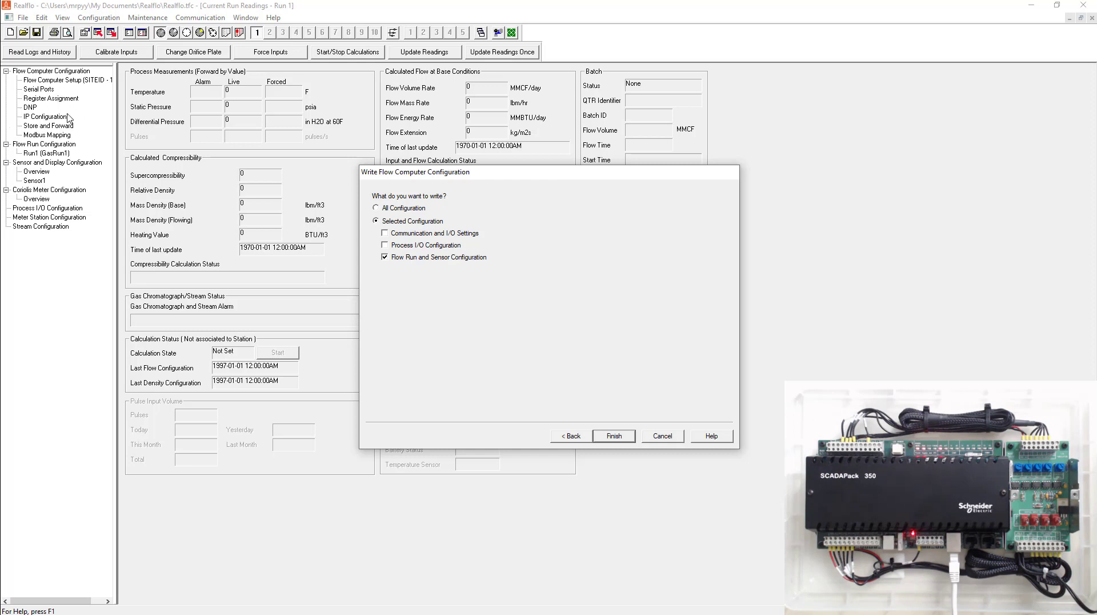
{"action": "mouse_move", "coordinate": [409, 268]}
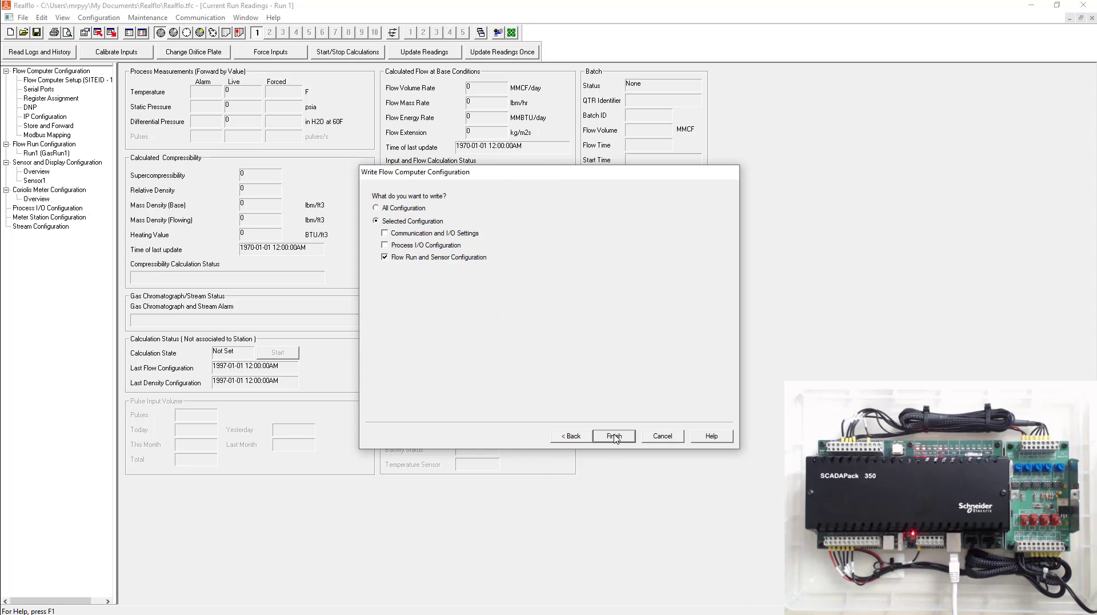
{"action": "left_click", "coordinate": [614, 436]}
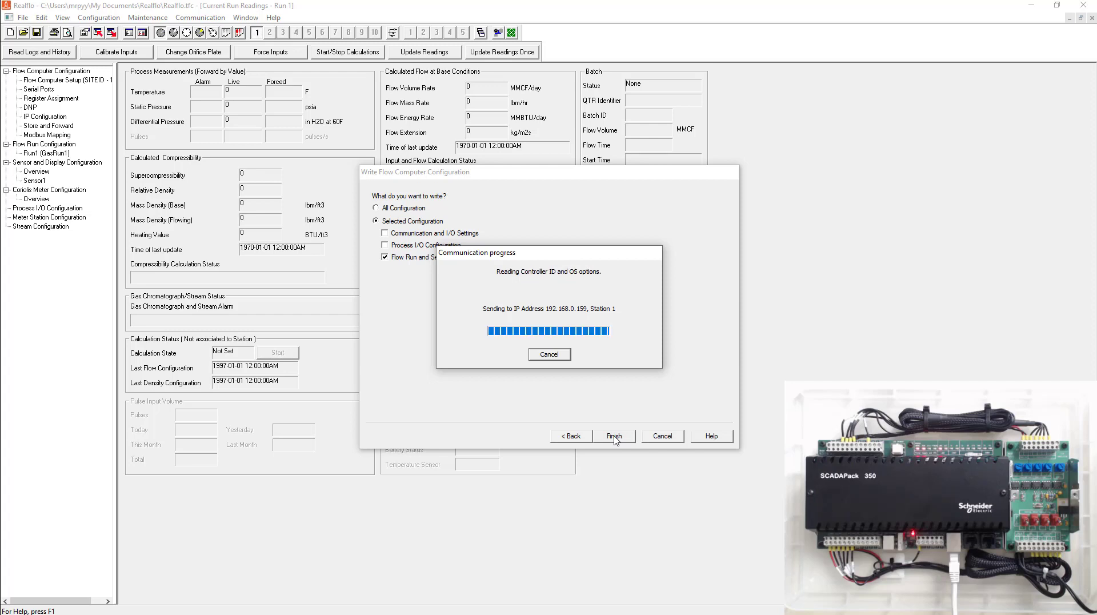
Step: Confirm overwriting the Flow Computer ID so GasRun1's configuration finishes writing
{"action": "left_click", "coordinate": [613, 436]}
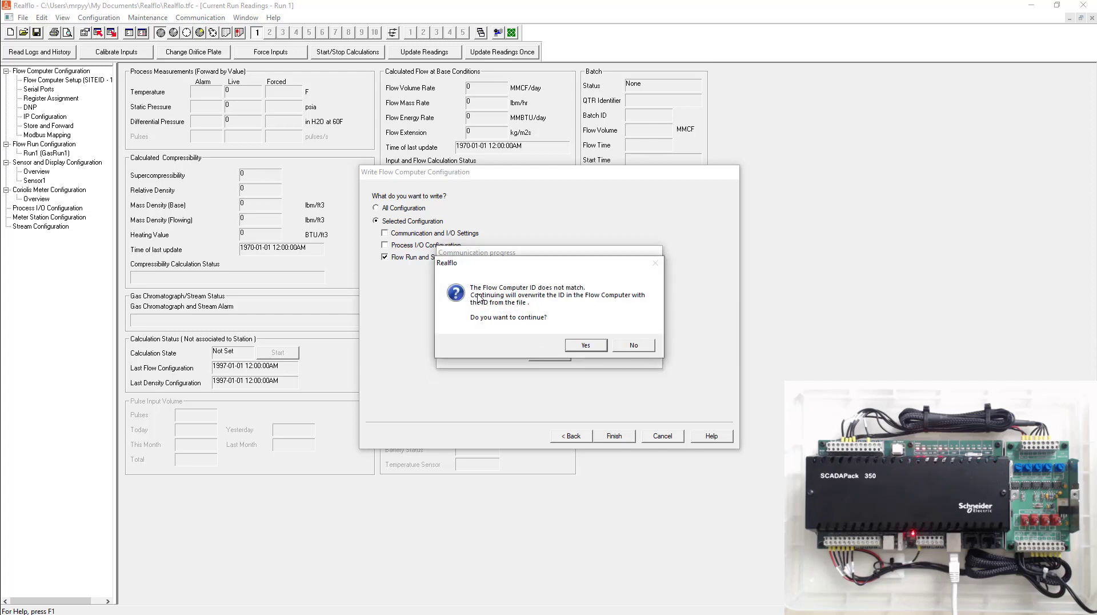
{"action": "mouse_move", "coordinate": [568, 296]}
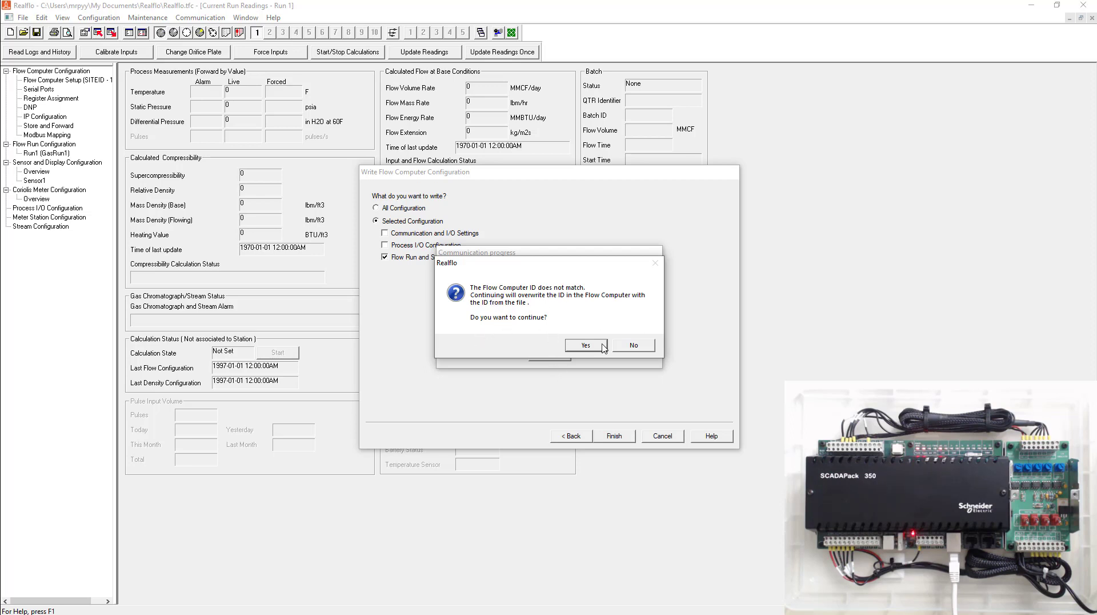
{"action": "left_click", "coordinate": [584, 345]}
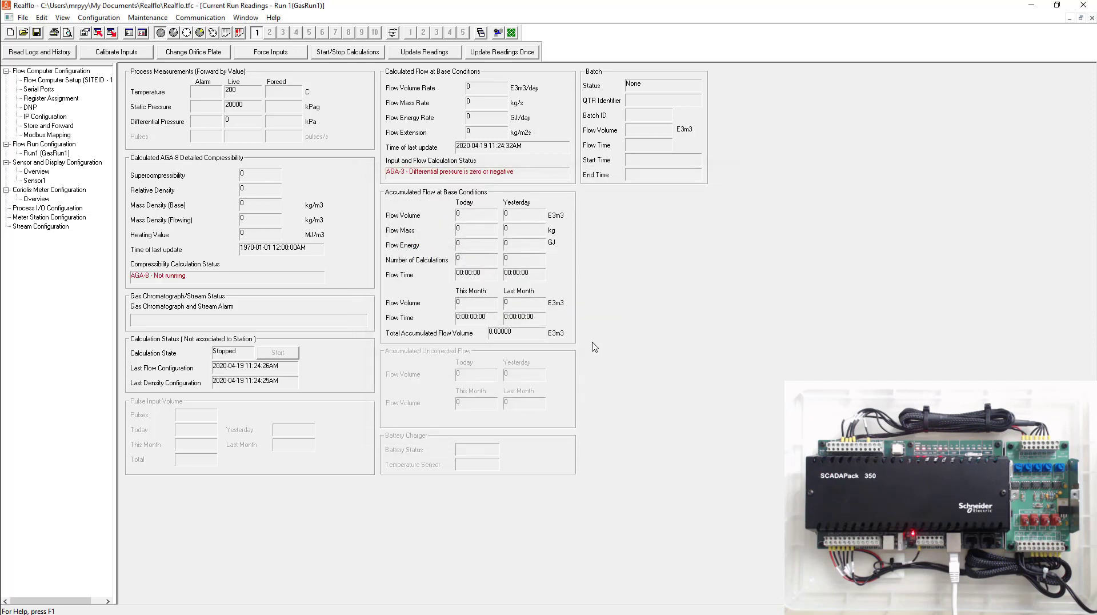
Step: Update readings and start Run 1 calculations, showing about 60 °C and 2060 kPag
{"action": "left_click", "coordinate": [424, 52]}
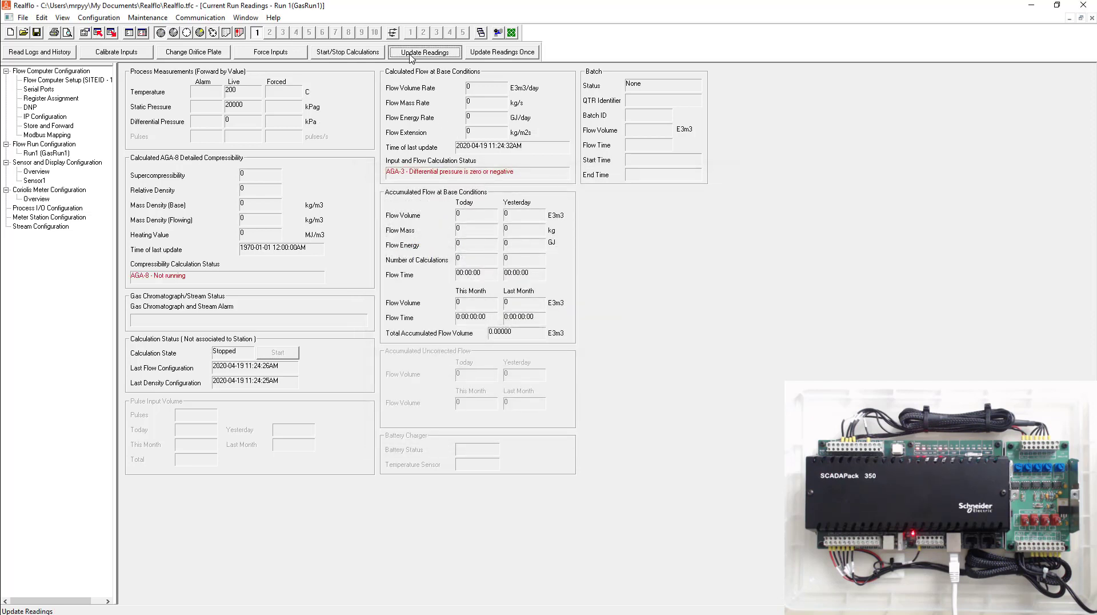
{"action": "left_click", "coordinate": [424, 52]}
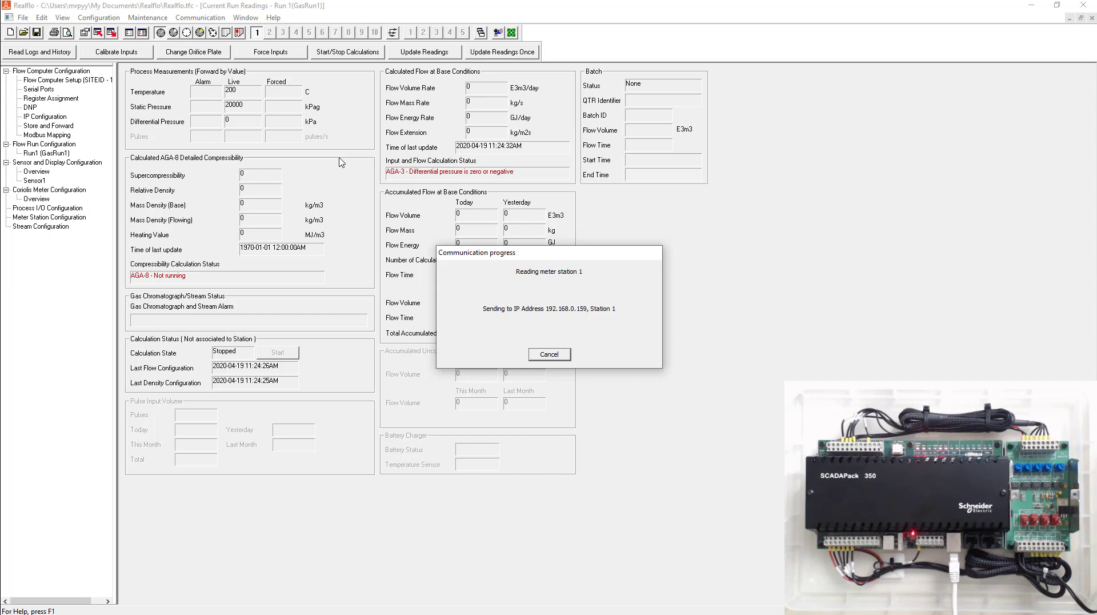
{"action": "left_click", "coordinate": [425, 51]}
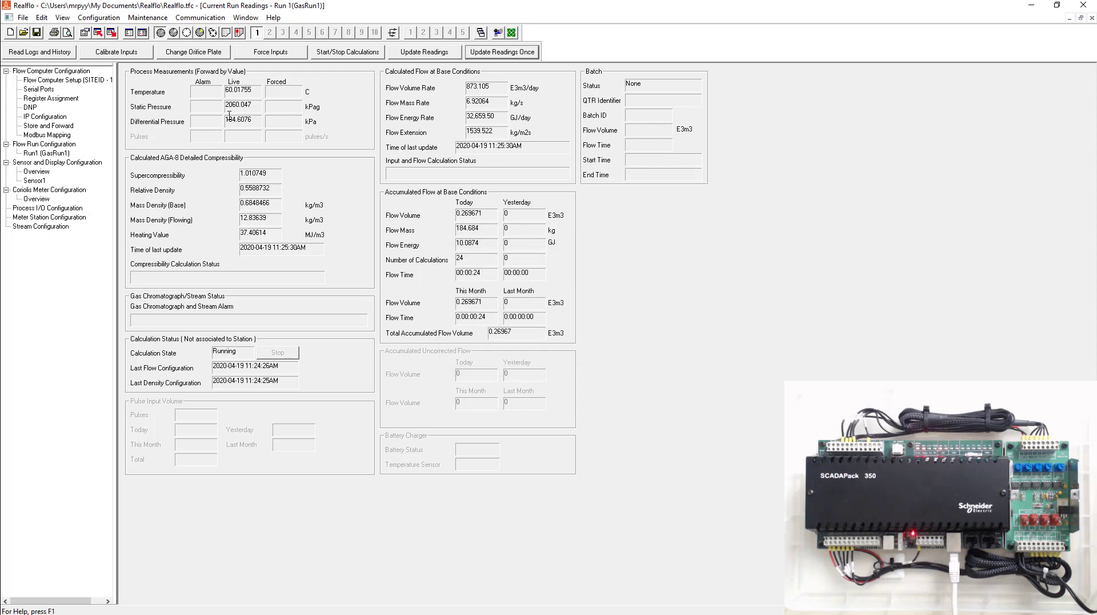
{"action": "mouse_move", "coordinate": [448, 297]}
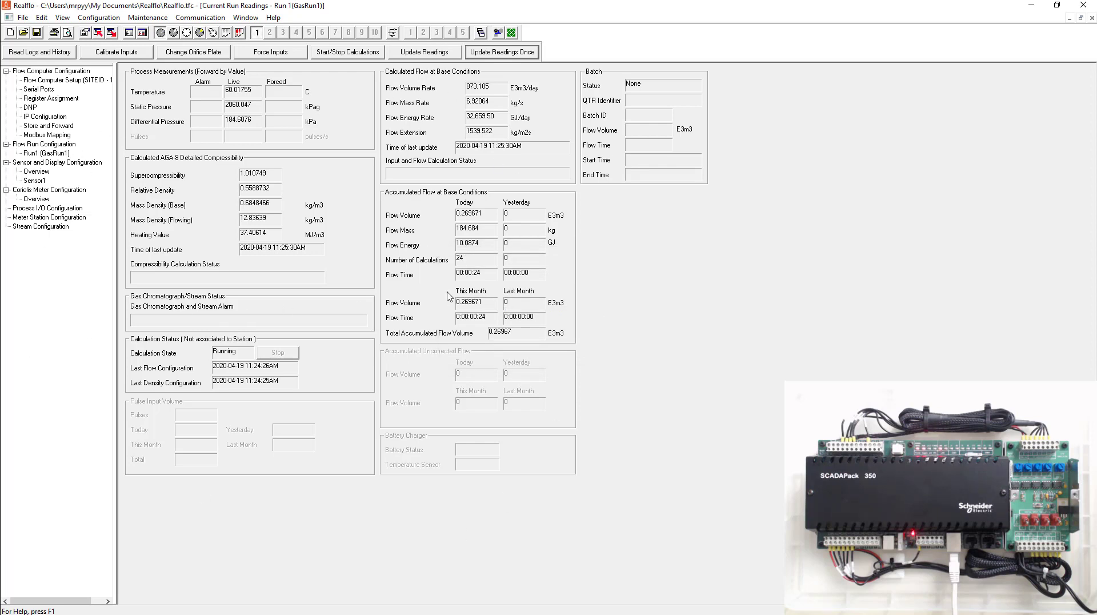
{"action": "mouse_move", "coordinate": [543, 101]}
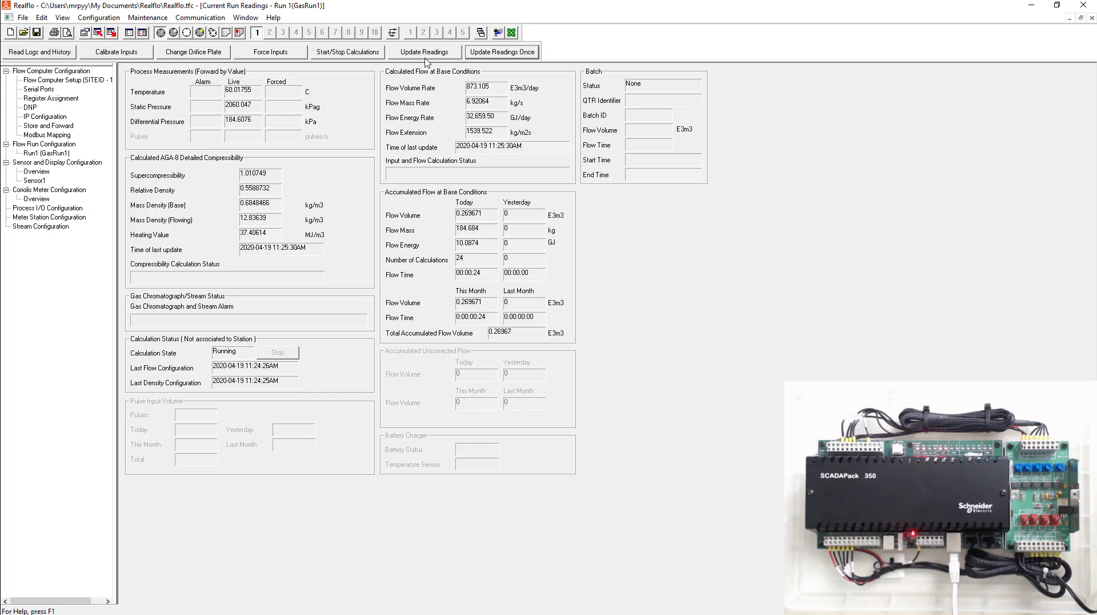
{"action": "mouse_move", "coordinate": [326, 59]}
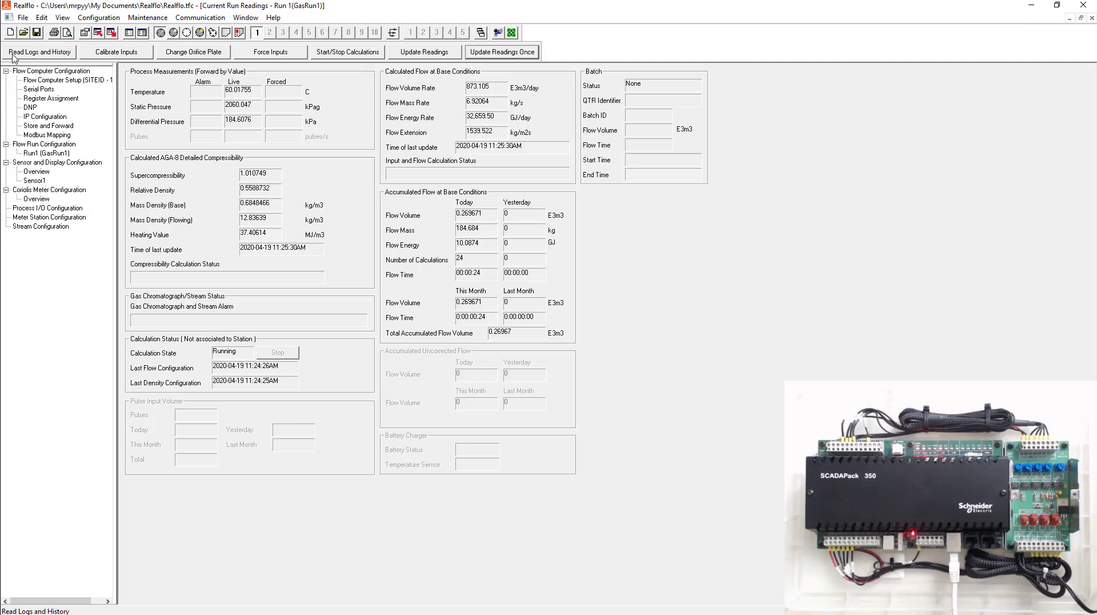
Step: Read all event, alarm, hourly, daily and batch logs for all runs
{"action": "left_click", "coordinate": [39, 52]}
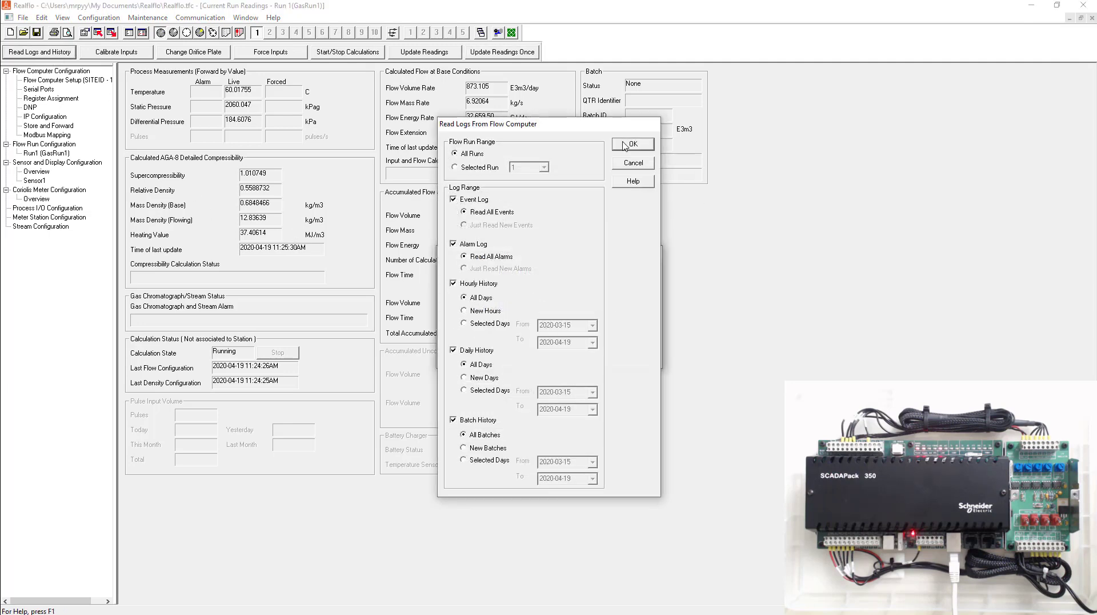
{"action": "left_click", "coordinate": [632, 144]}
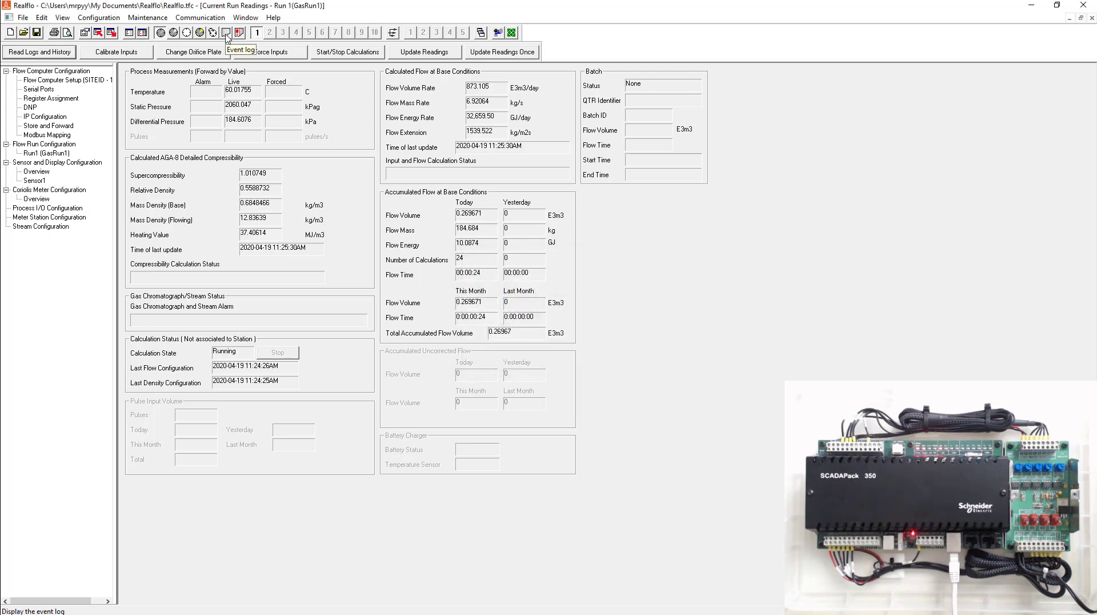
Step: View the event log and three-alarm log, then update Run 1's live readings
{"action": "left_click", "coordinate": [238, 32]}
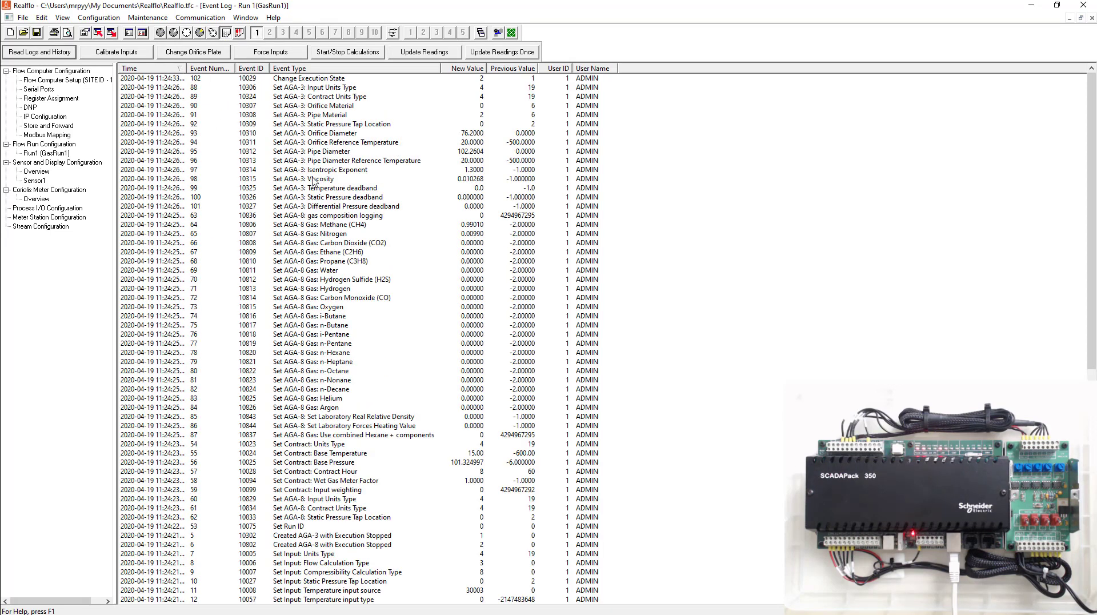
{"action": "left_click", "coordinate": [239, 32]}
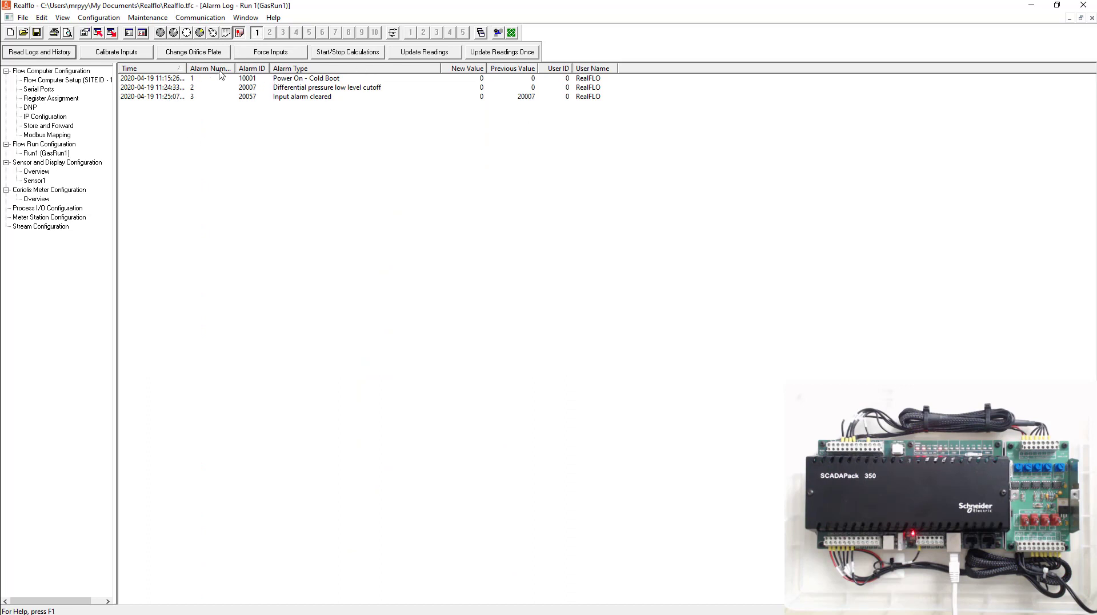
{"action": "mouse_move", "coordinate": [156, 44]}
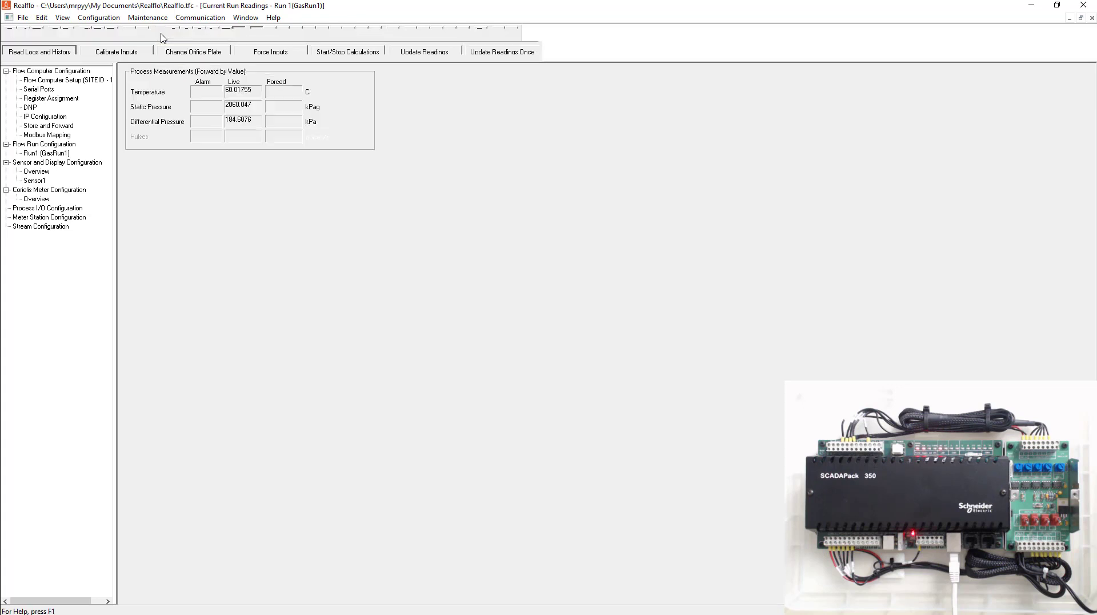
{"action": "left_click", "coordinate": [424, 51]}
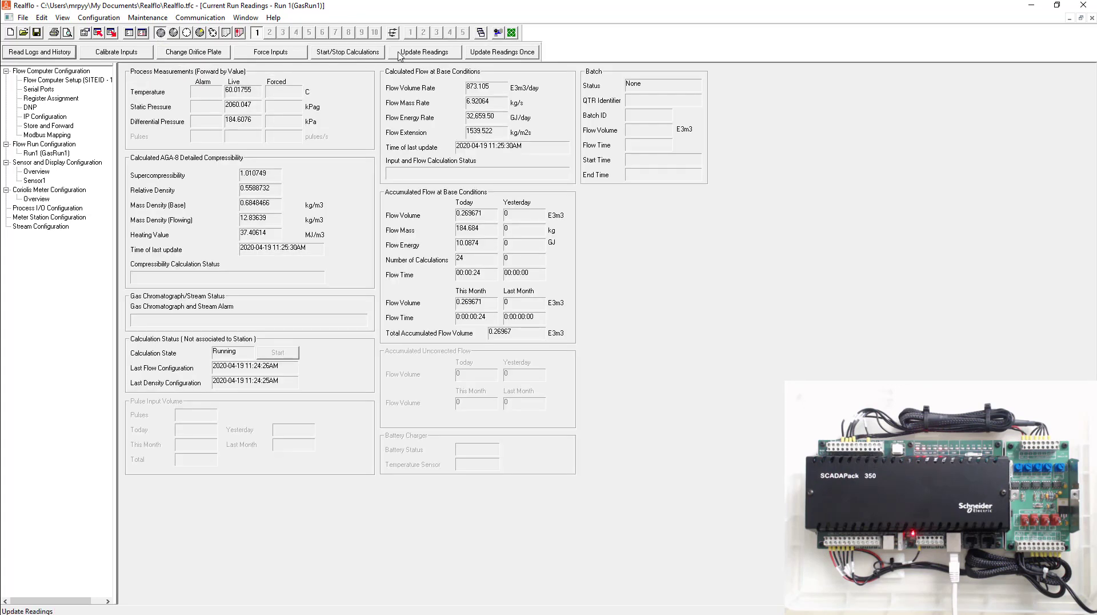
{"action": "left_click", "coordinate": [424, 52]}
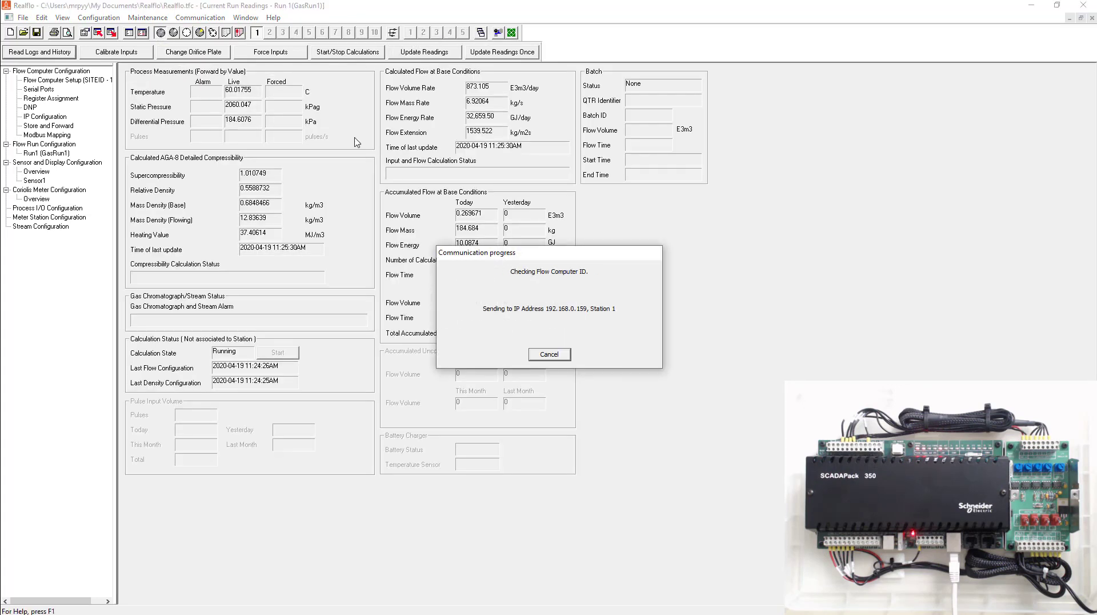